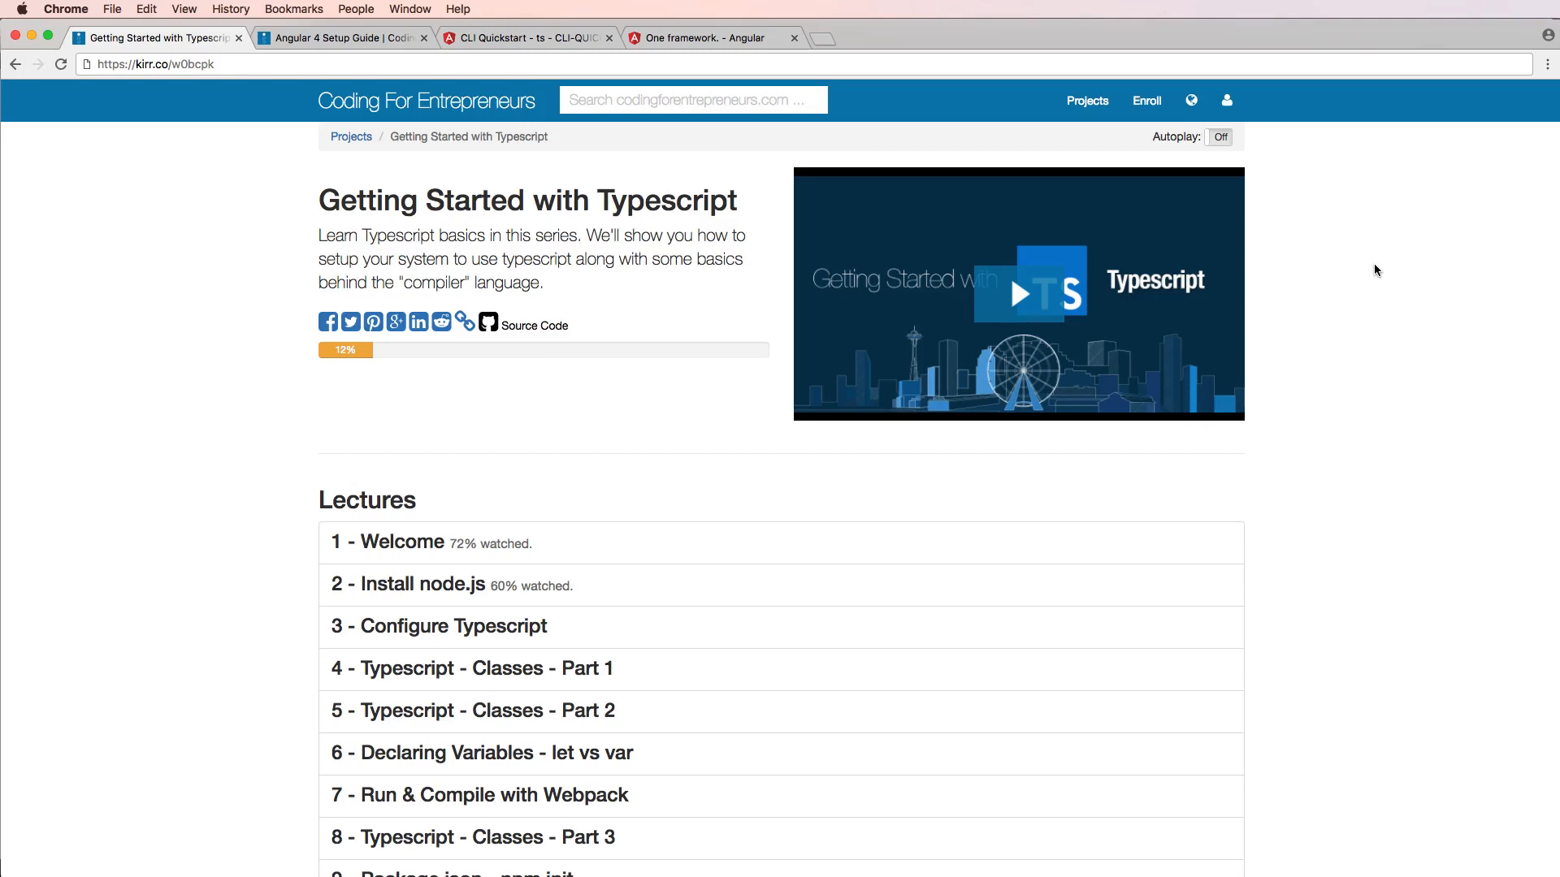
mouse_move(1330, 255)
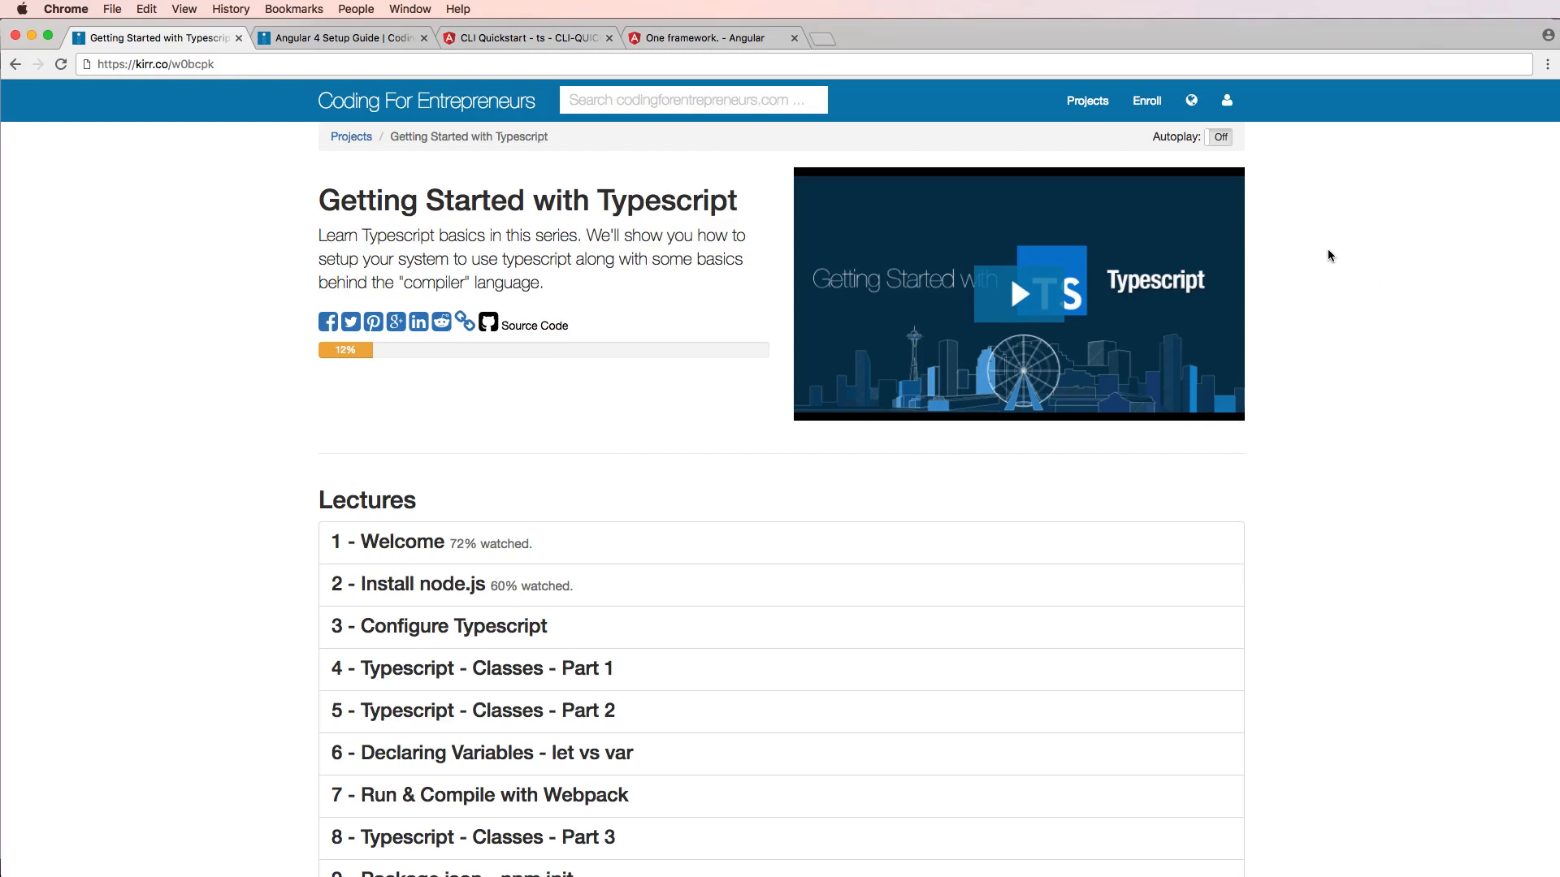
mouse_move(1369, 276)
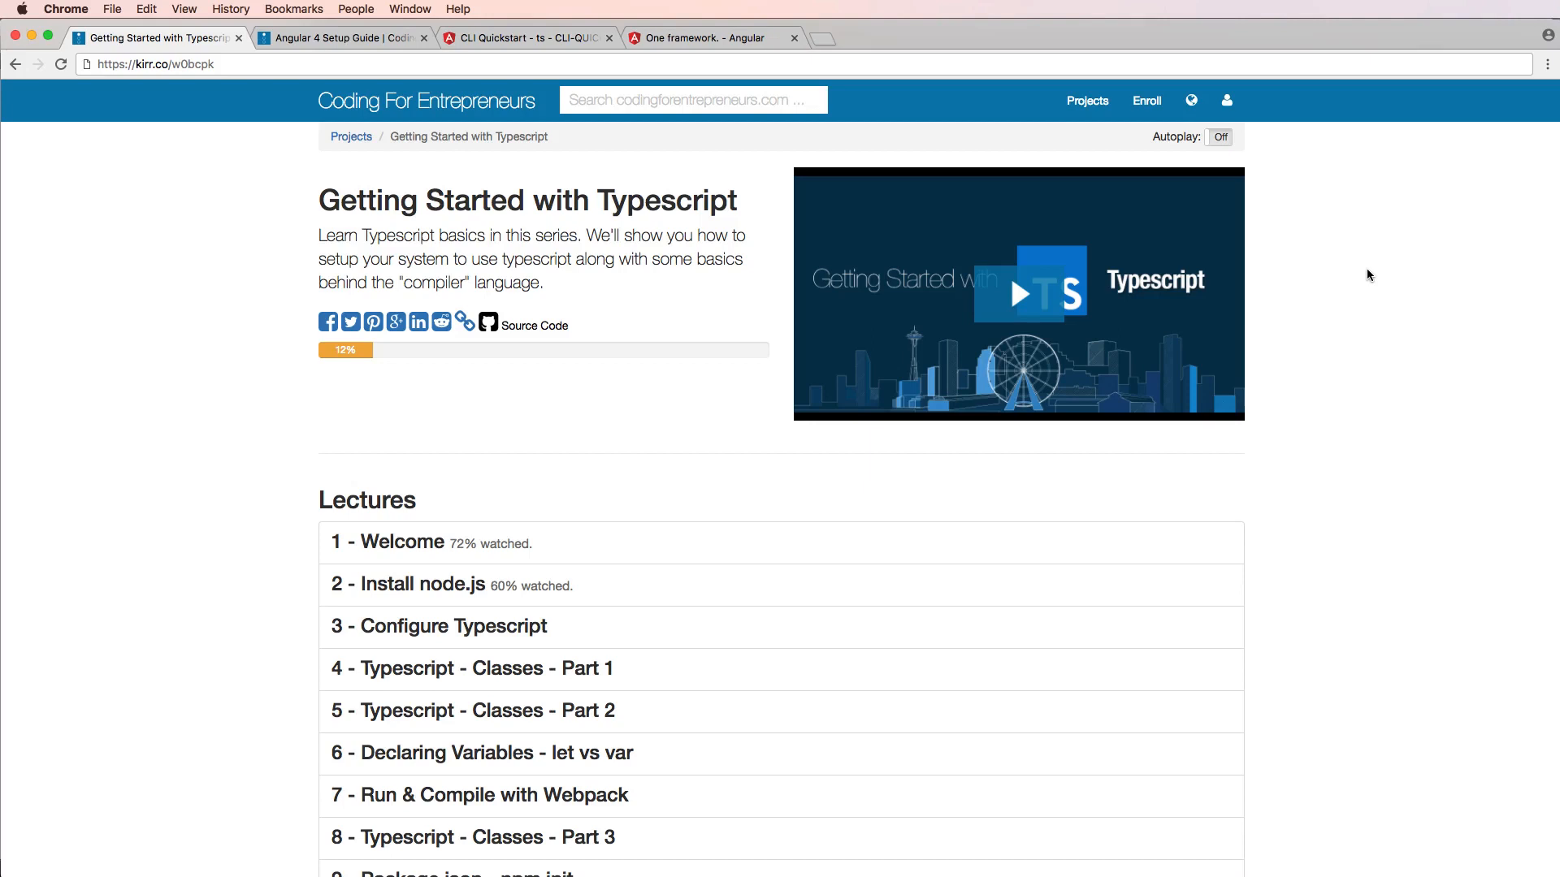
mouse_move(905, 262)
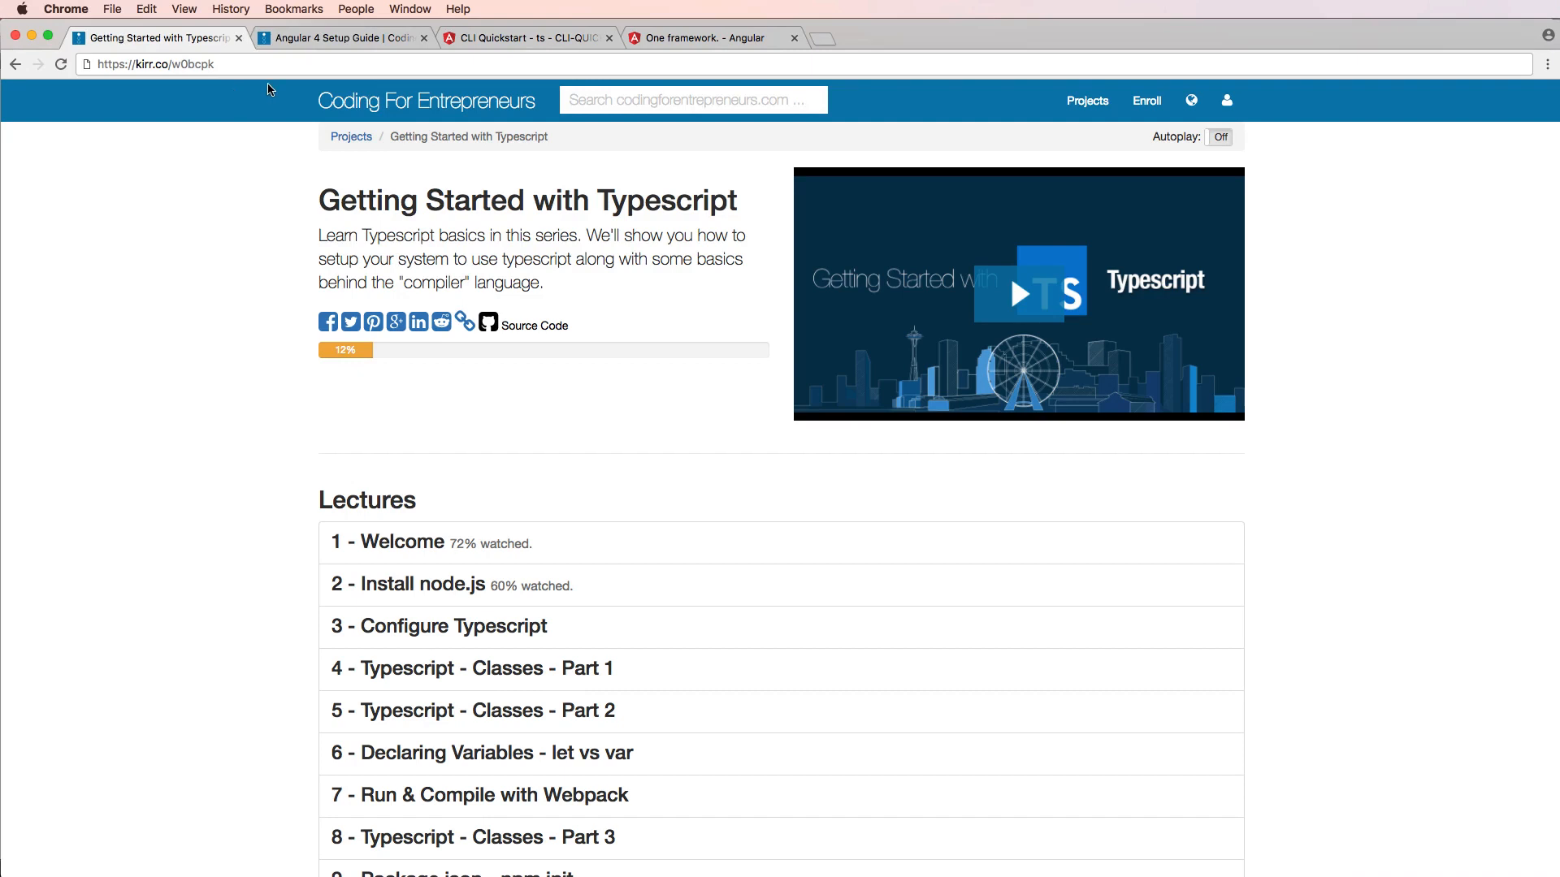
mouse_move(658, 200)
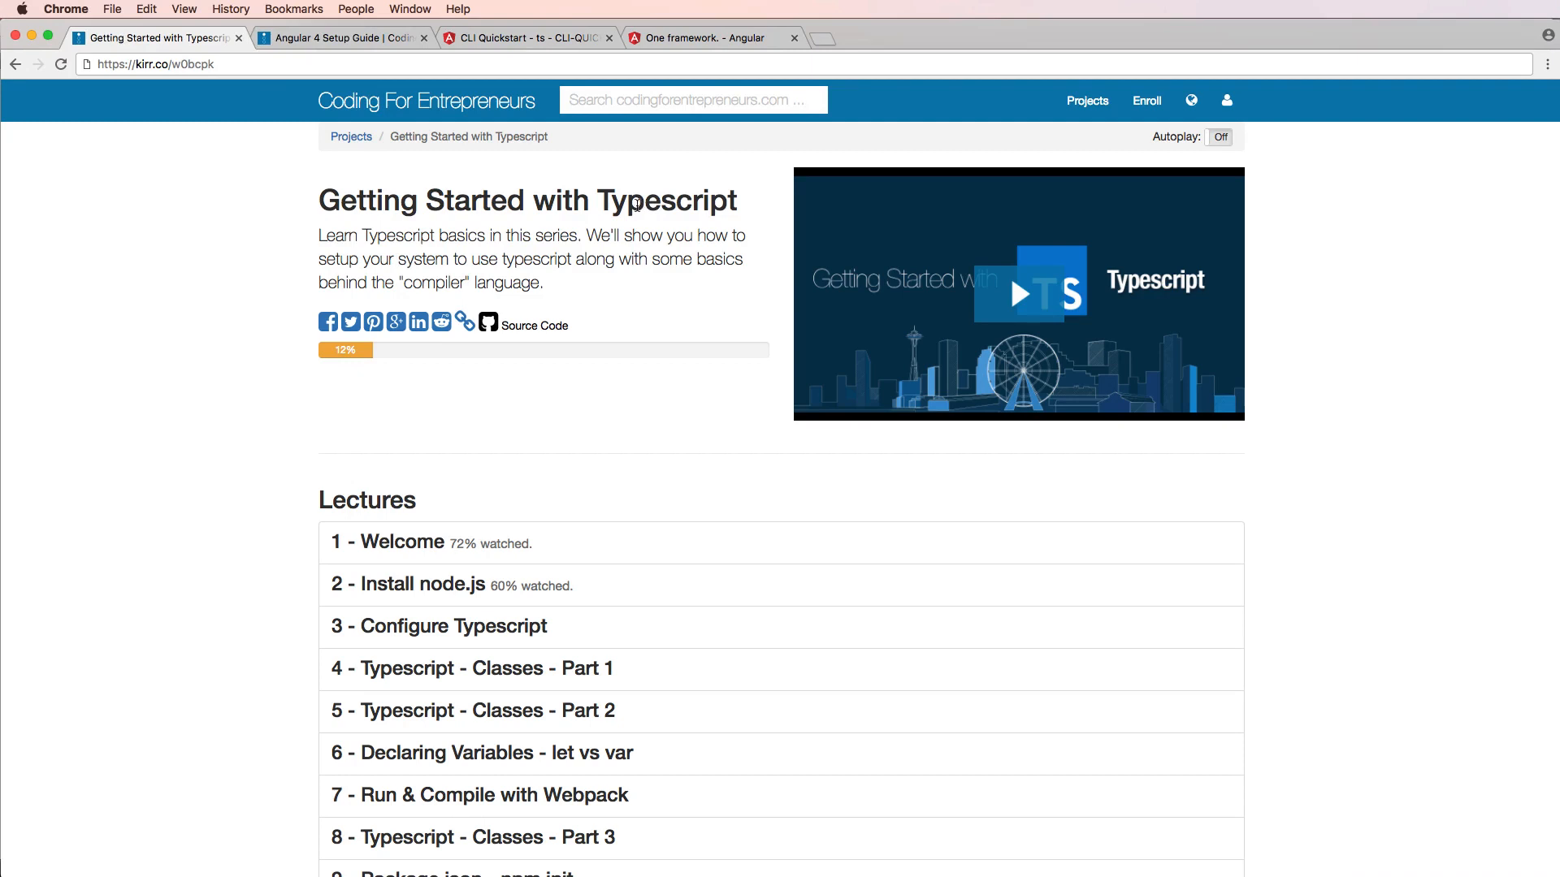
Switch from the course page to the Angular 4 Setup Guide article.
double_click(666, 200)
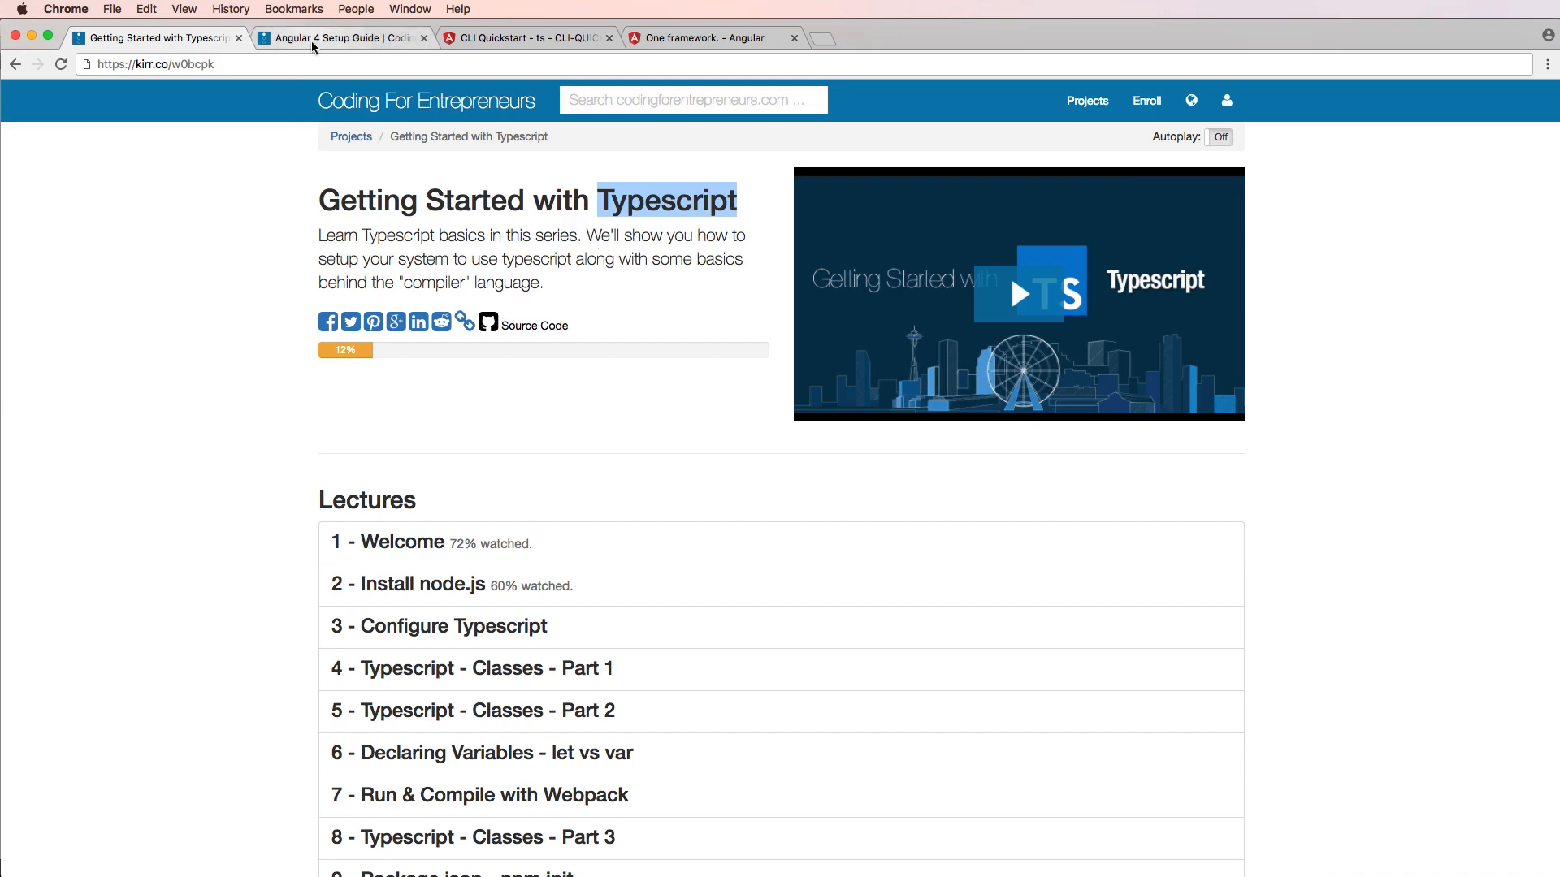
left_click(338, 37)
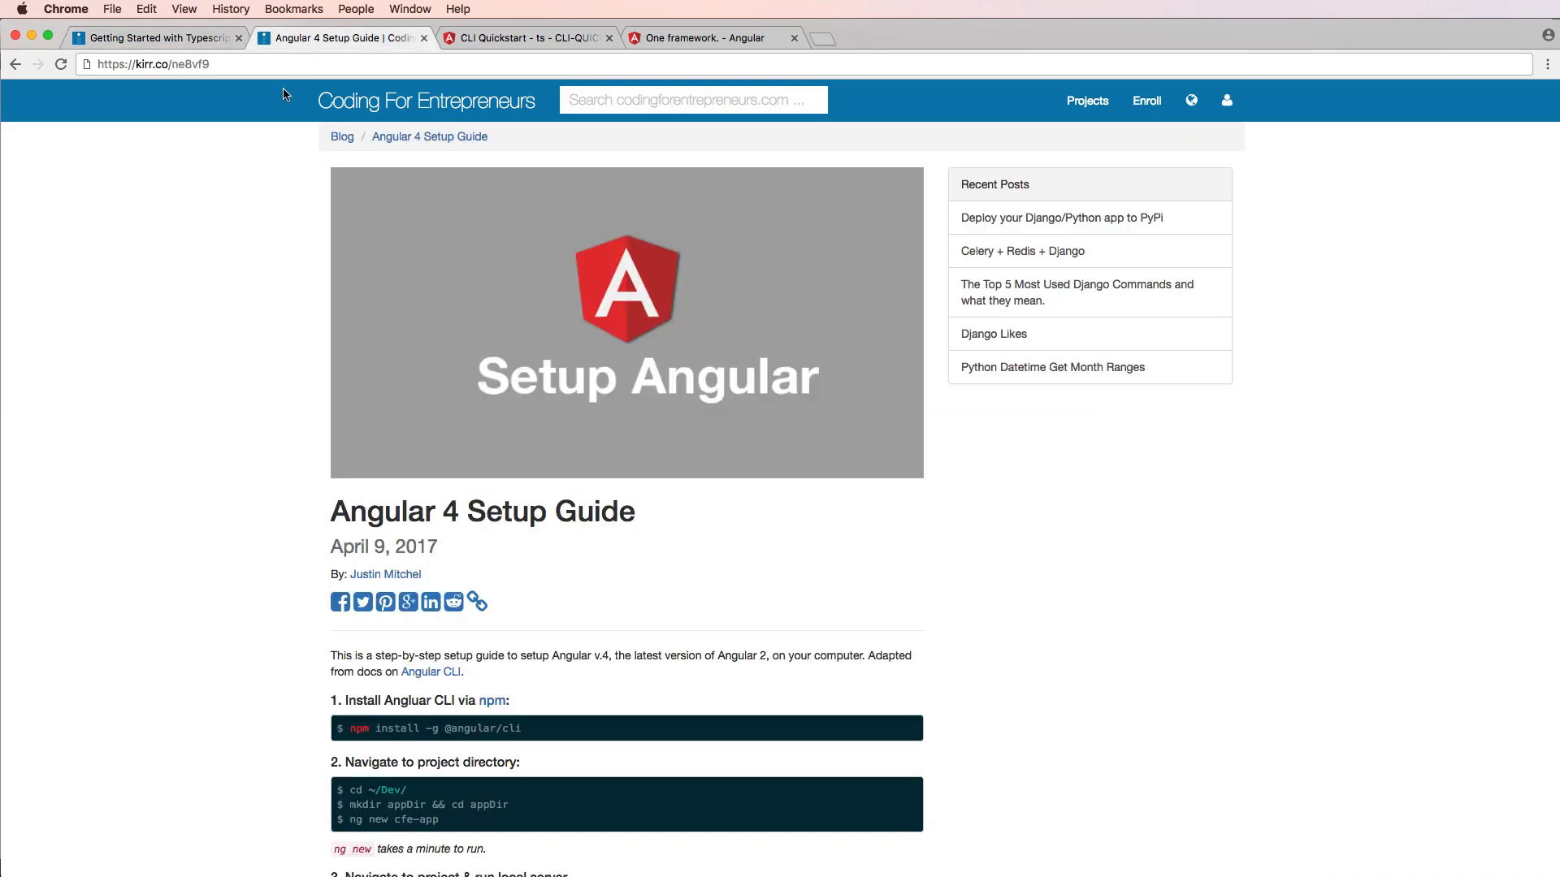
mouse_move(220, 83)
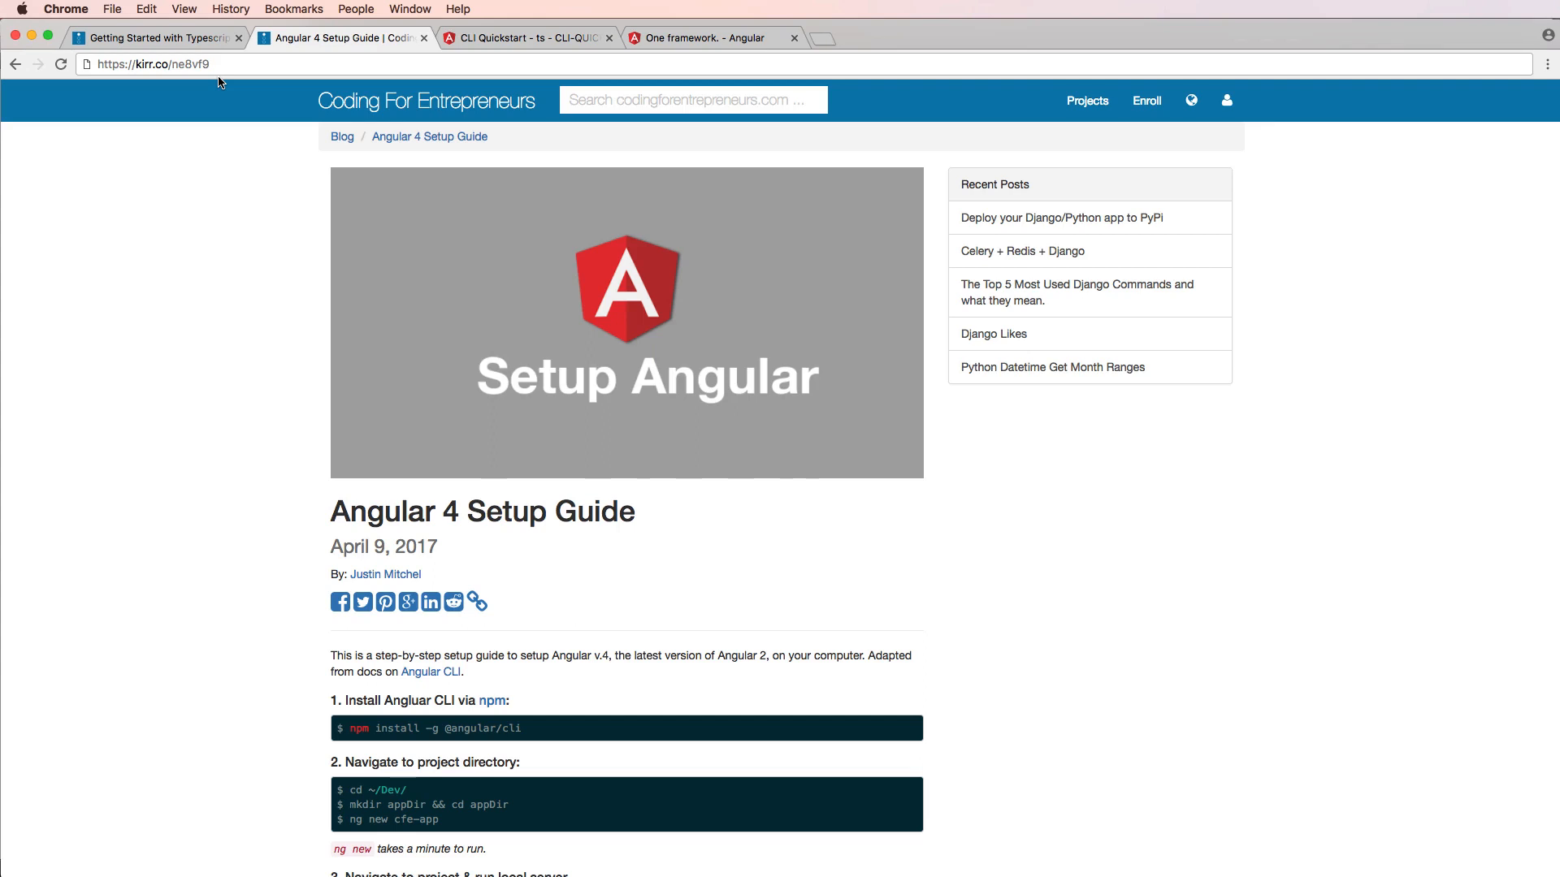
mouse_move(432, 512)
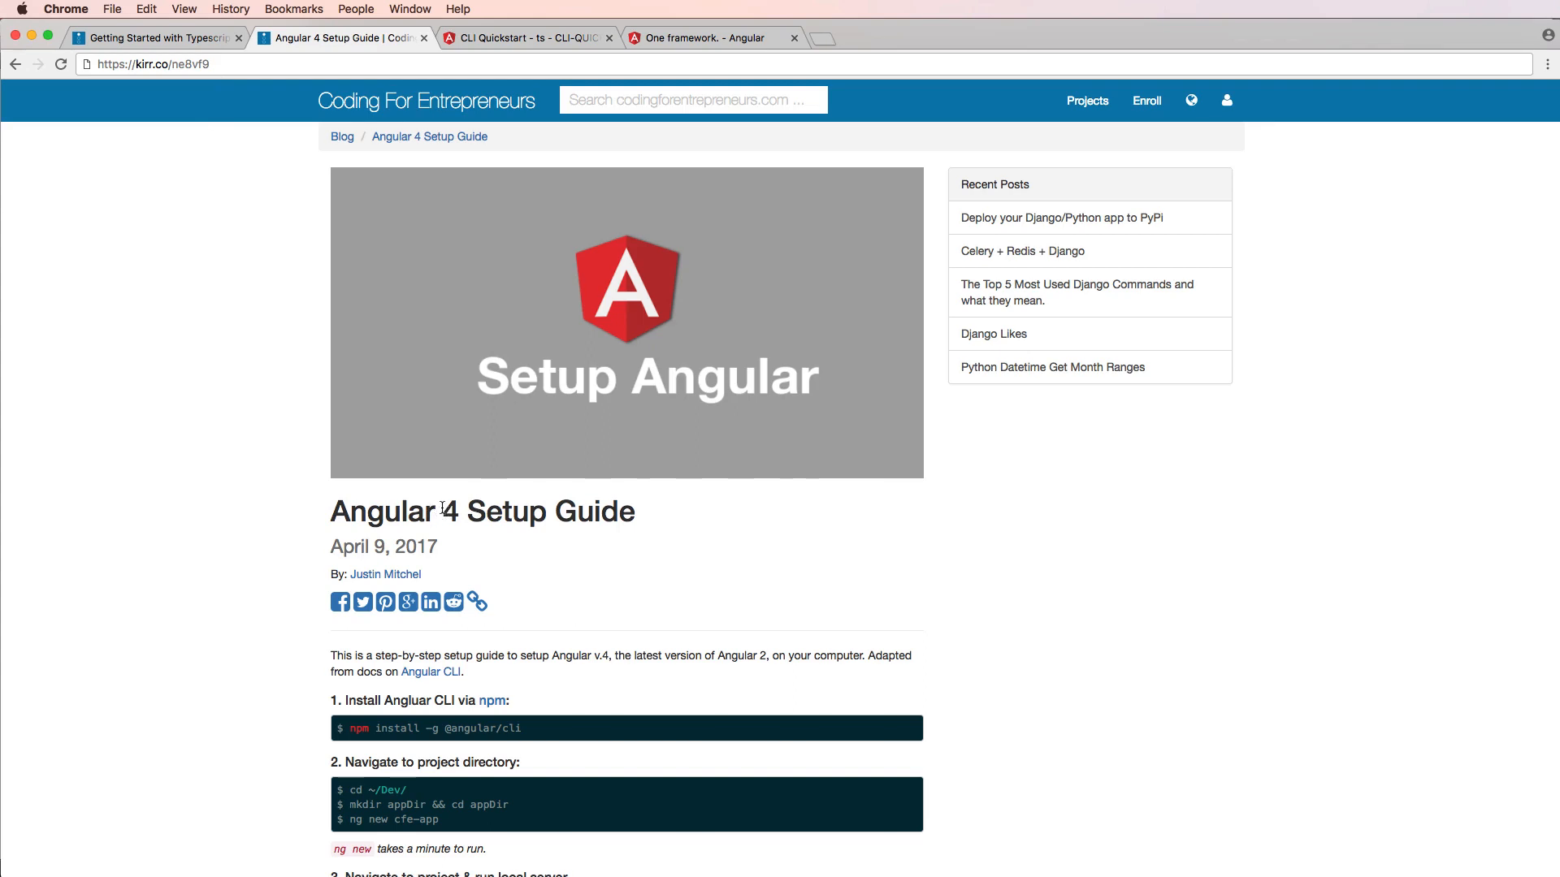
mouse_move(707, 37)
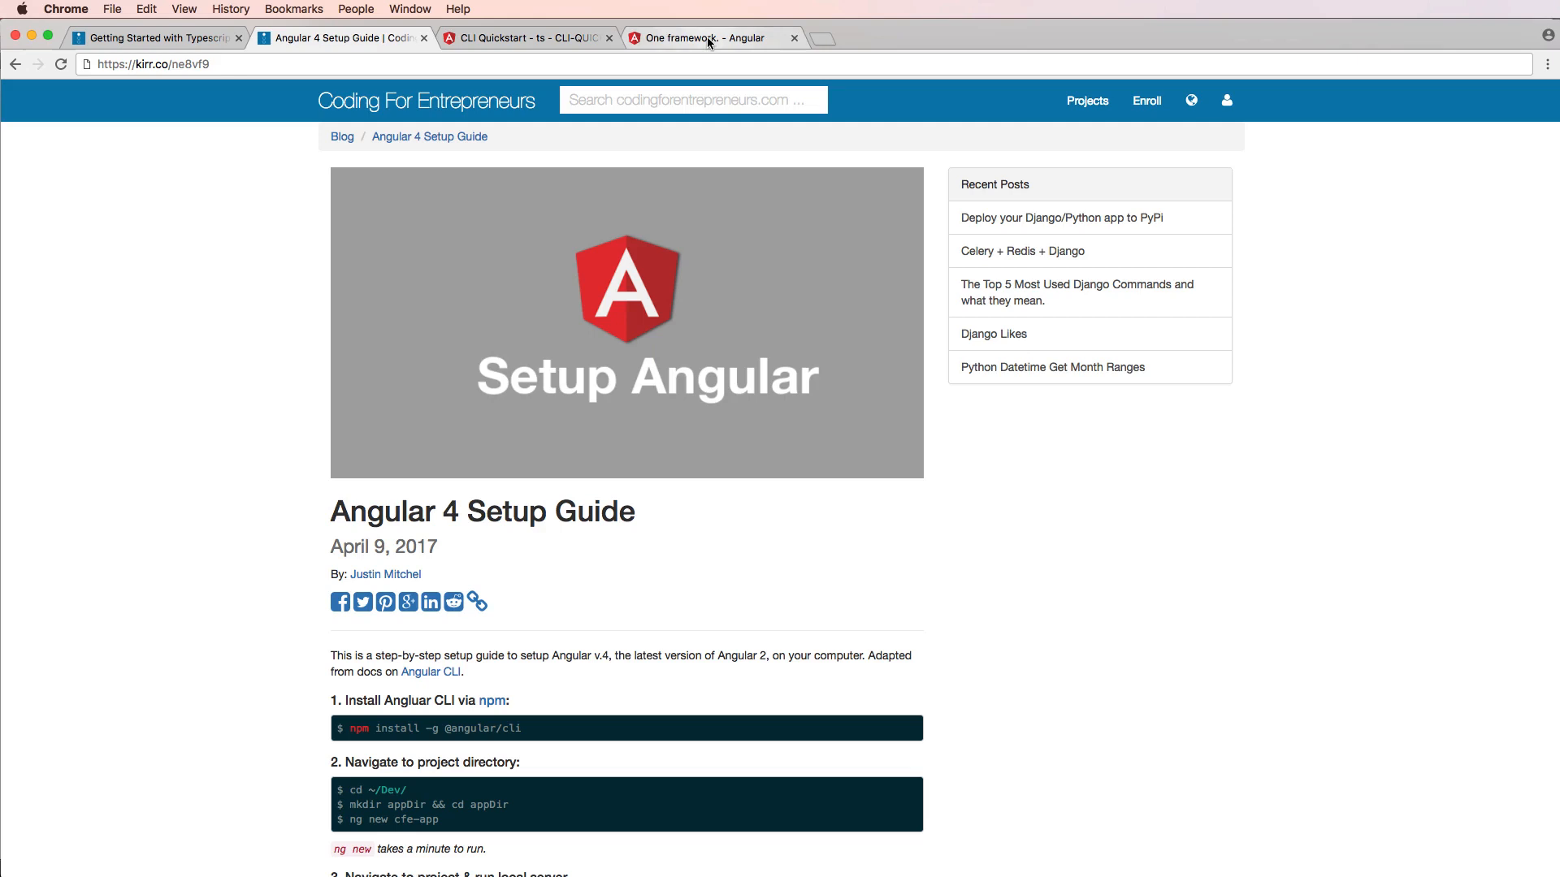
Go via the Angular homepage to the CLI Quickstart documentation.
left_click(712, 37)
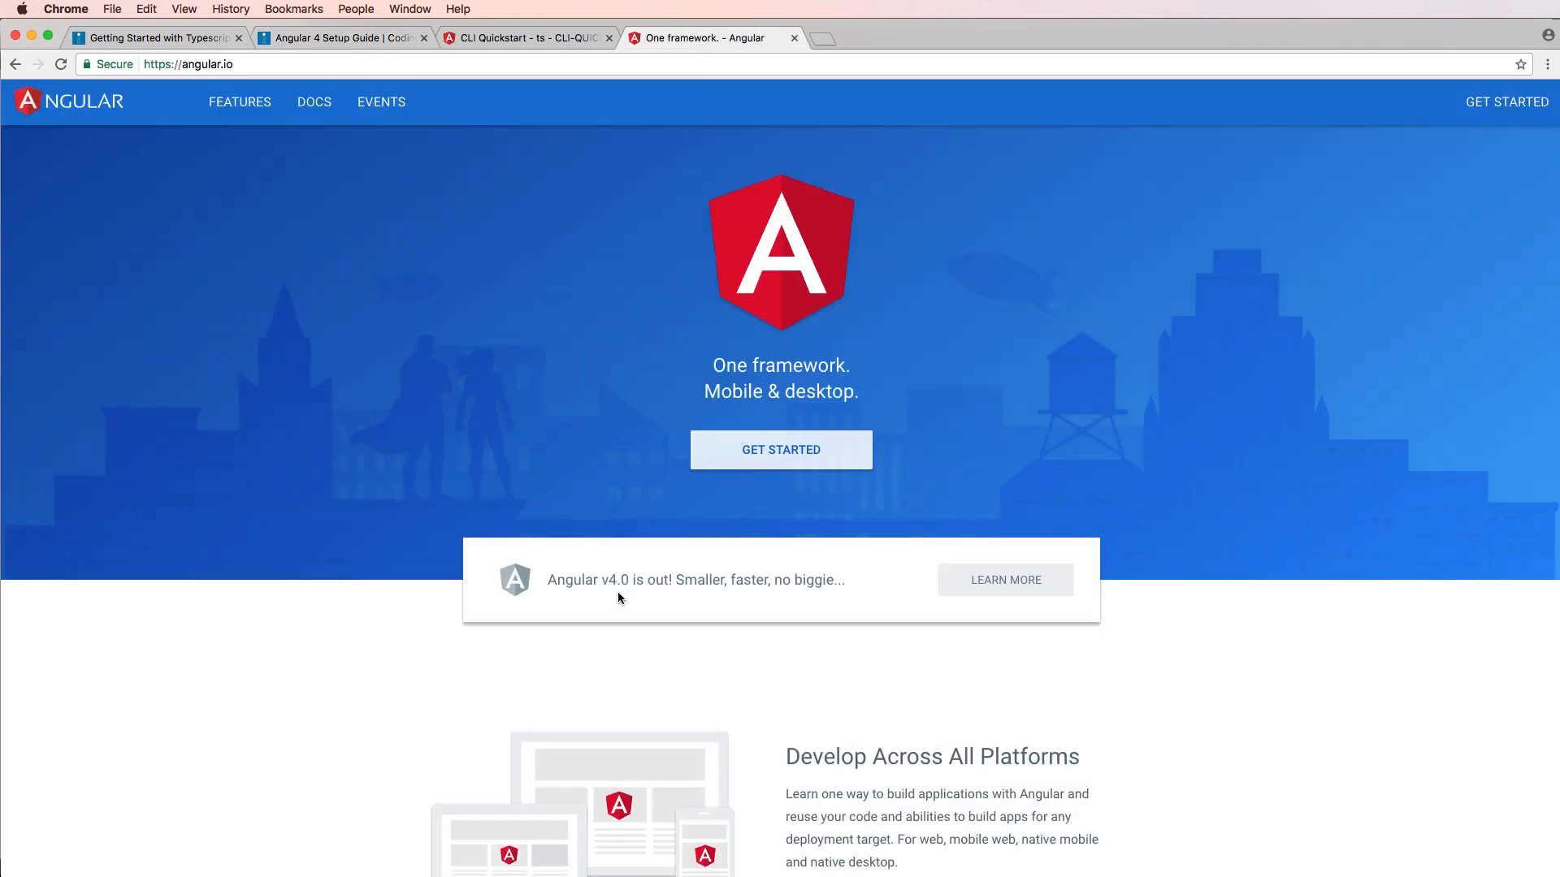
mouse_move(637, 585)
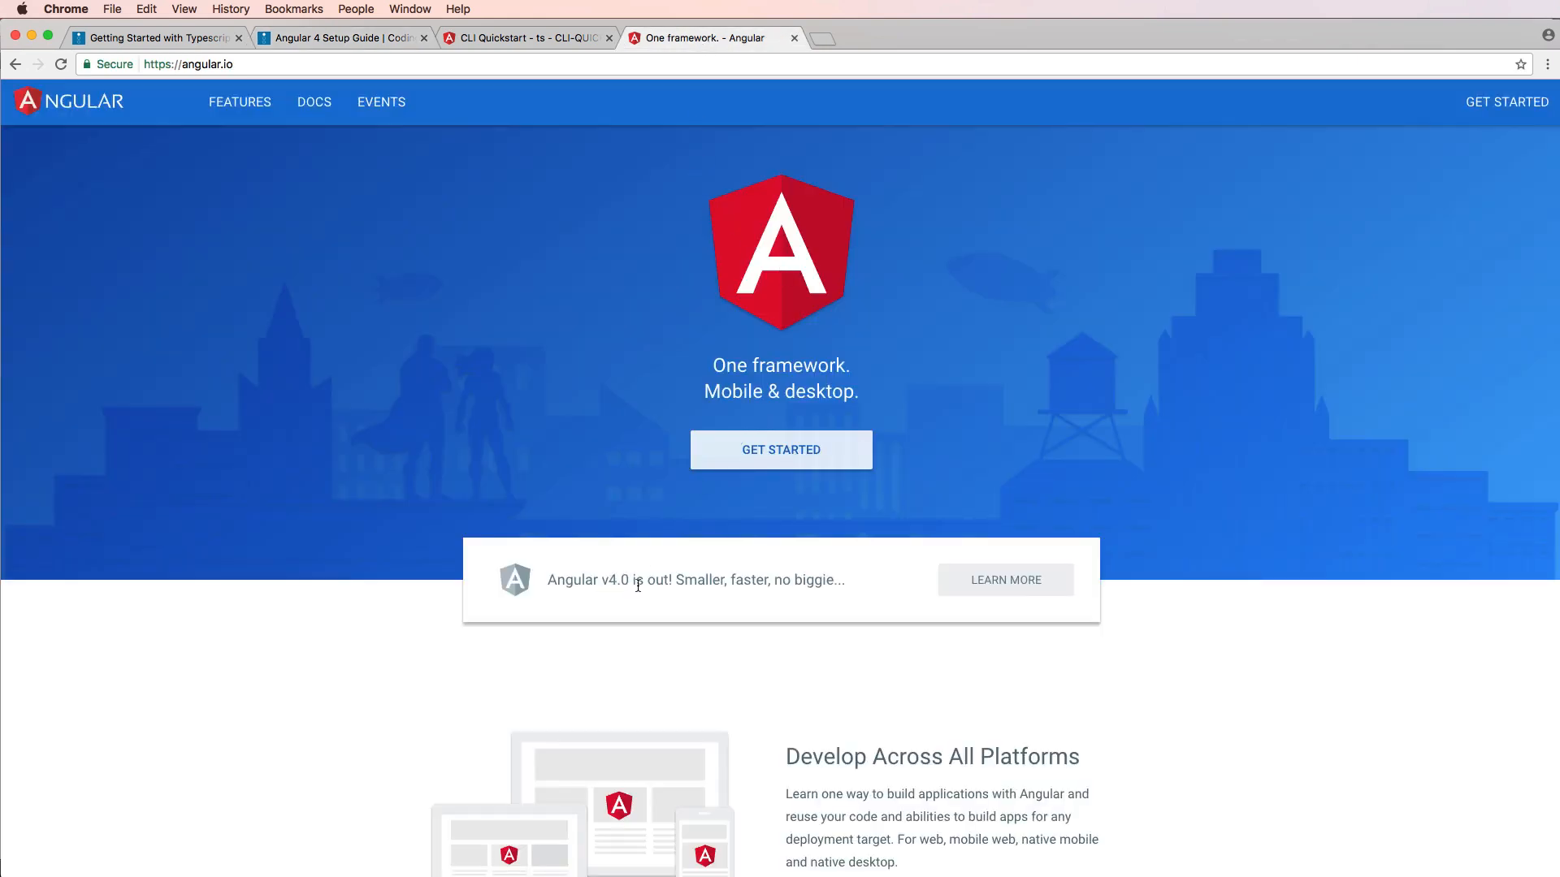
mouse_move(668, 582)
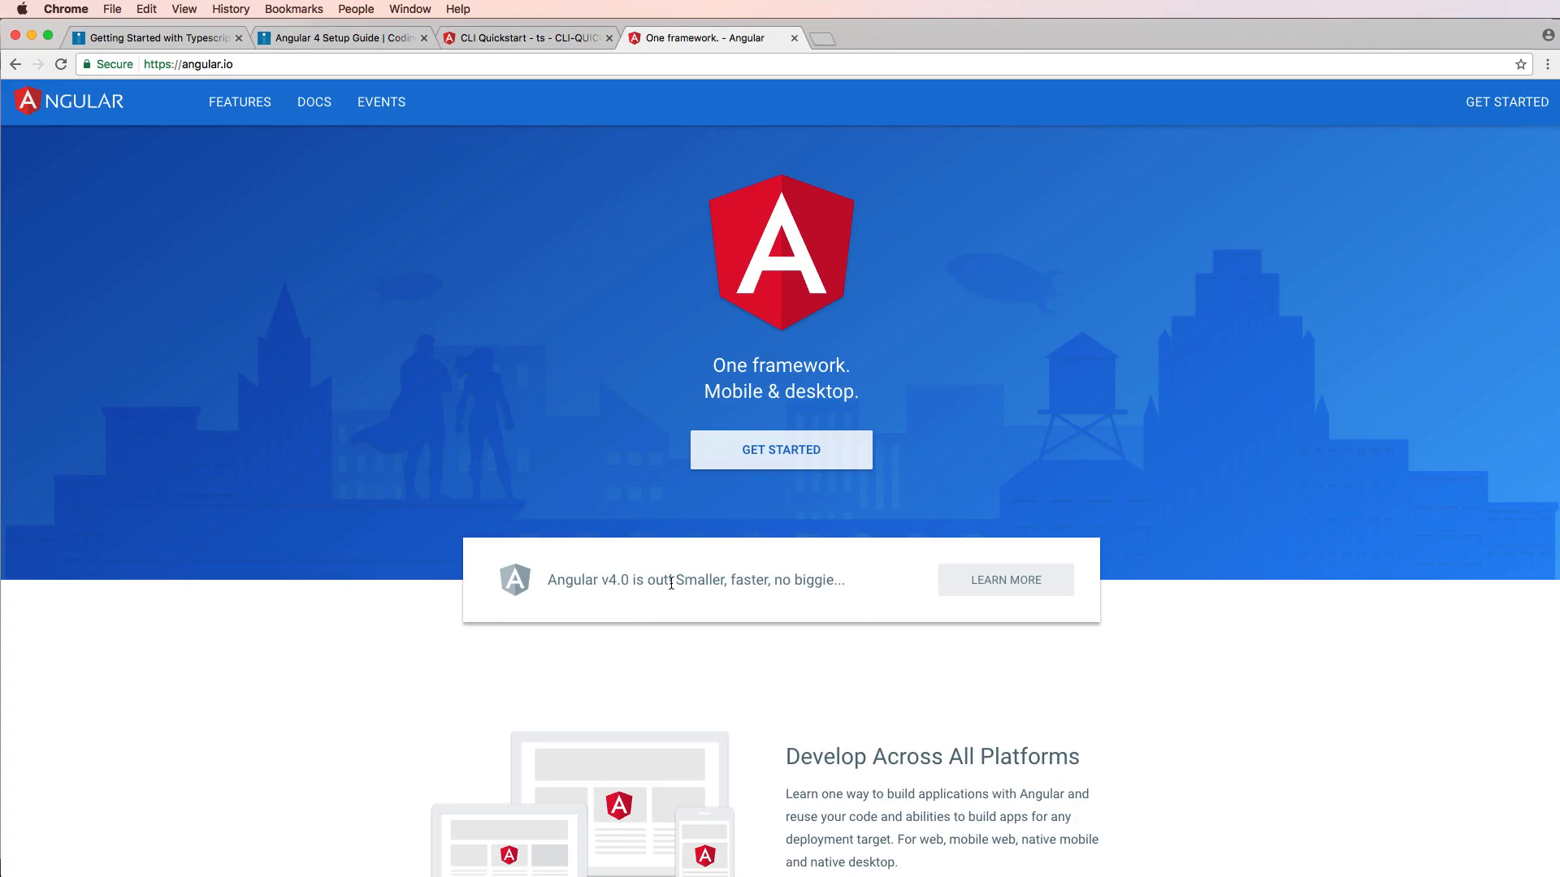
mouse_move(644, 575)
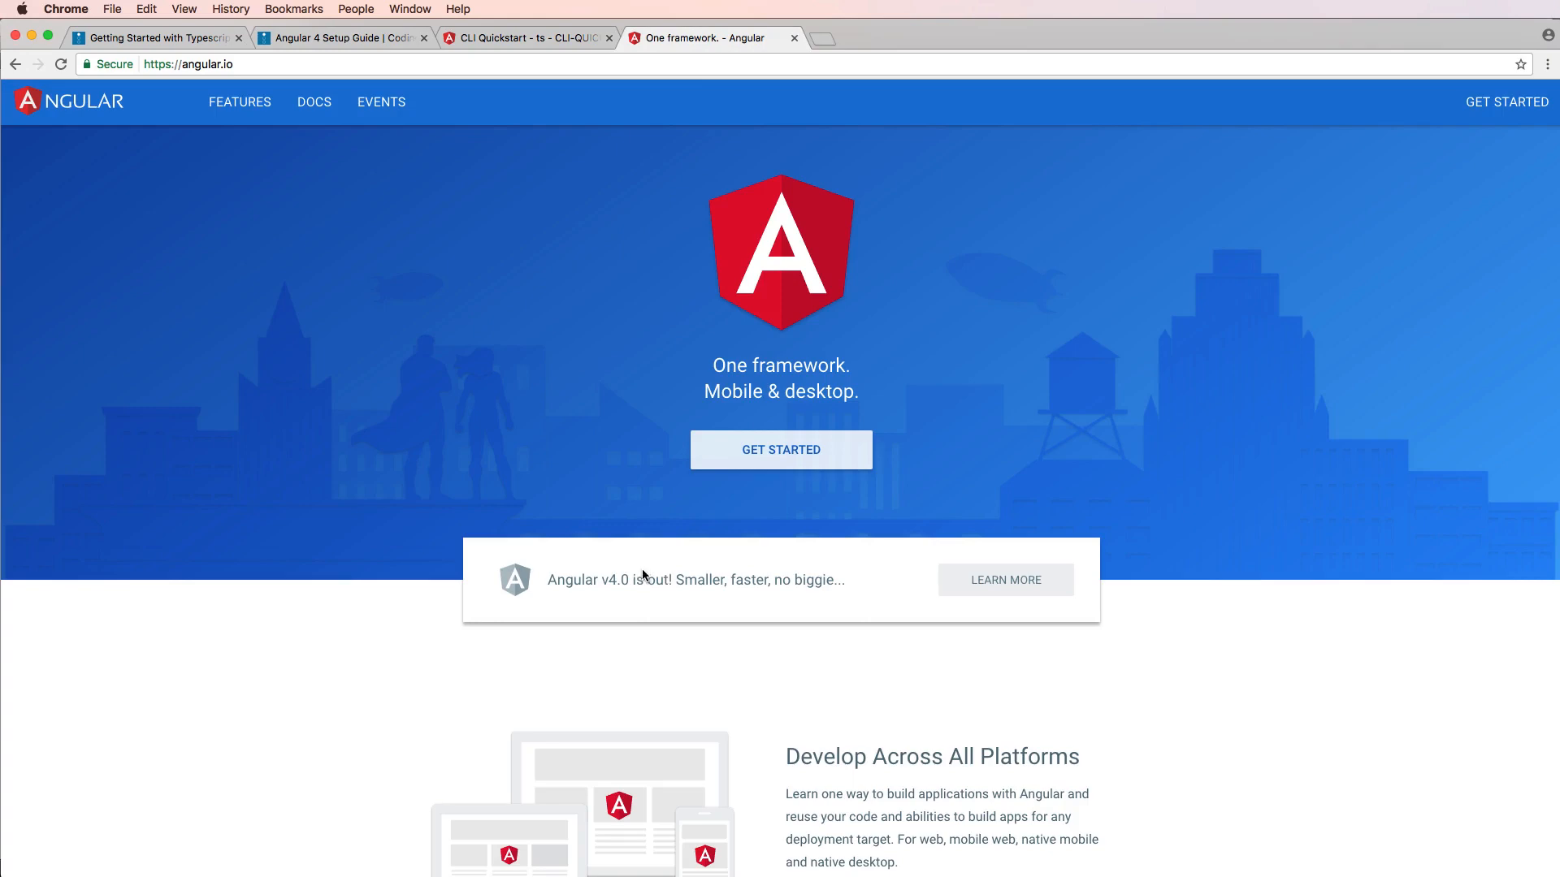
mouse_move(659, 565)
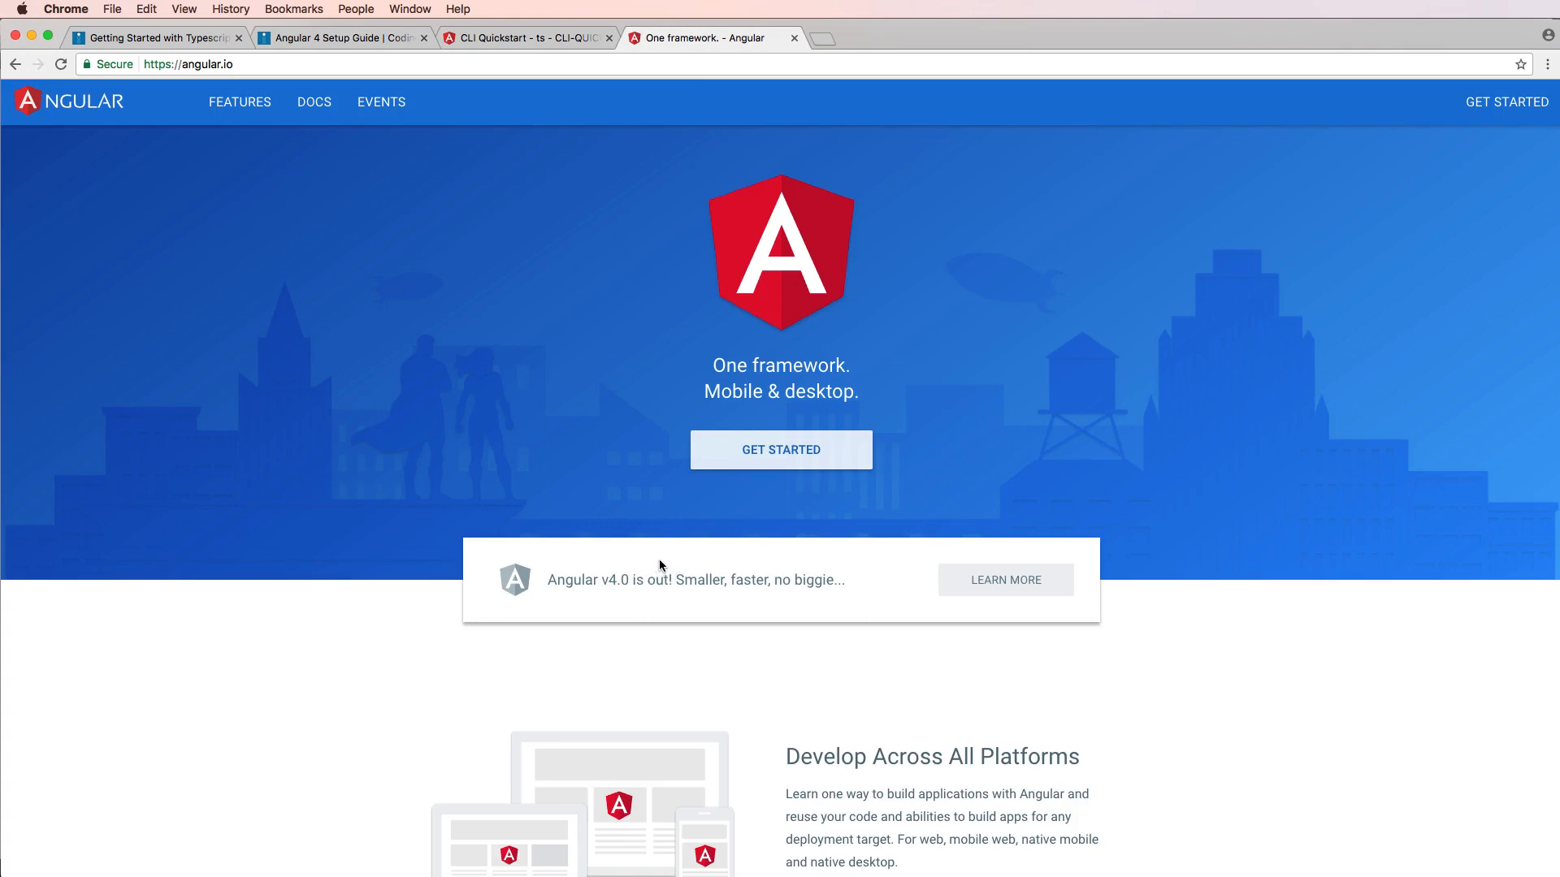
mouse_move(674, 497)
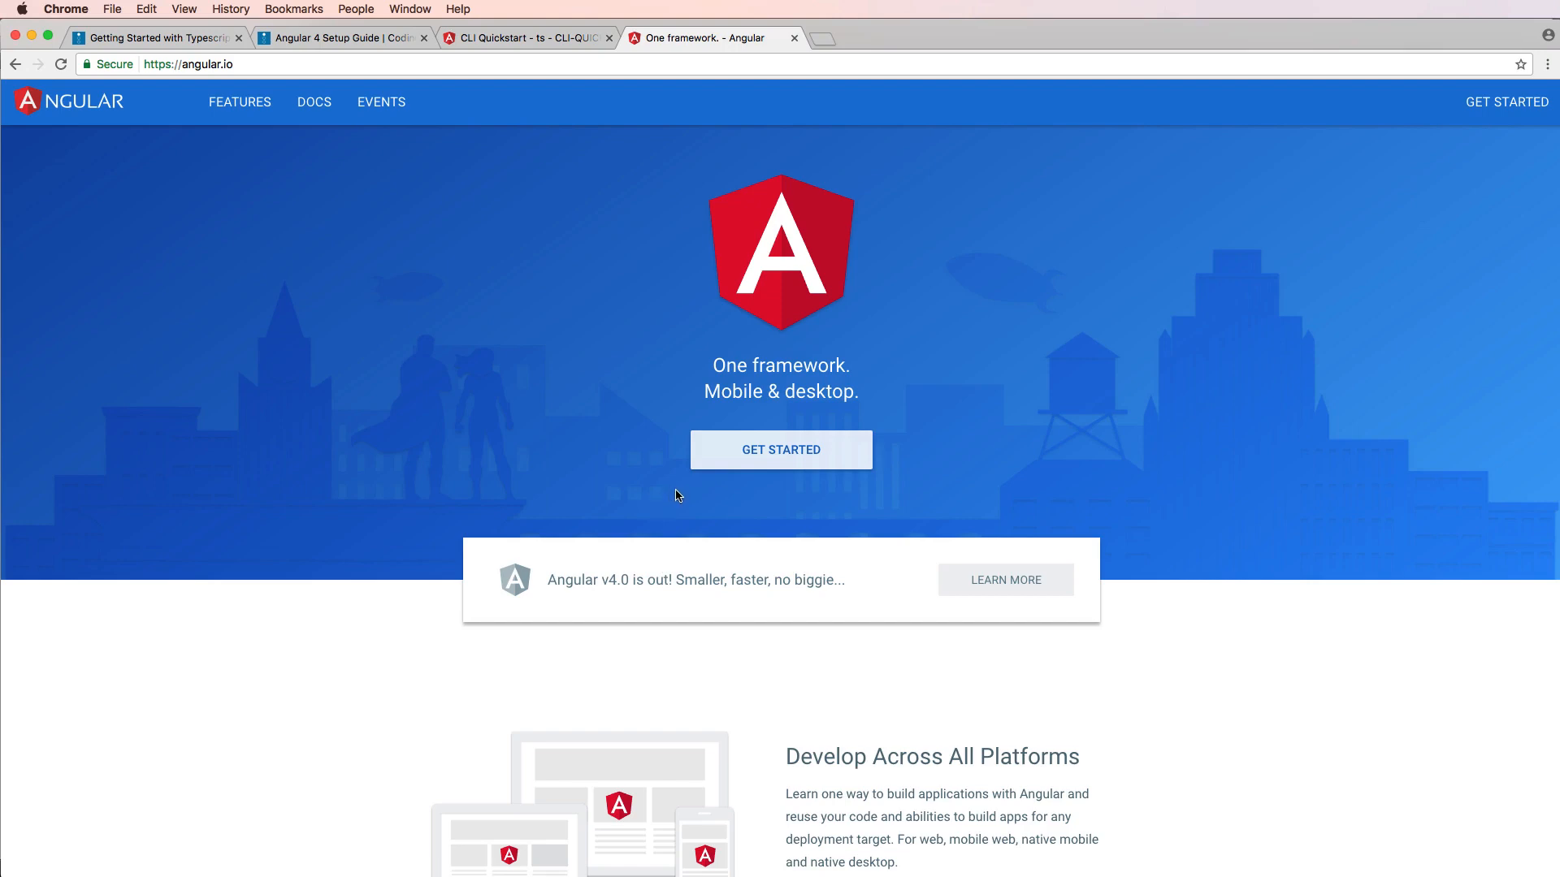
mouse_move(650, 510)
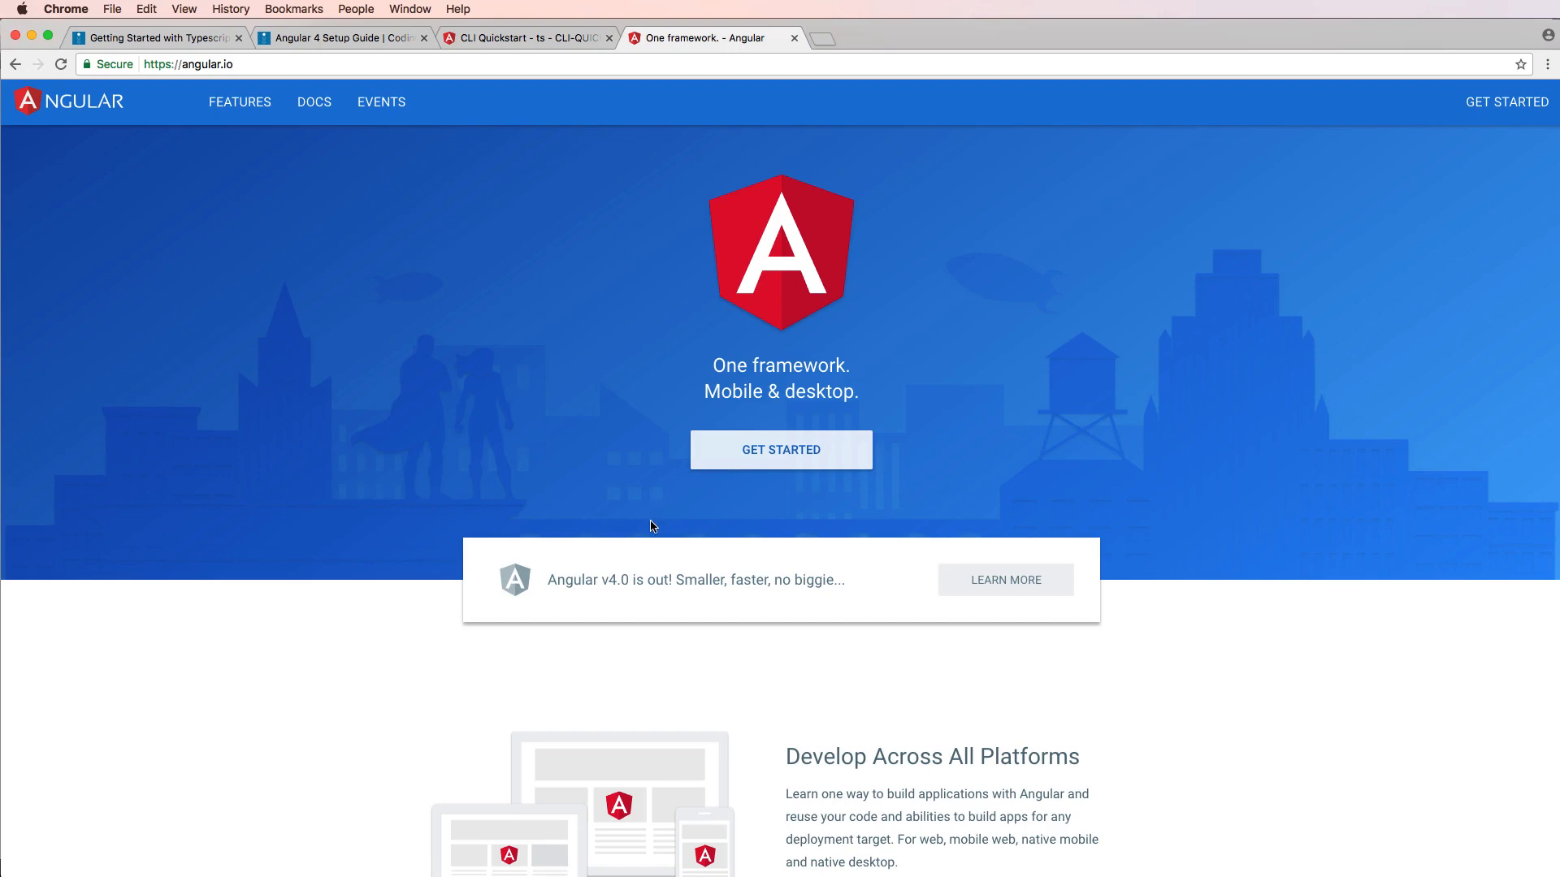
left_click(525, 37)
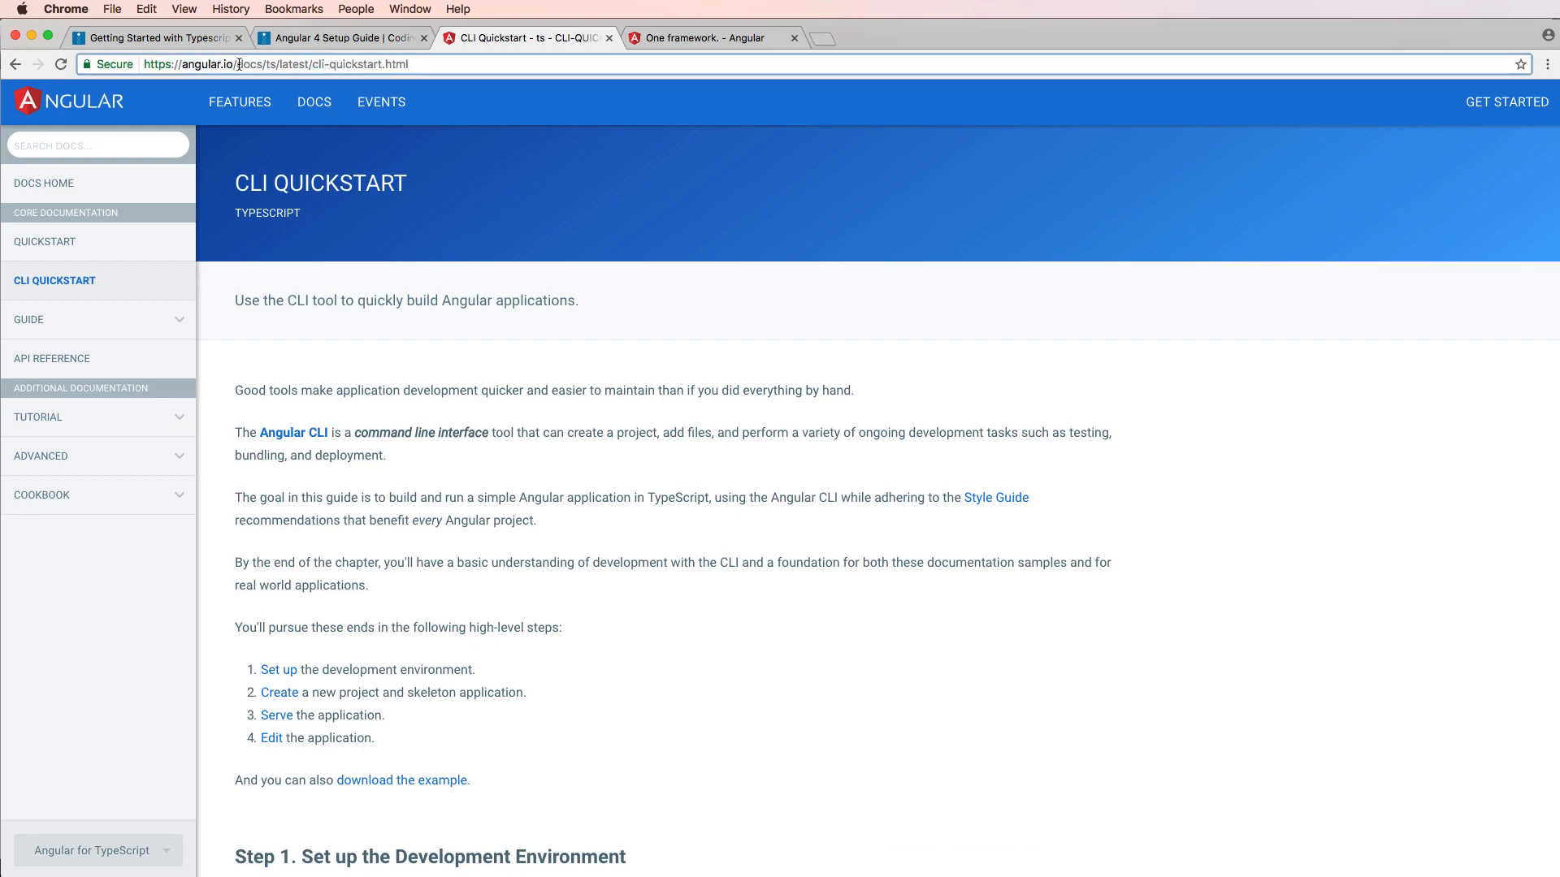
Return to the Angular 4 Setup Guide and scroll to its serve and edit-project steps.
left_click(338, 37)
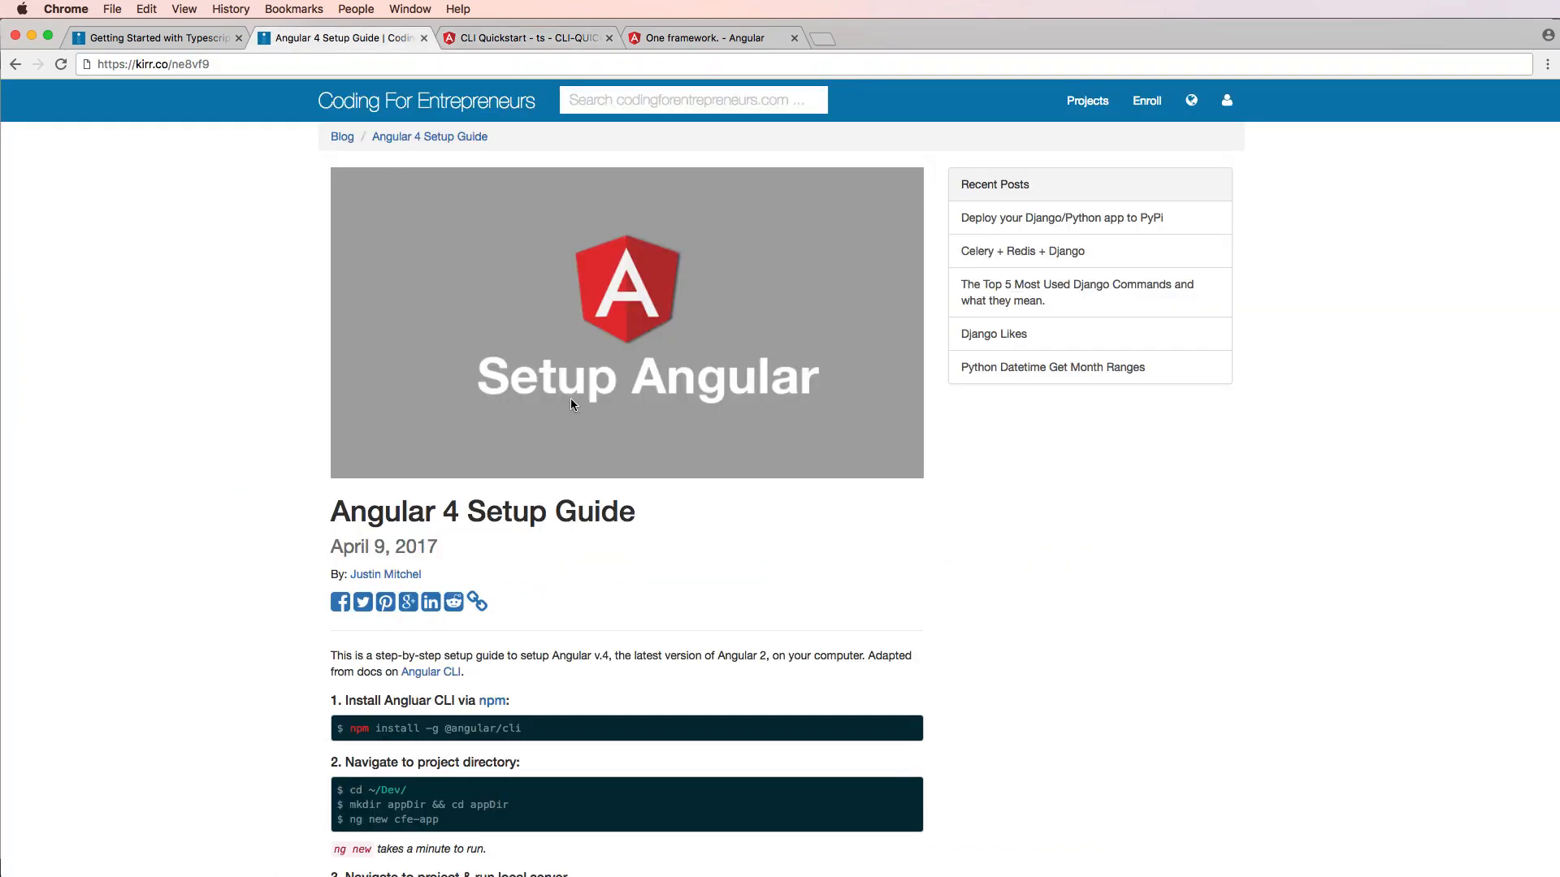
scroll("down", 3)
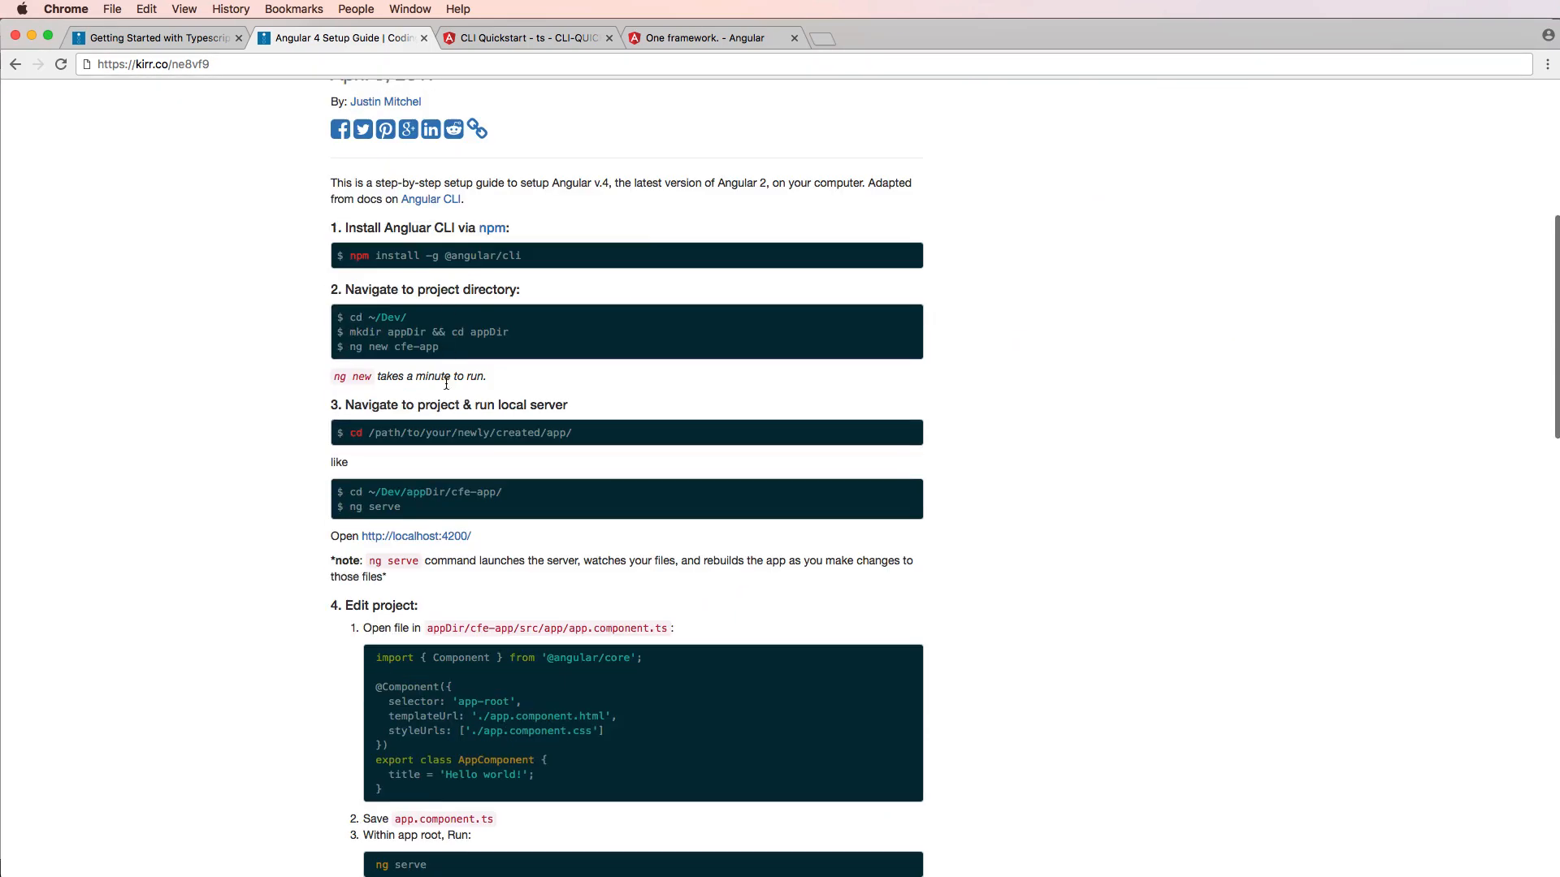
scroll("down", 3)
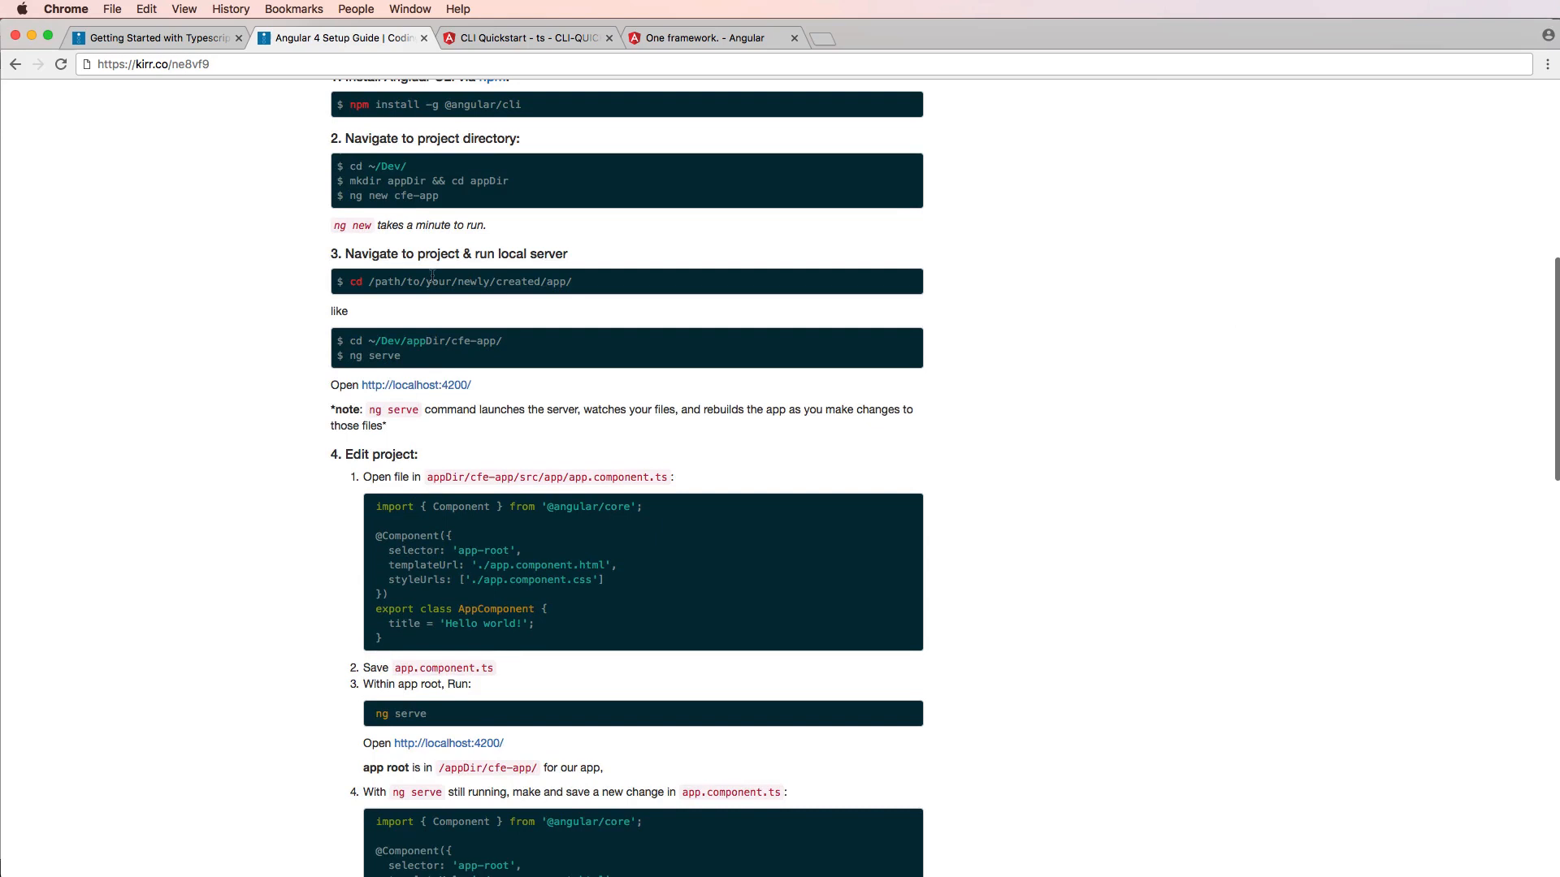
mouse_move(753, 289)
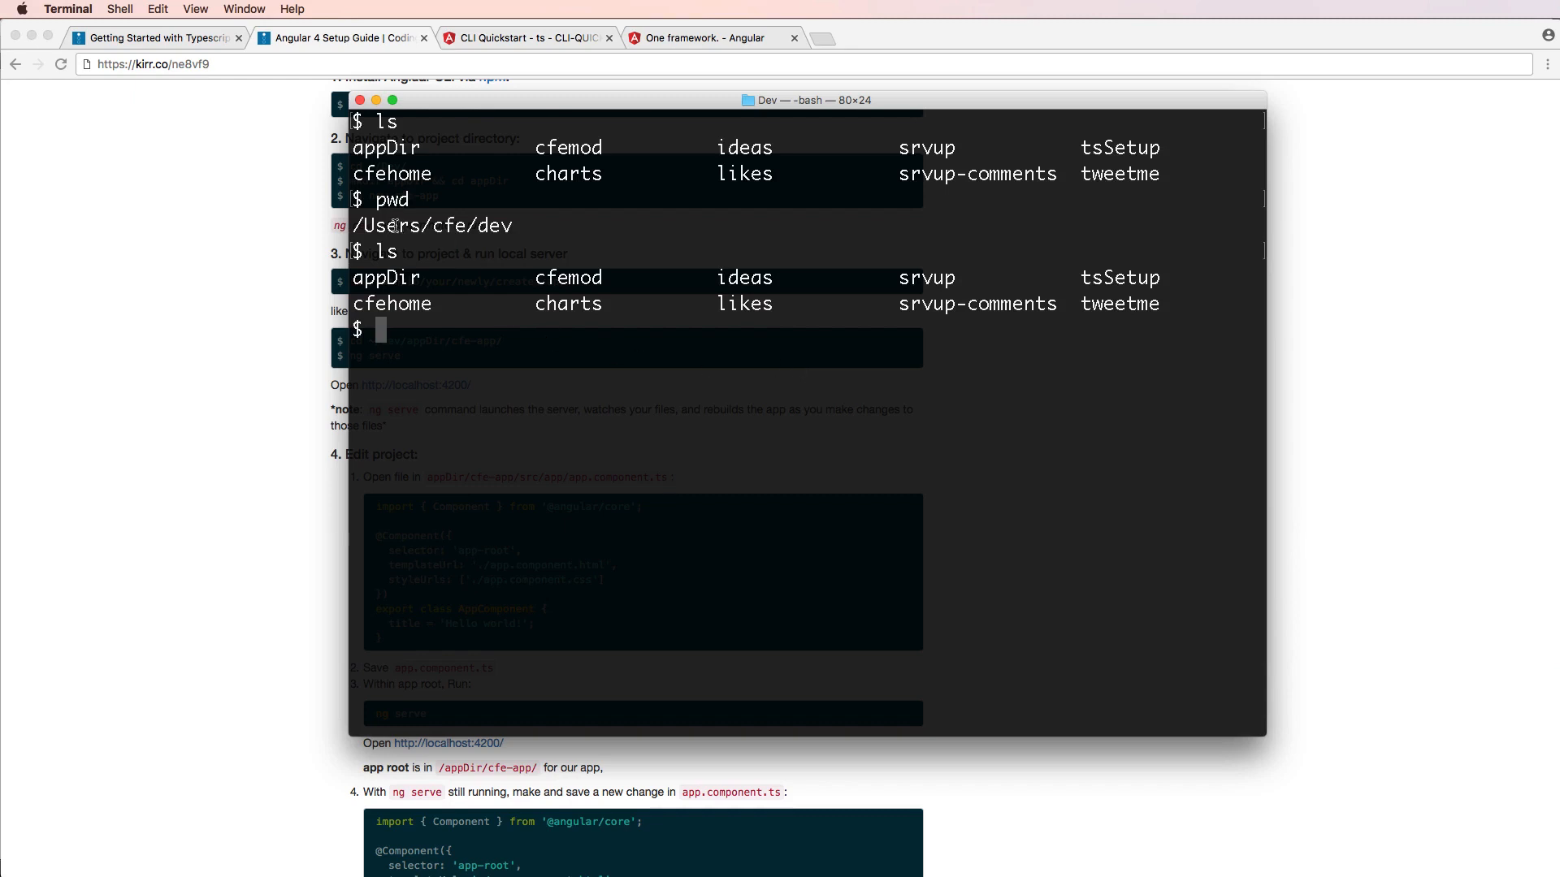
mouse_move(502, 318)
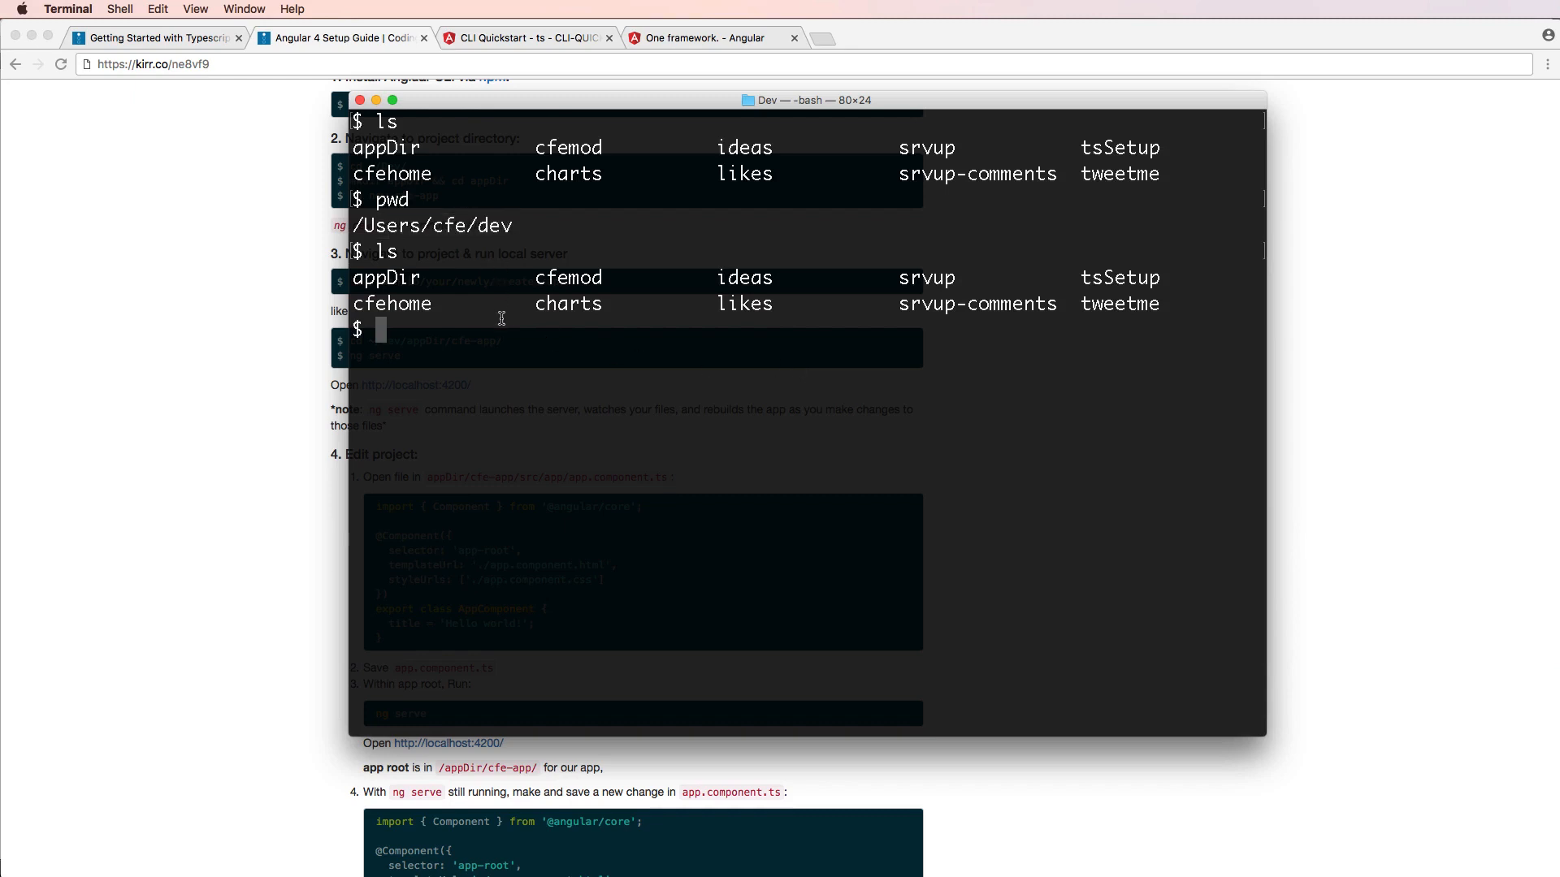
Create the ngSrvup folder with mkdir and change into it.
type("m")
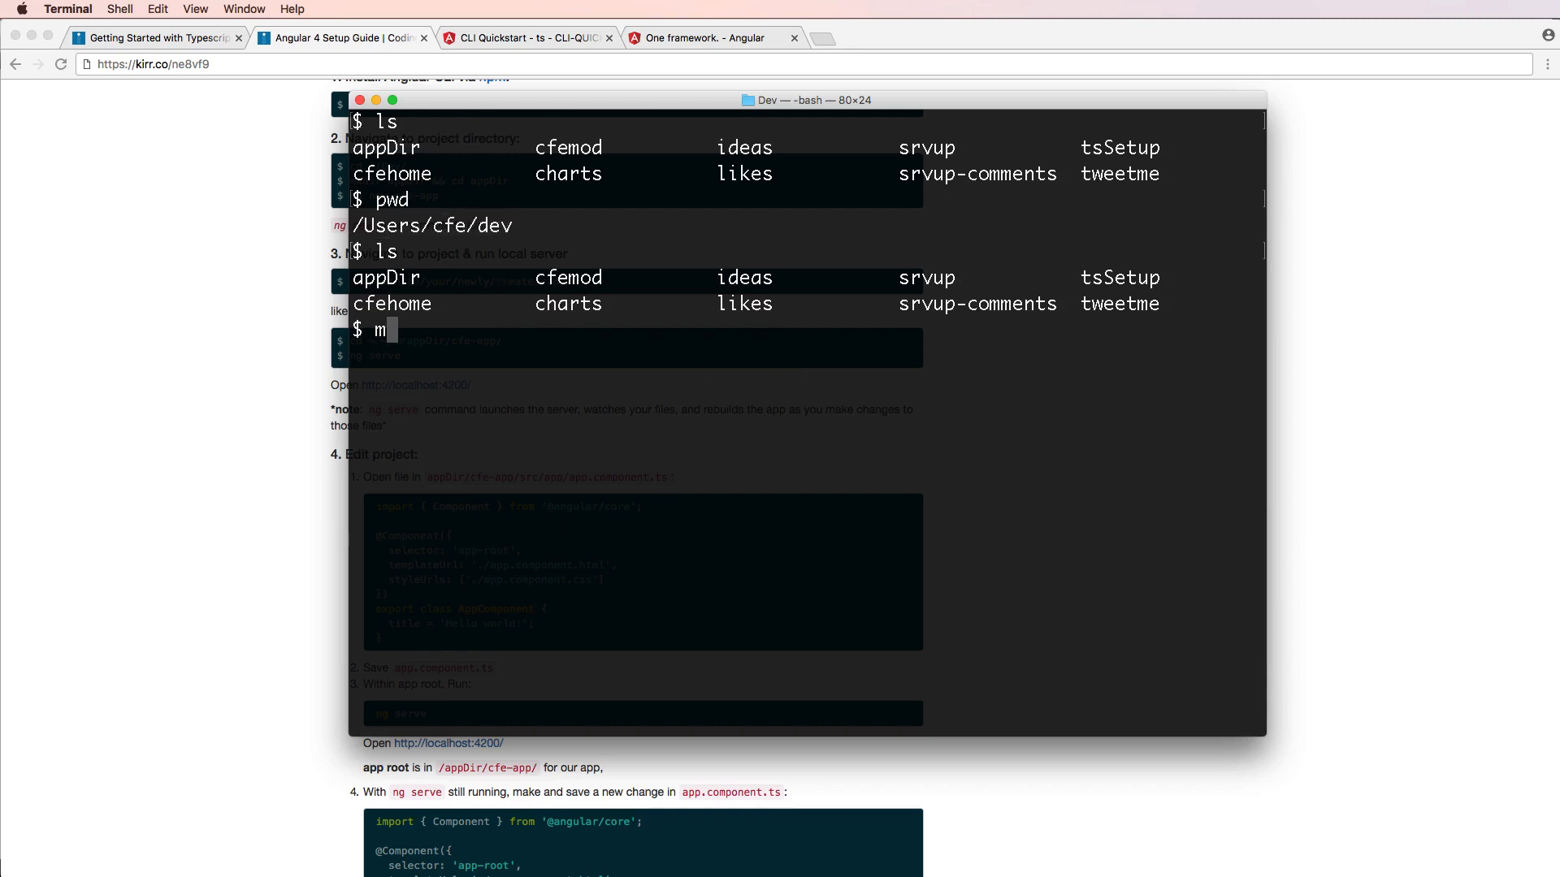
type("kdir ng")
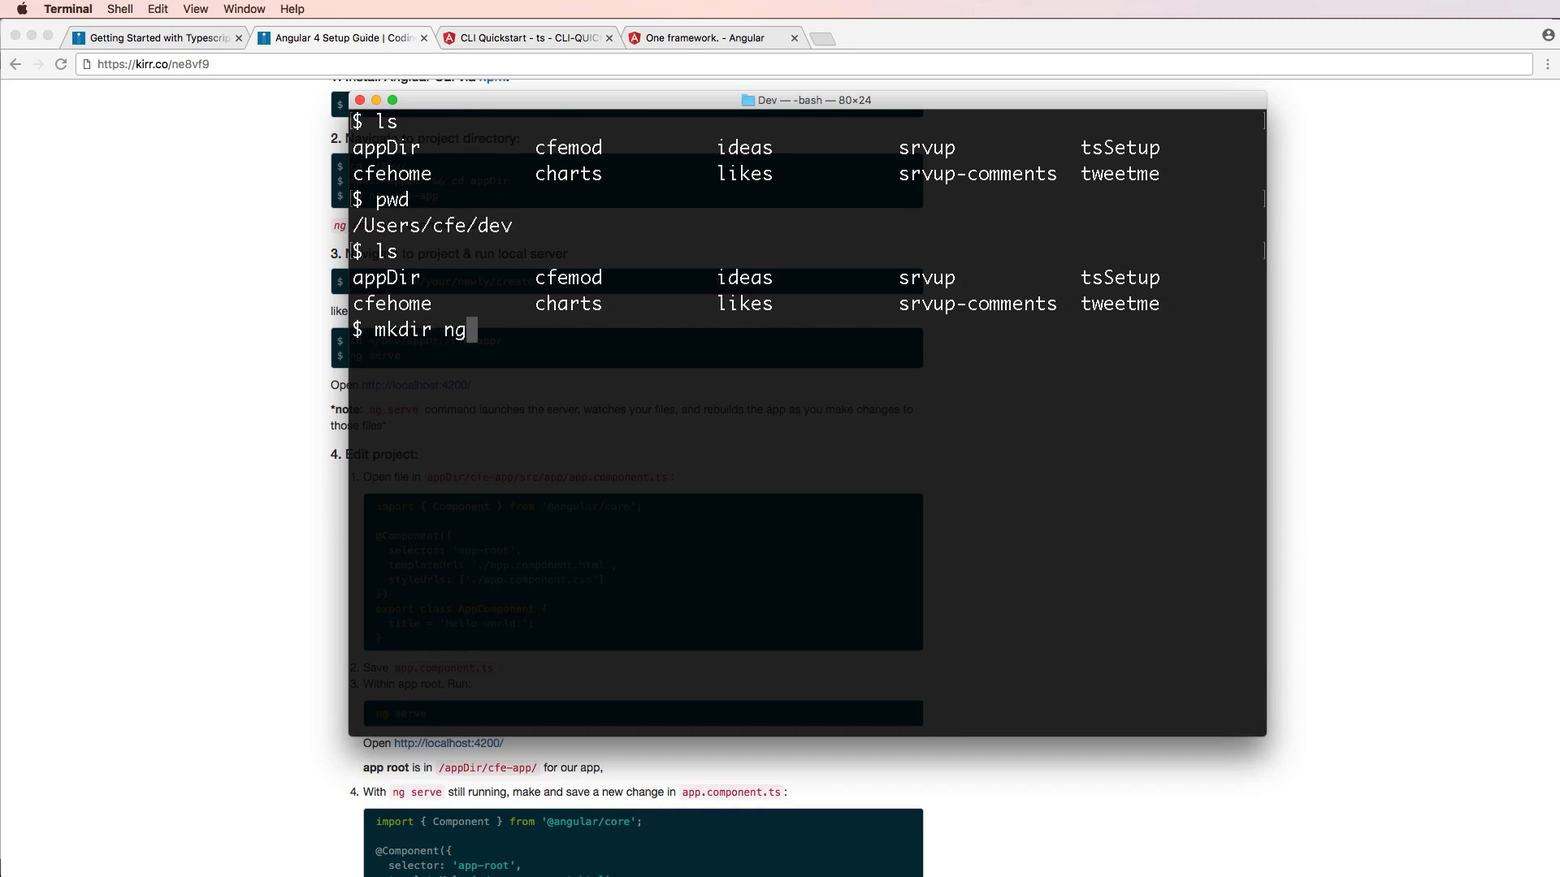
type("Srvup && cs")
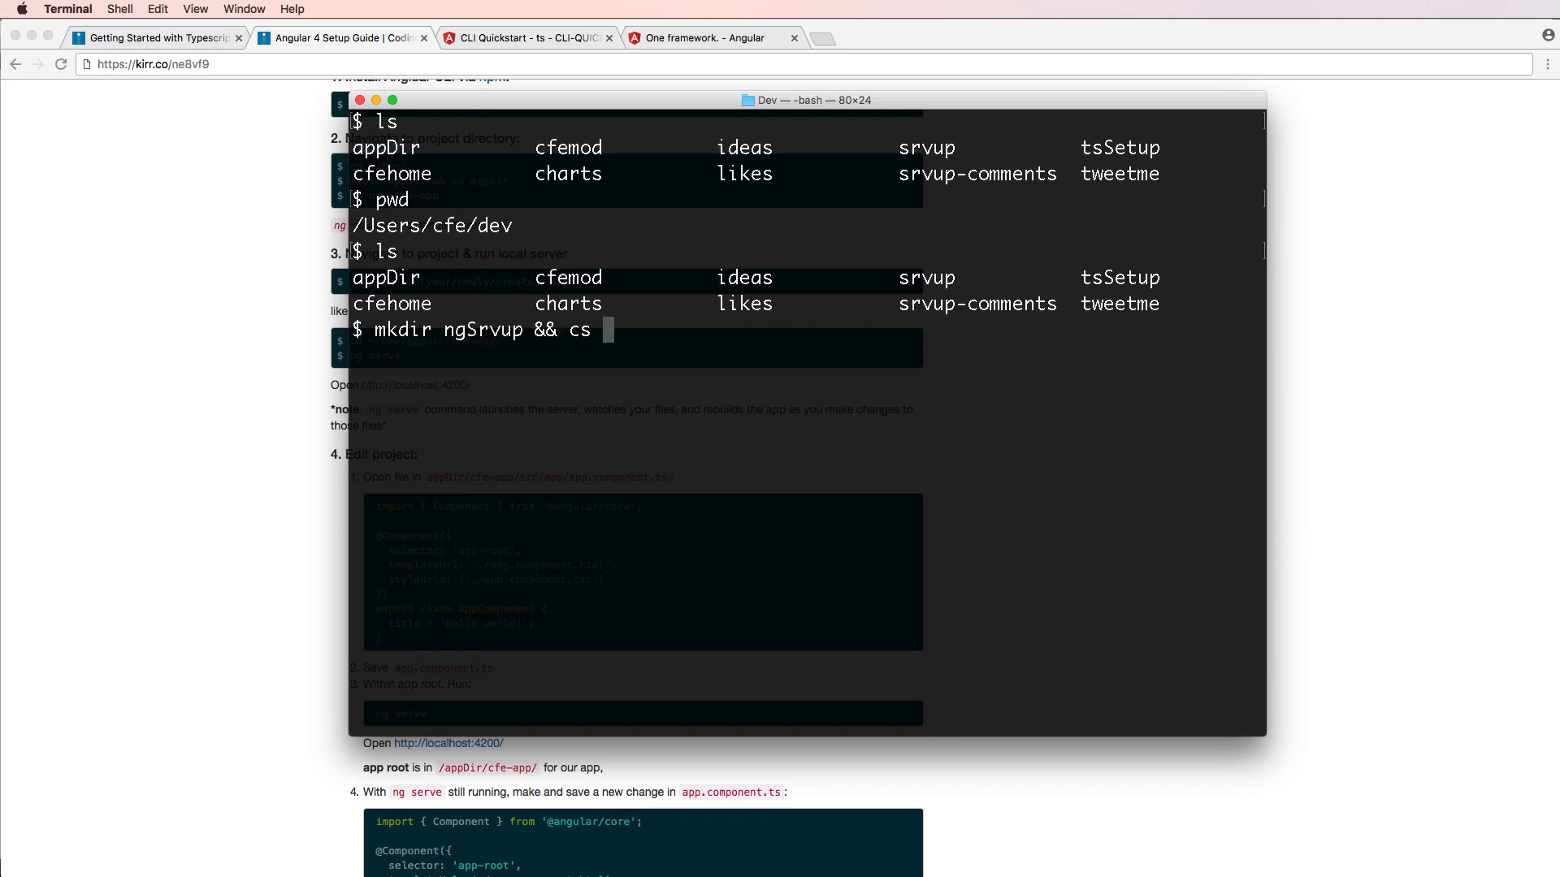
key("Return")
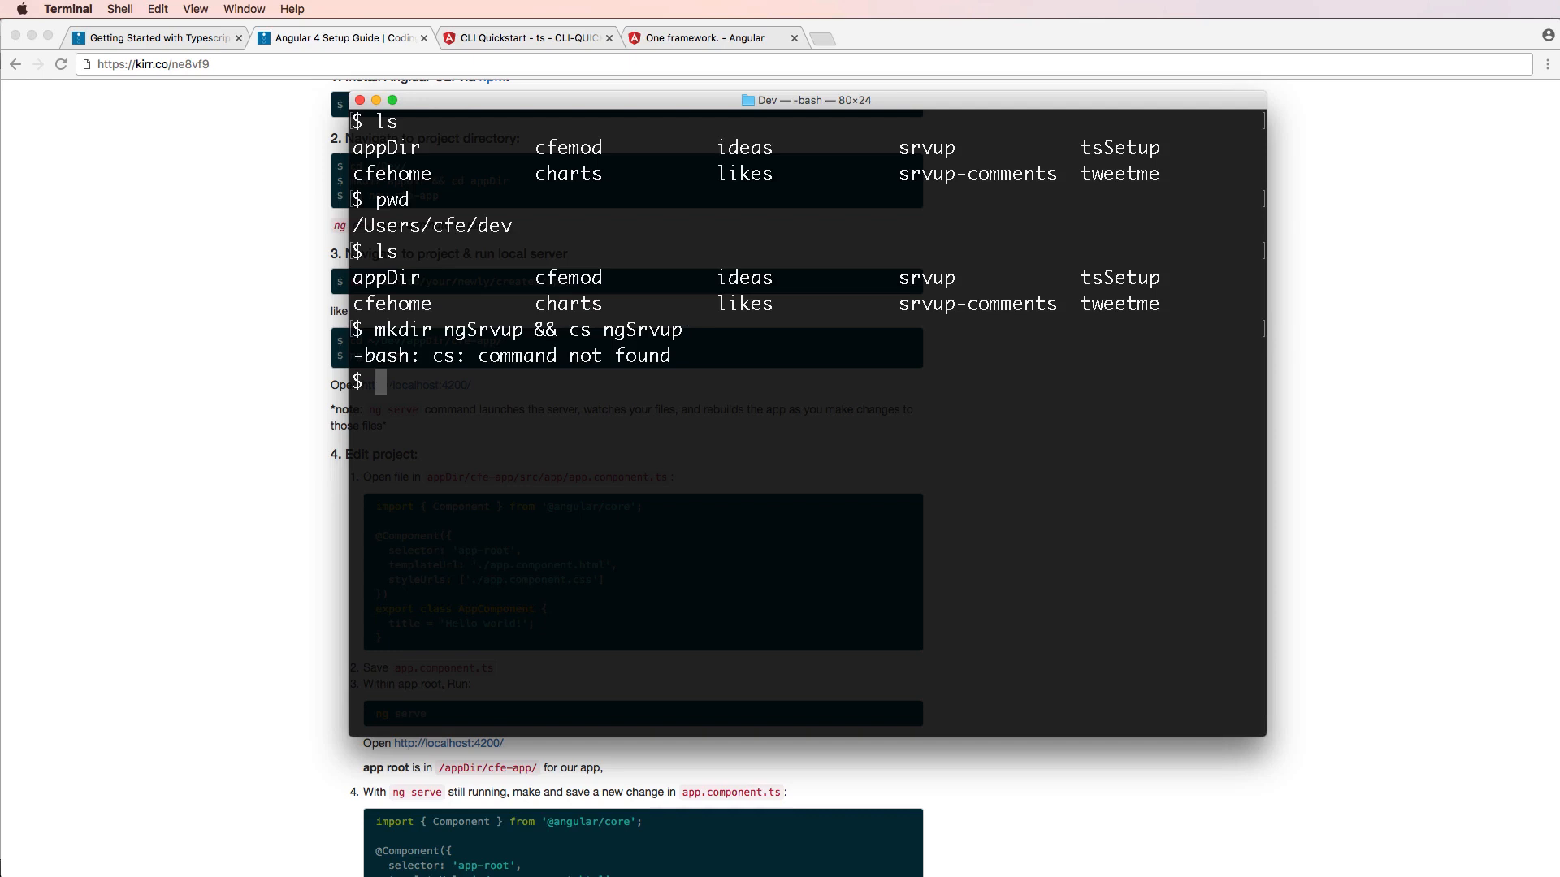
type("cd")
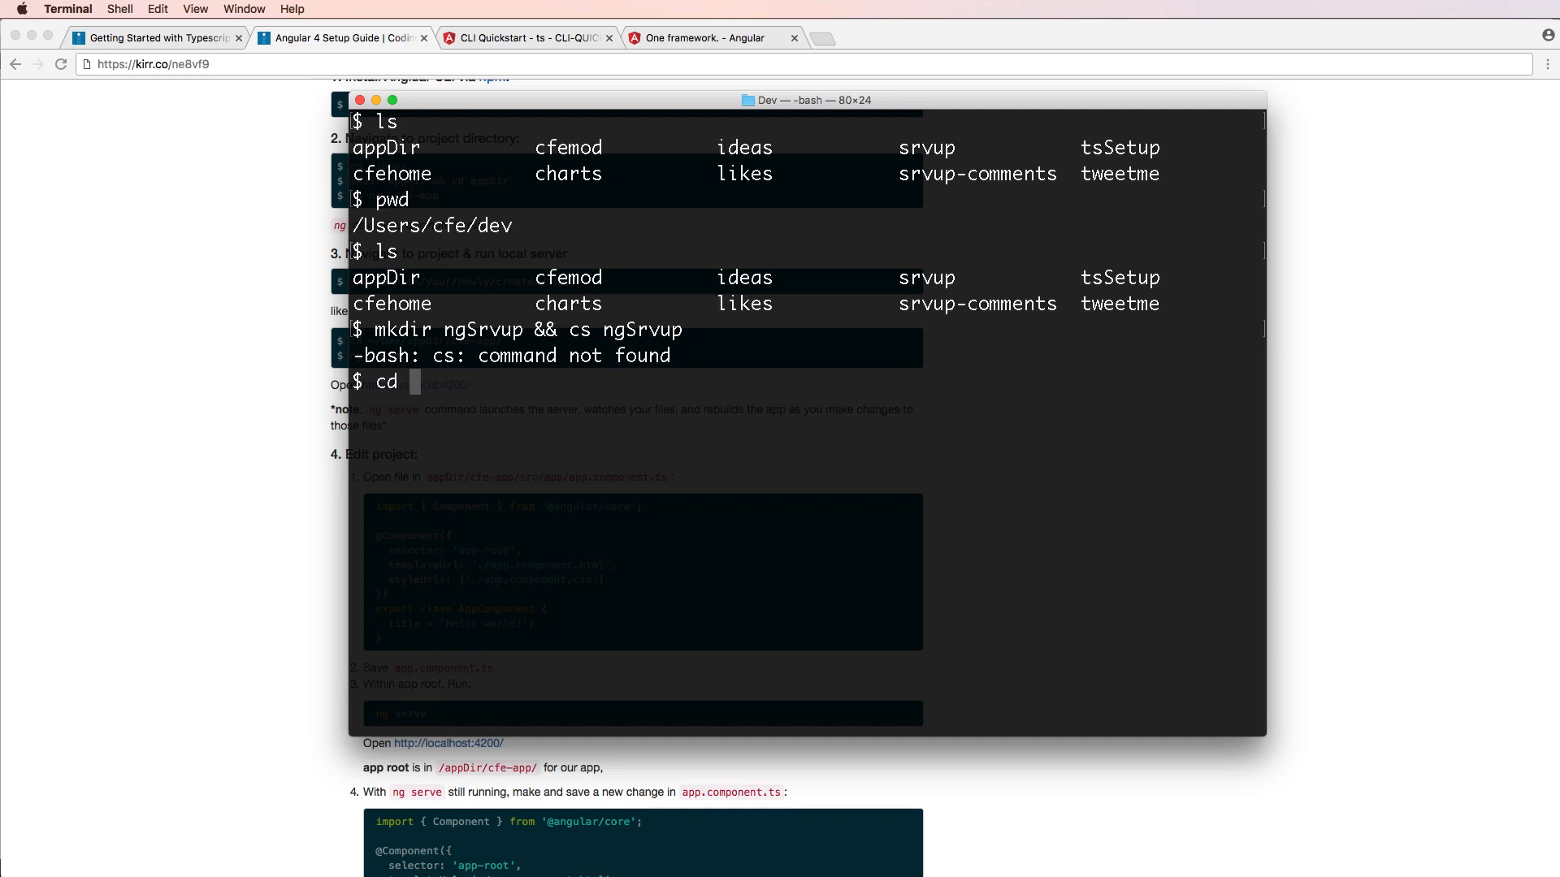
key("Return")
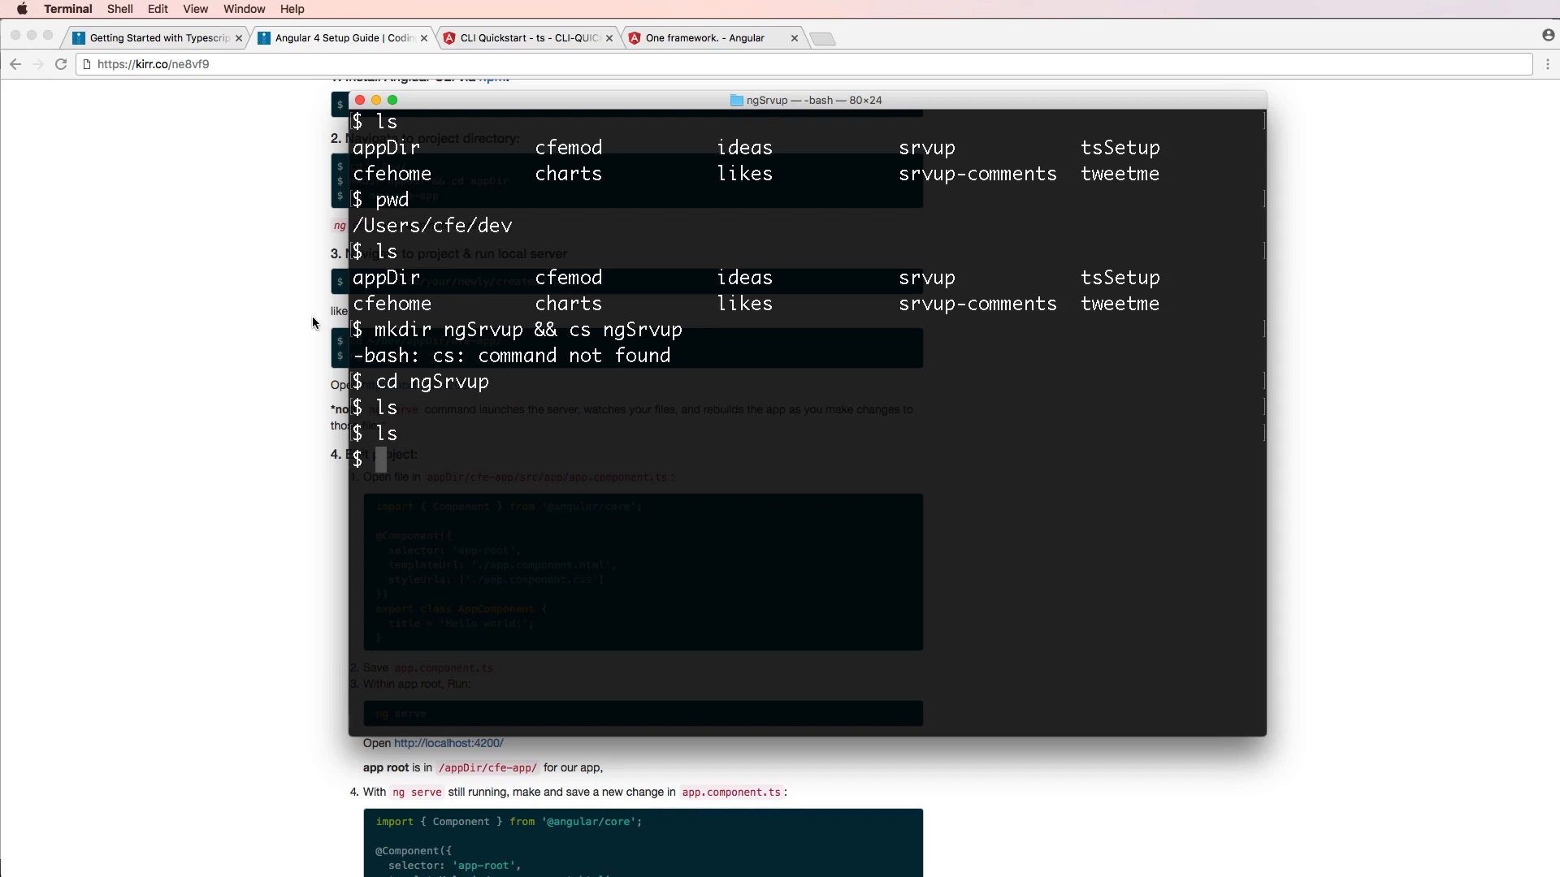
Enter 'ng new srvup' to scaffold a new Angular CLI project.
type("ng new")
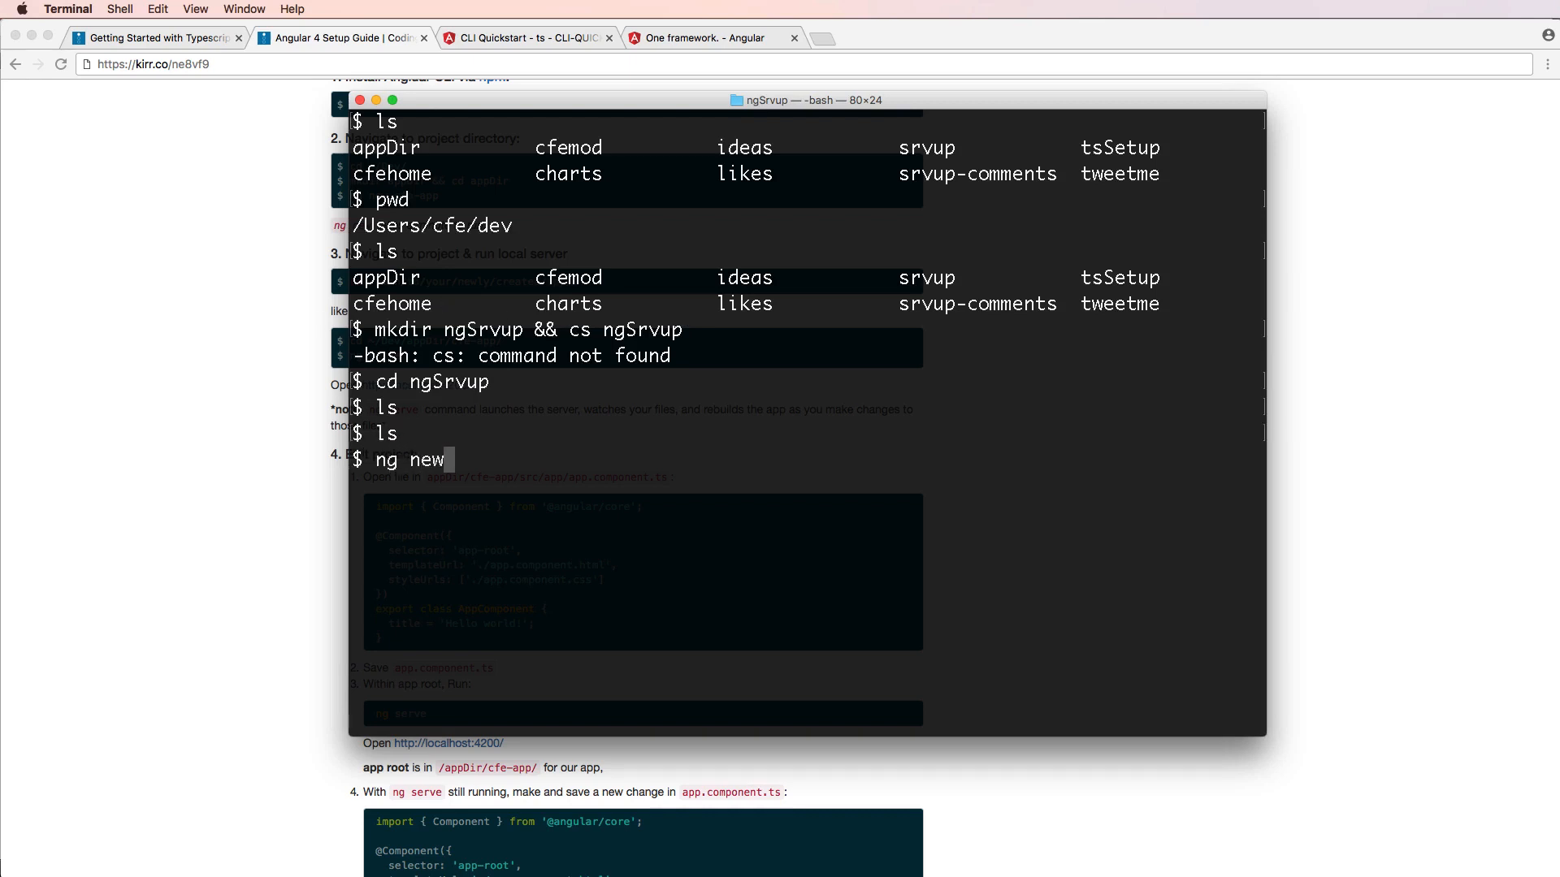
type("srvup")
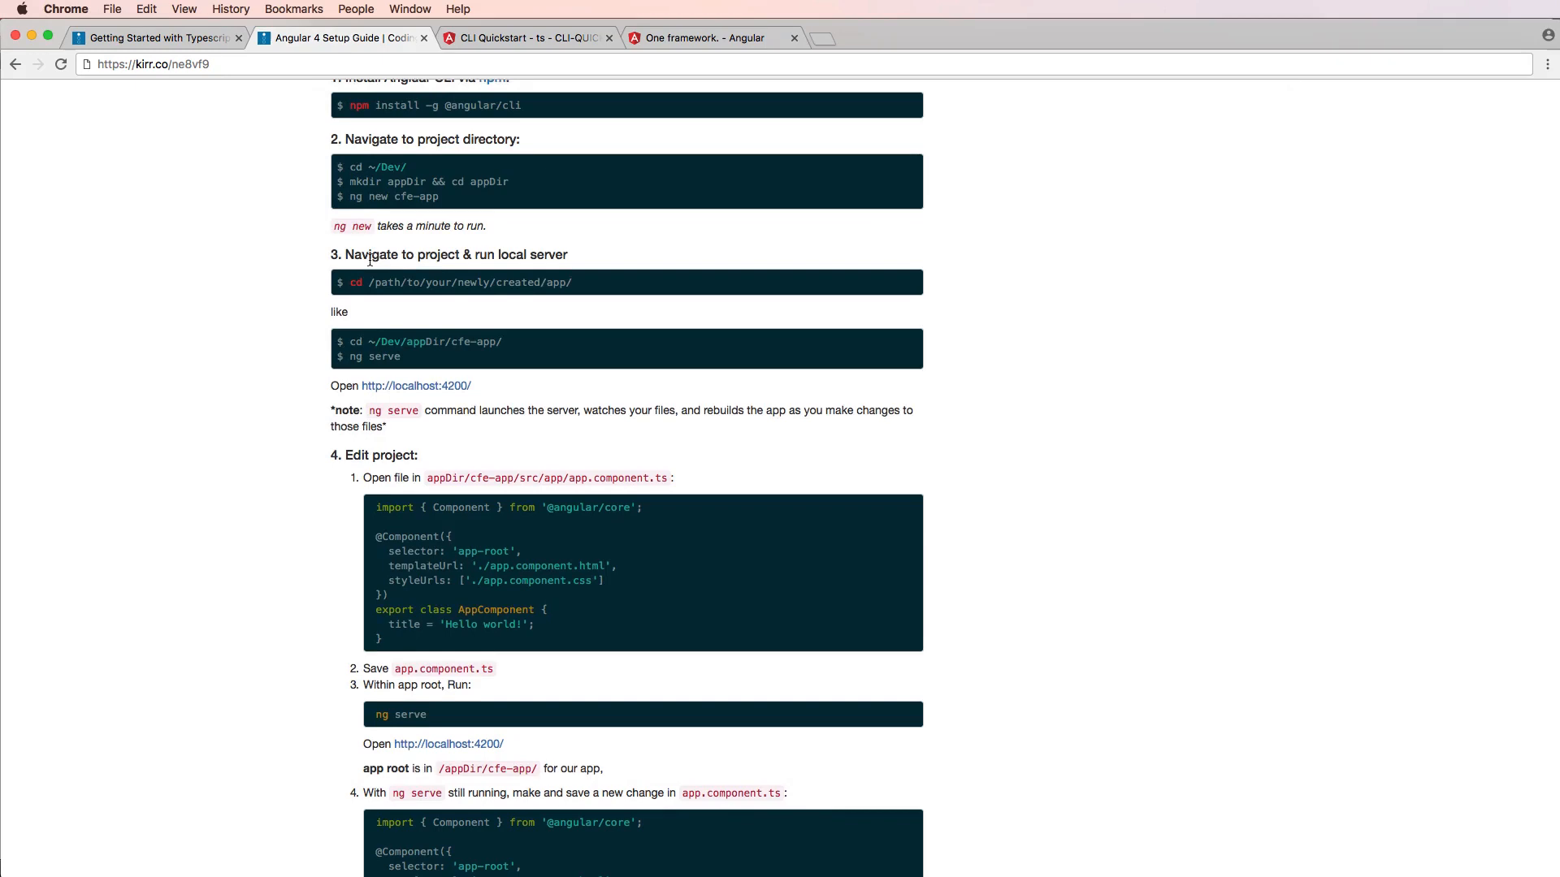
Scroll up through the ng new output as project files are generated.
scroll("up", 3)
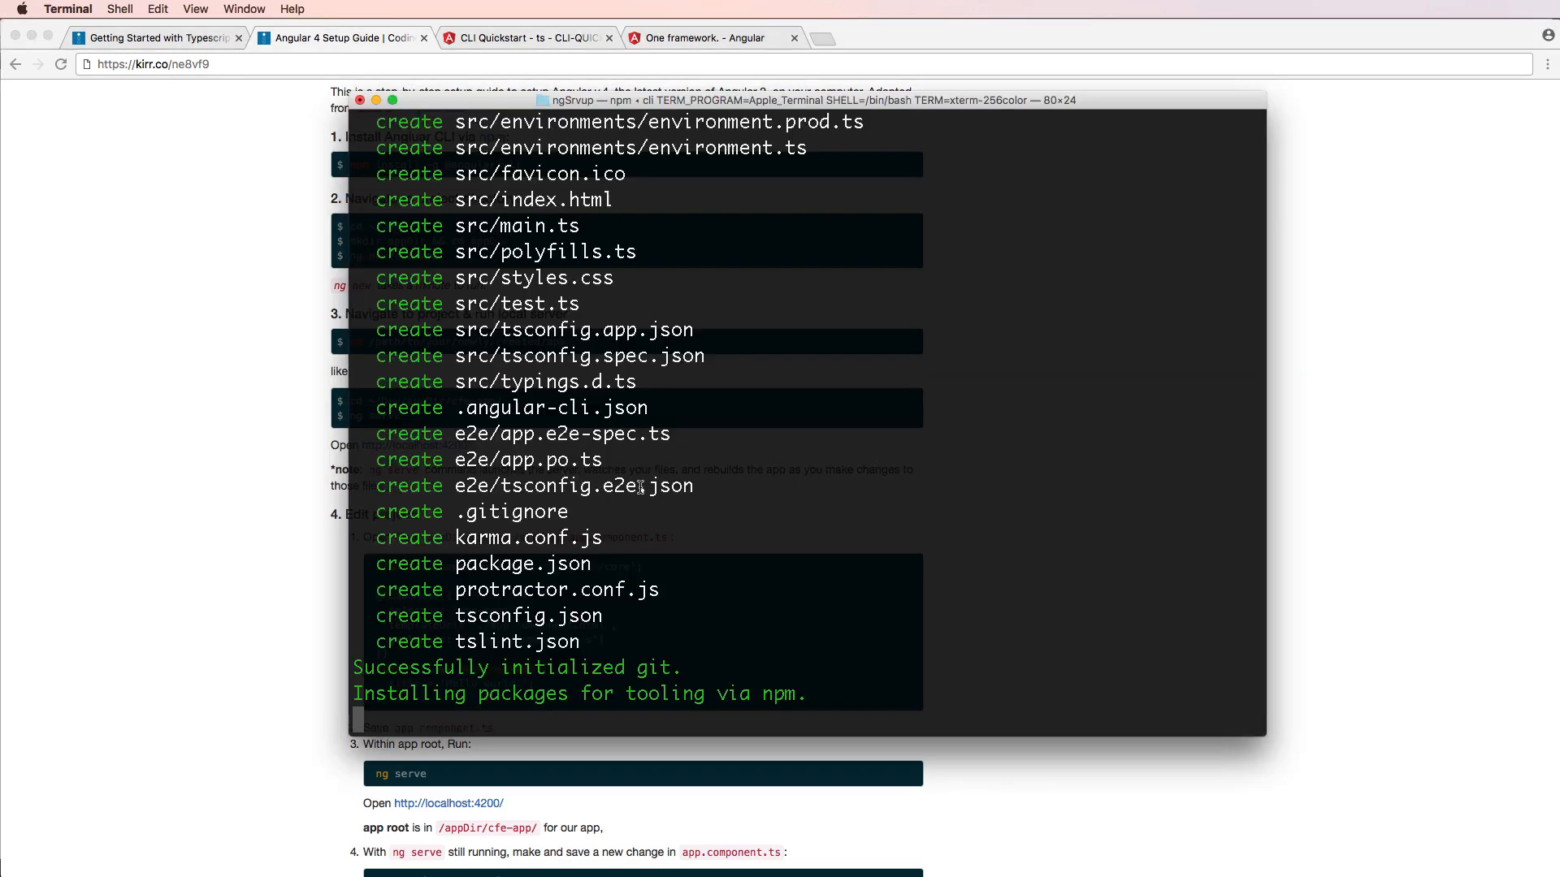
mouse_move(1051, 470)
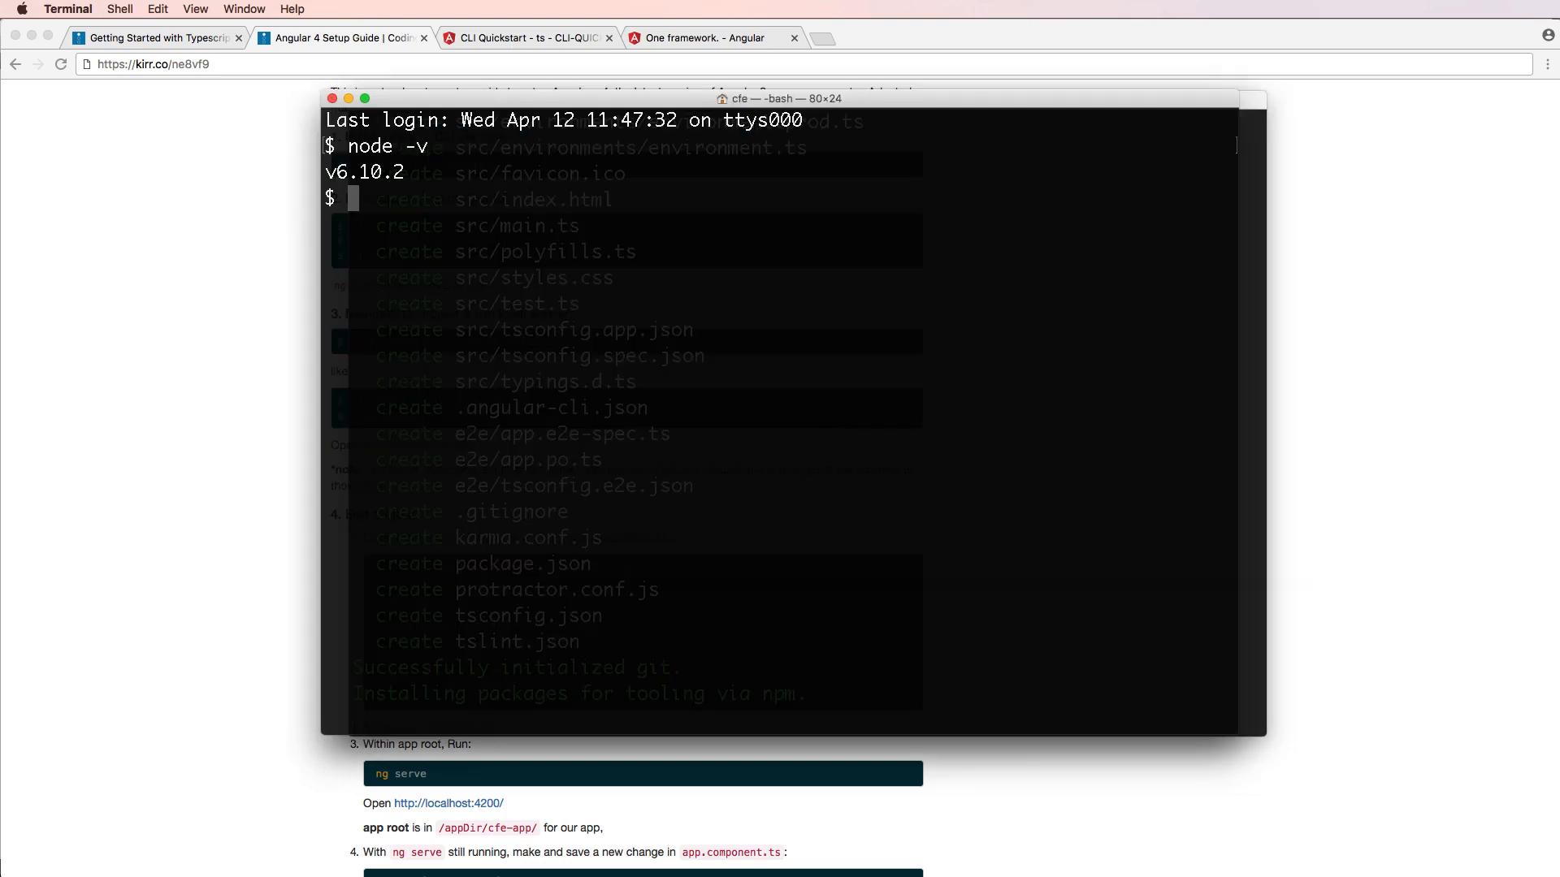
Check the npm and Angular CLI versions in a second Terminal session.
type("npm -v")
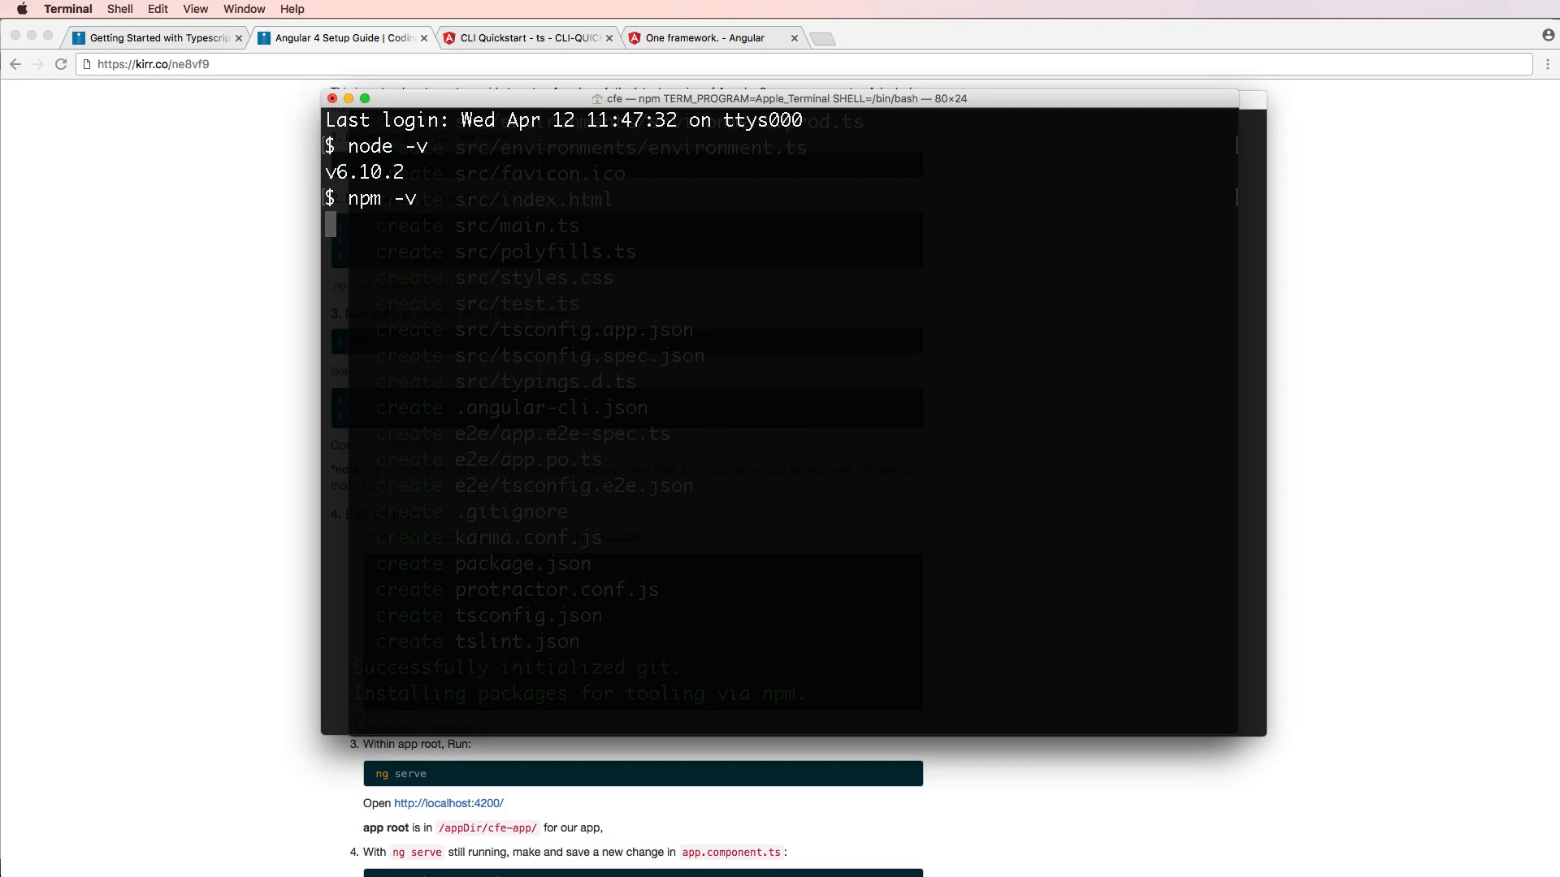
type("angular")
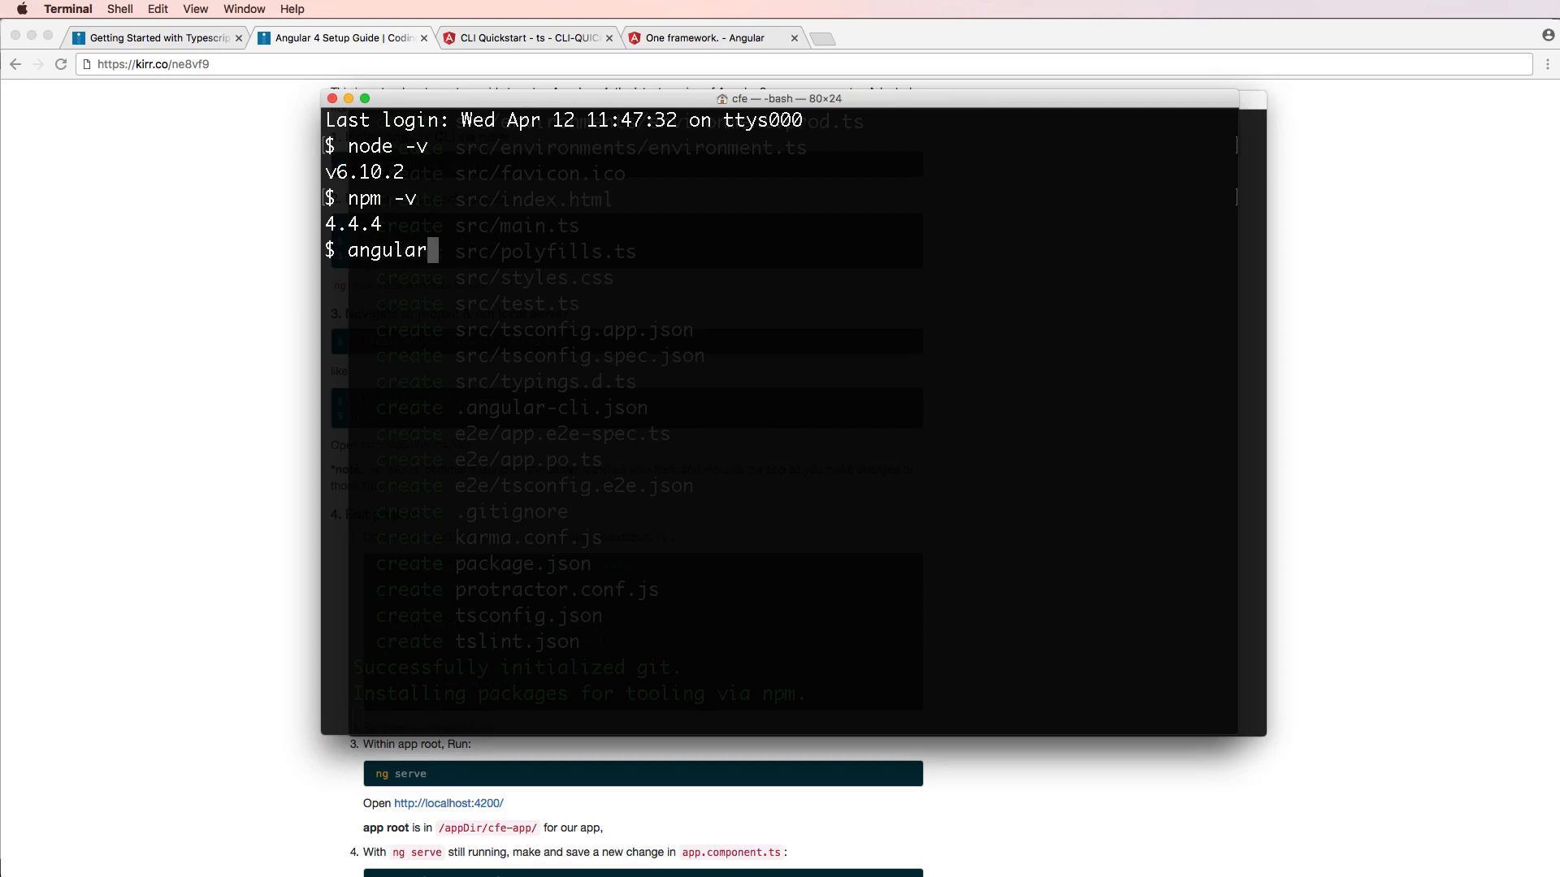
key("Backspace")
type("ng -v")
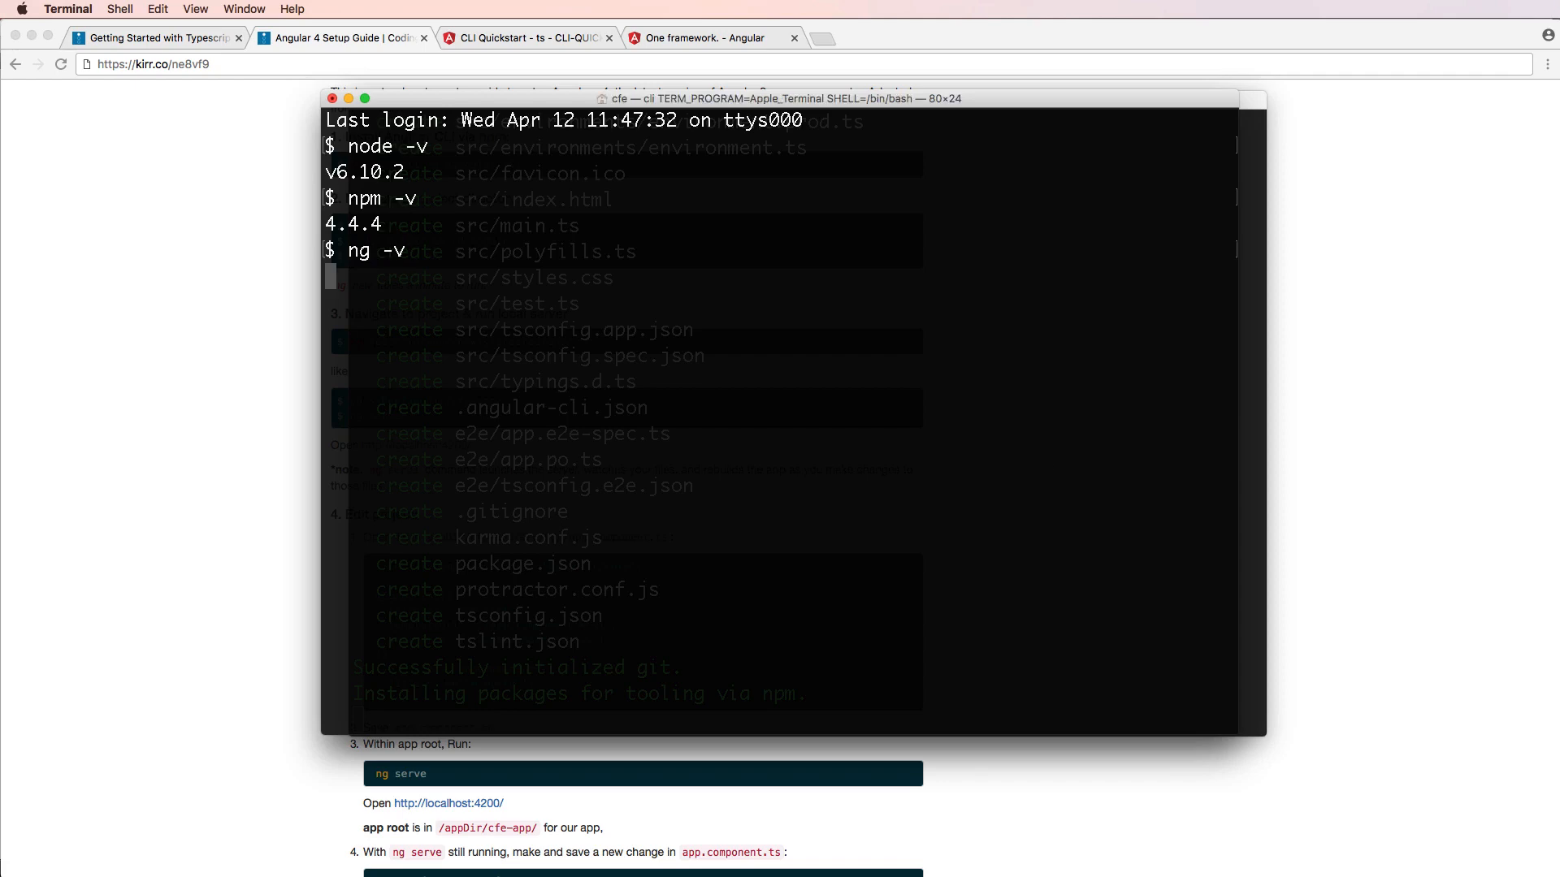
key("Return")
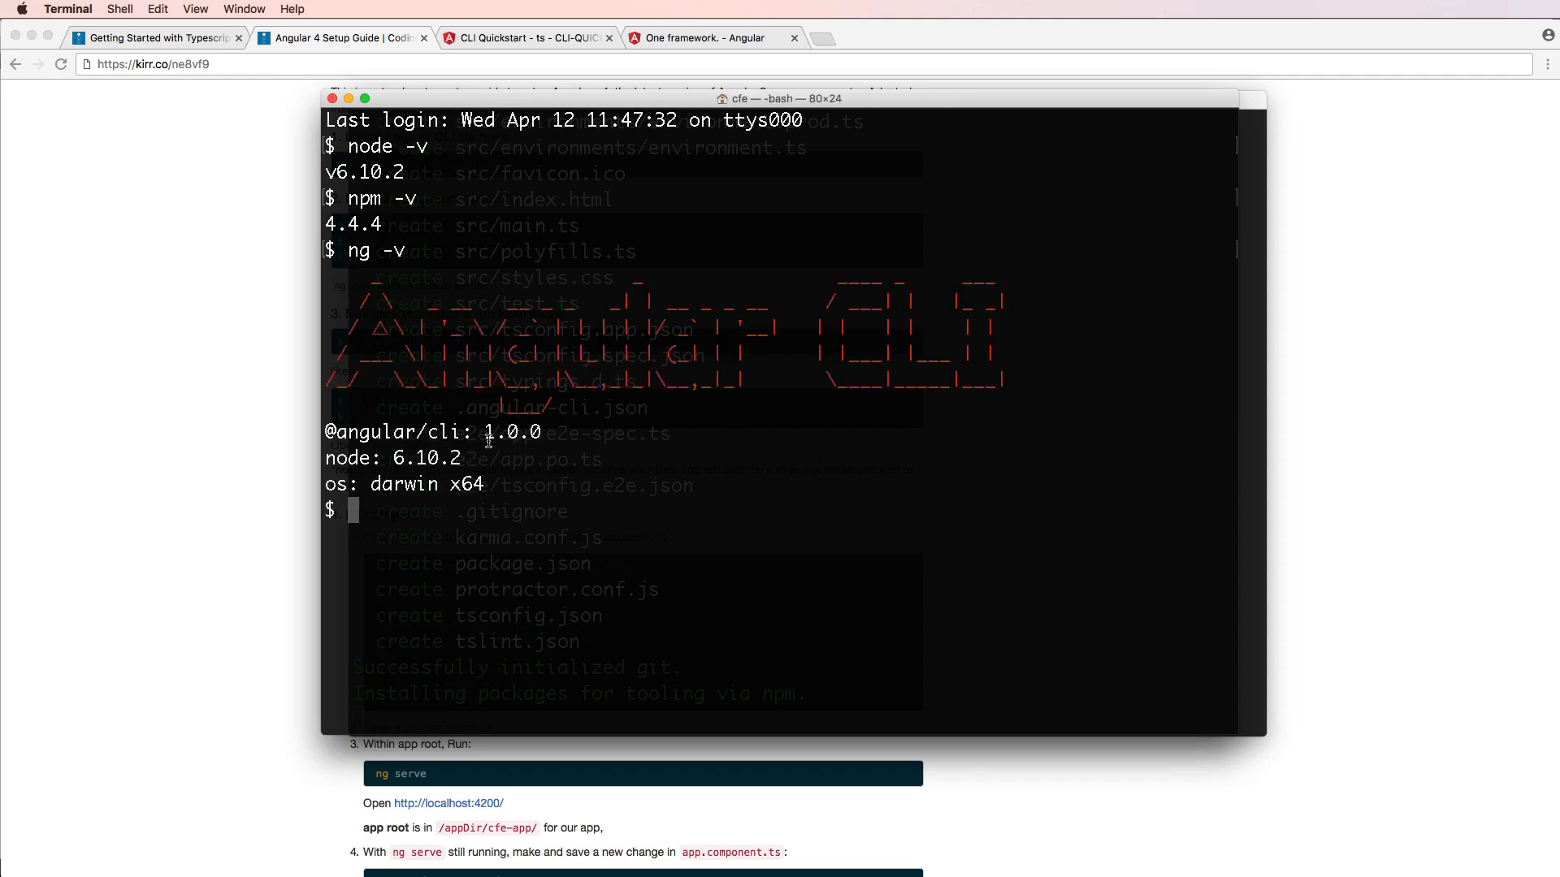
mouse_move(512, 522)
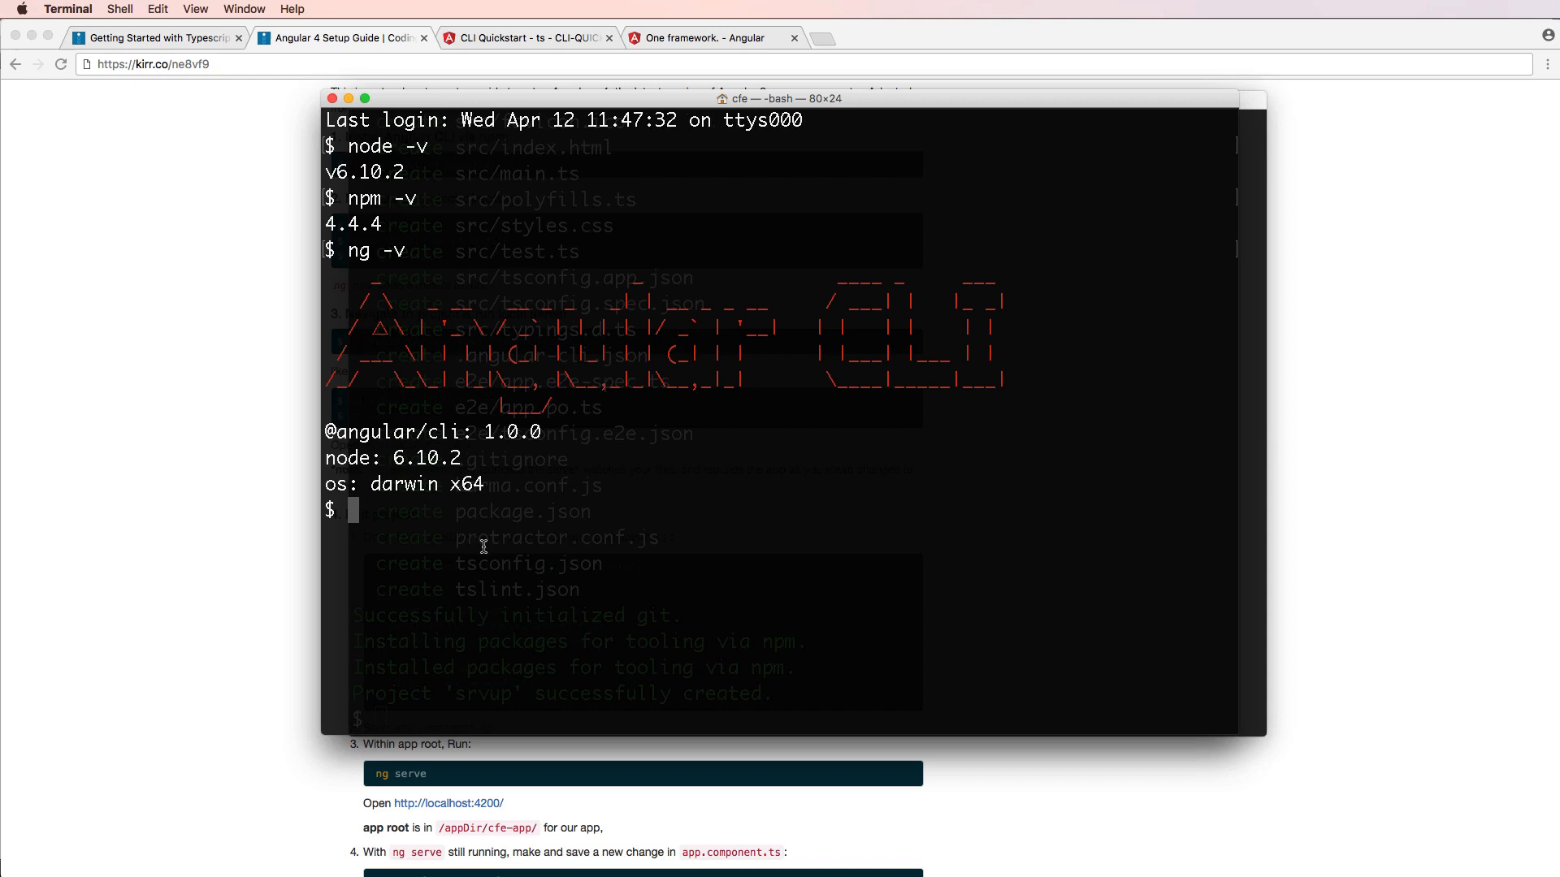
mouse_move(484, 460)
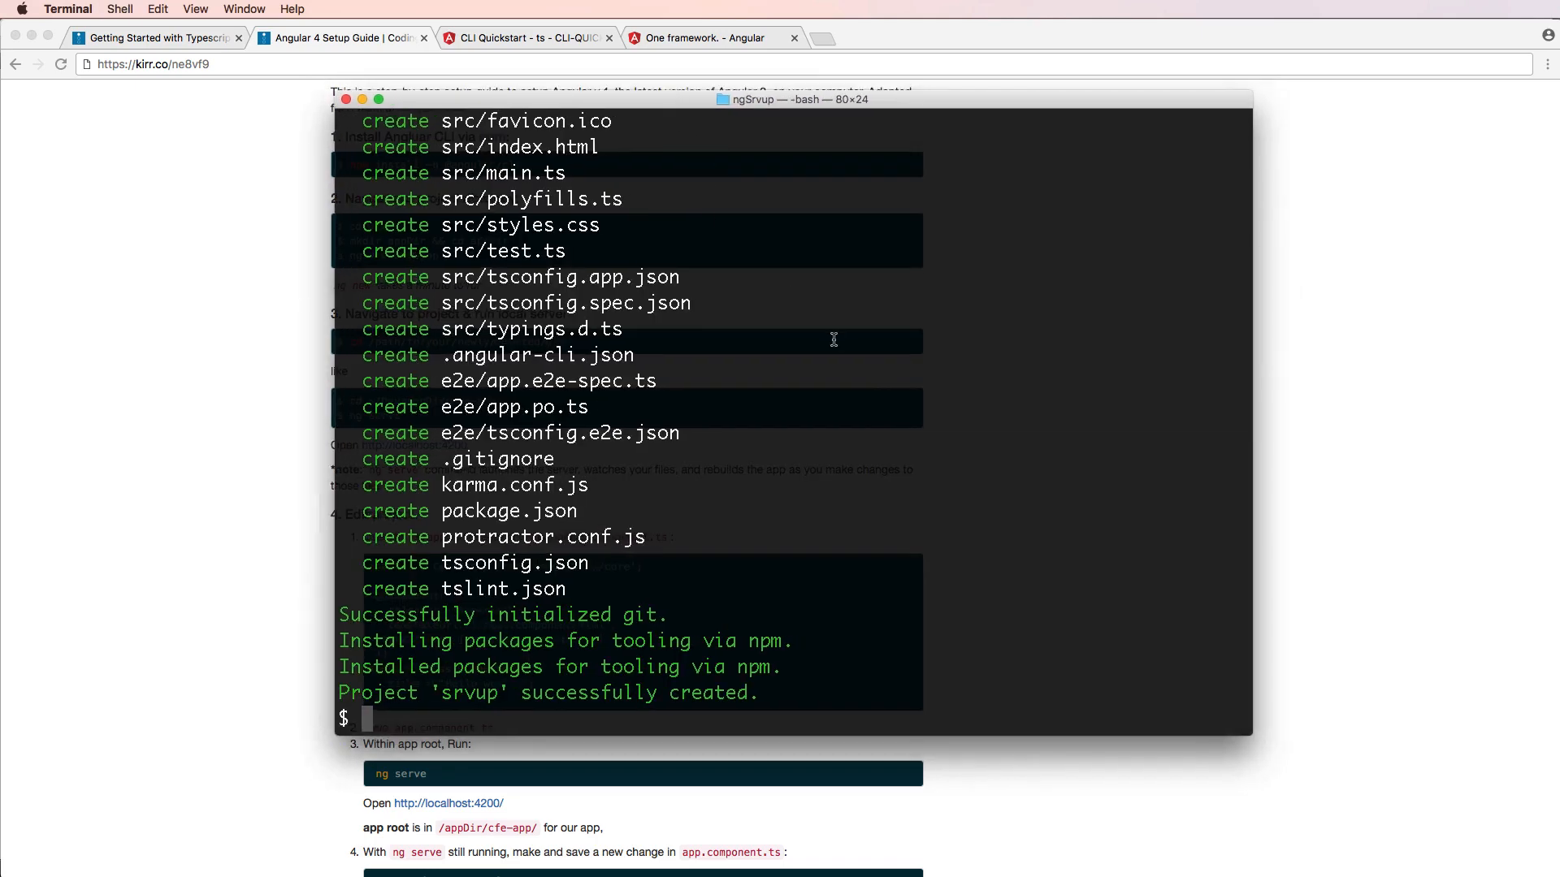
mouse_move(799, 609)
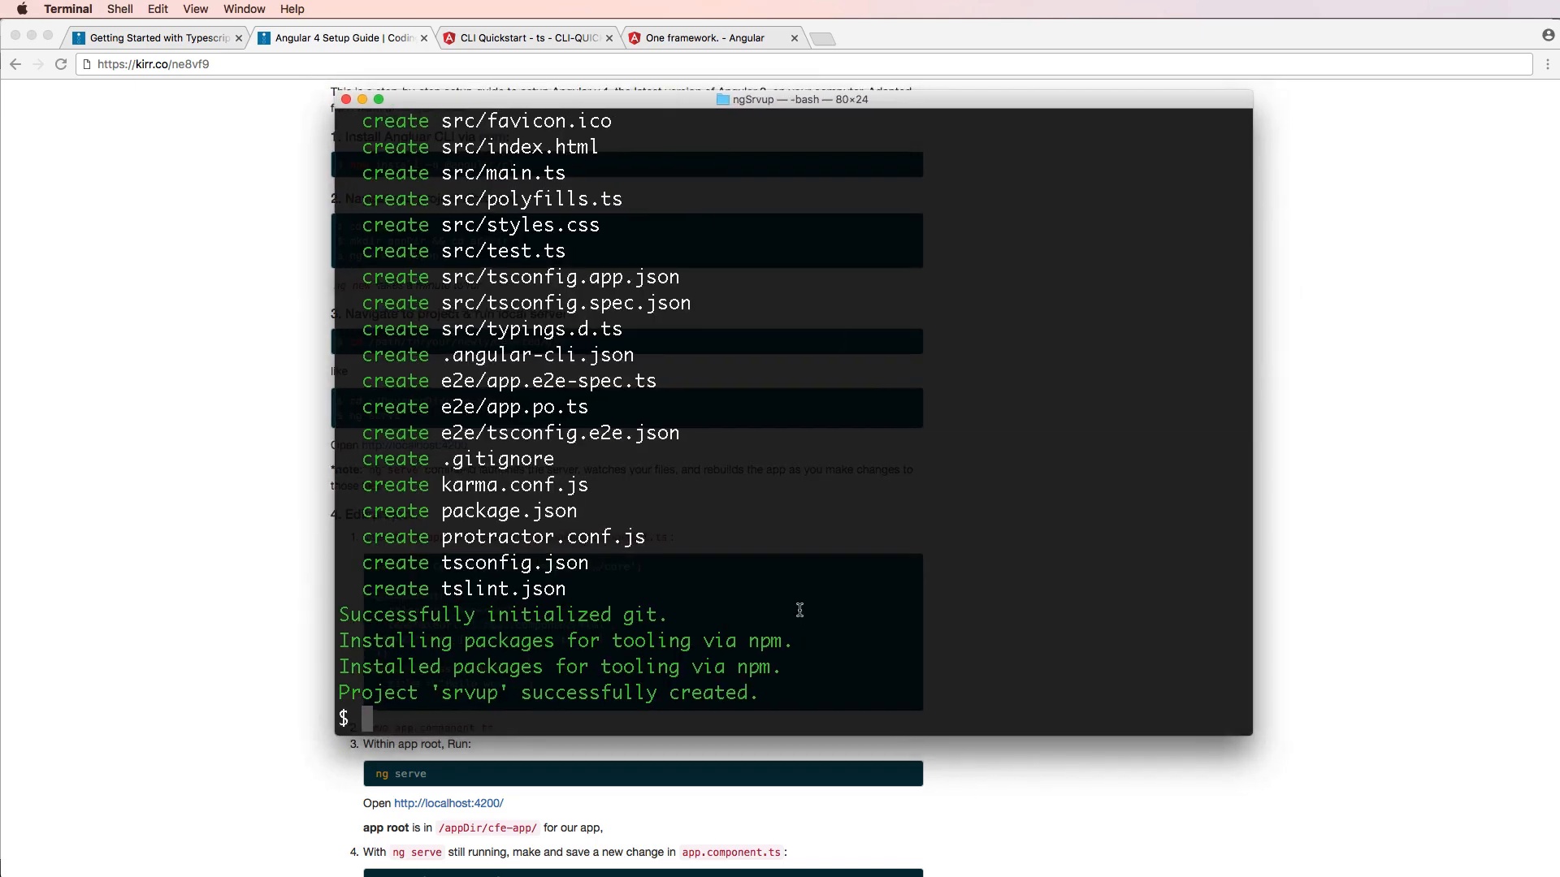
Show ngSrvup in Finder, rename the srvup folder to client and view its contents.
type("open .")
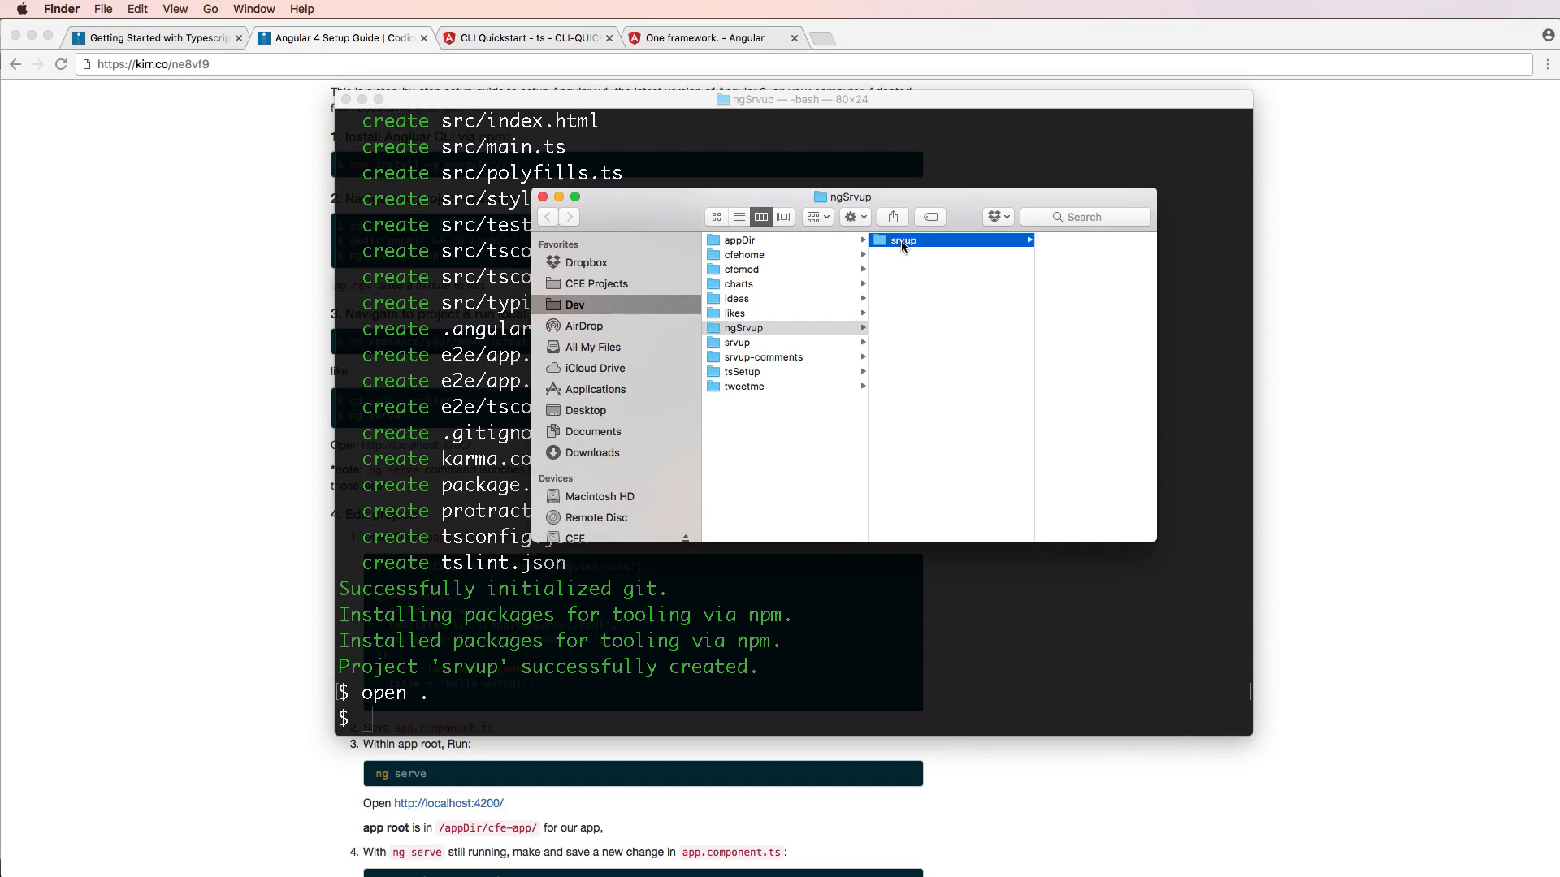
left_click(742, 327)
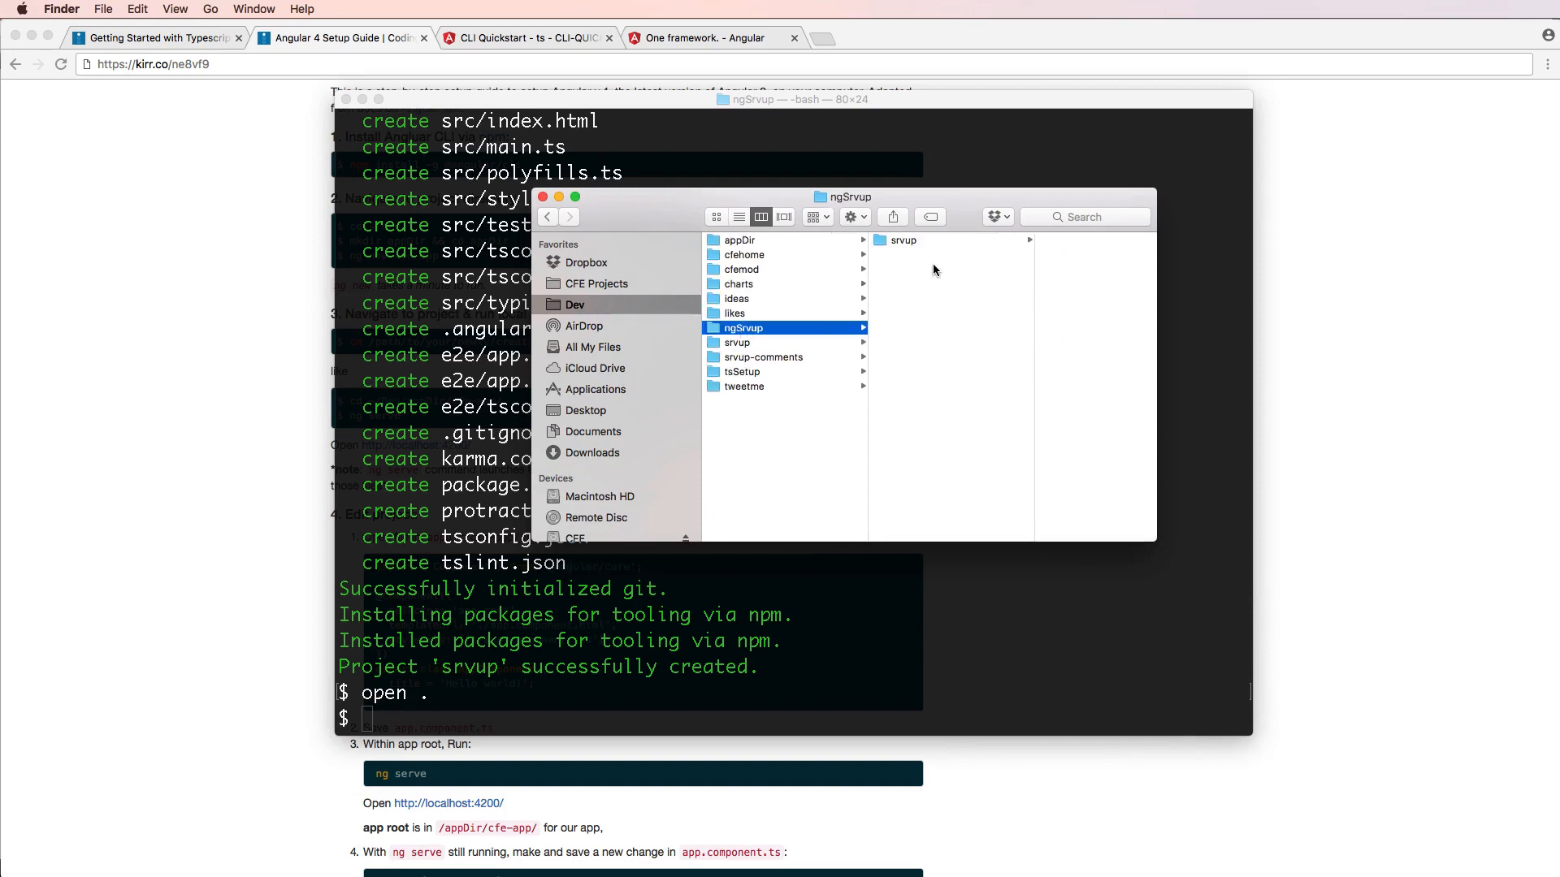
left_click(901, 241)
type("client")
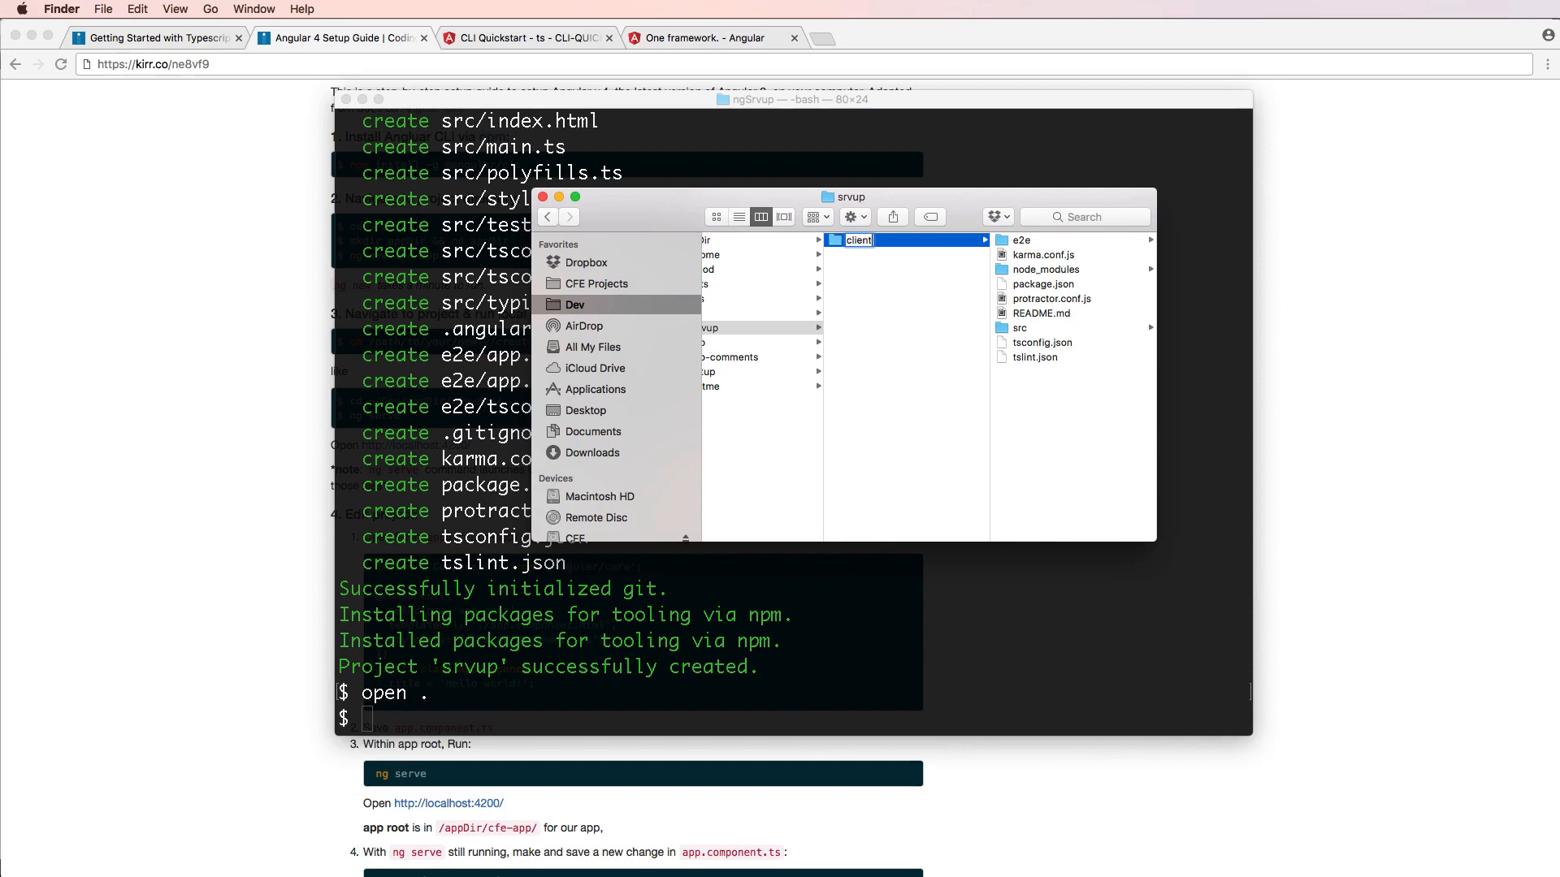
left_click(856, 240)
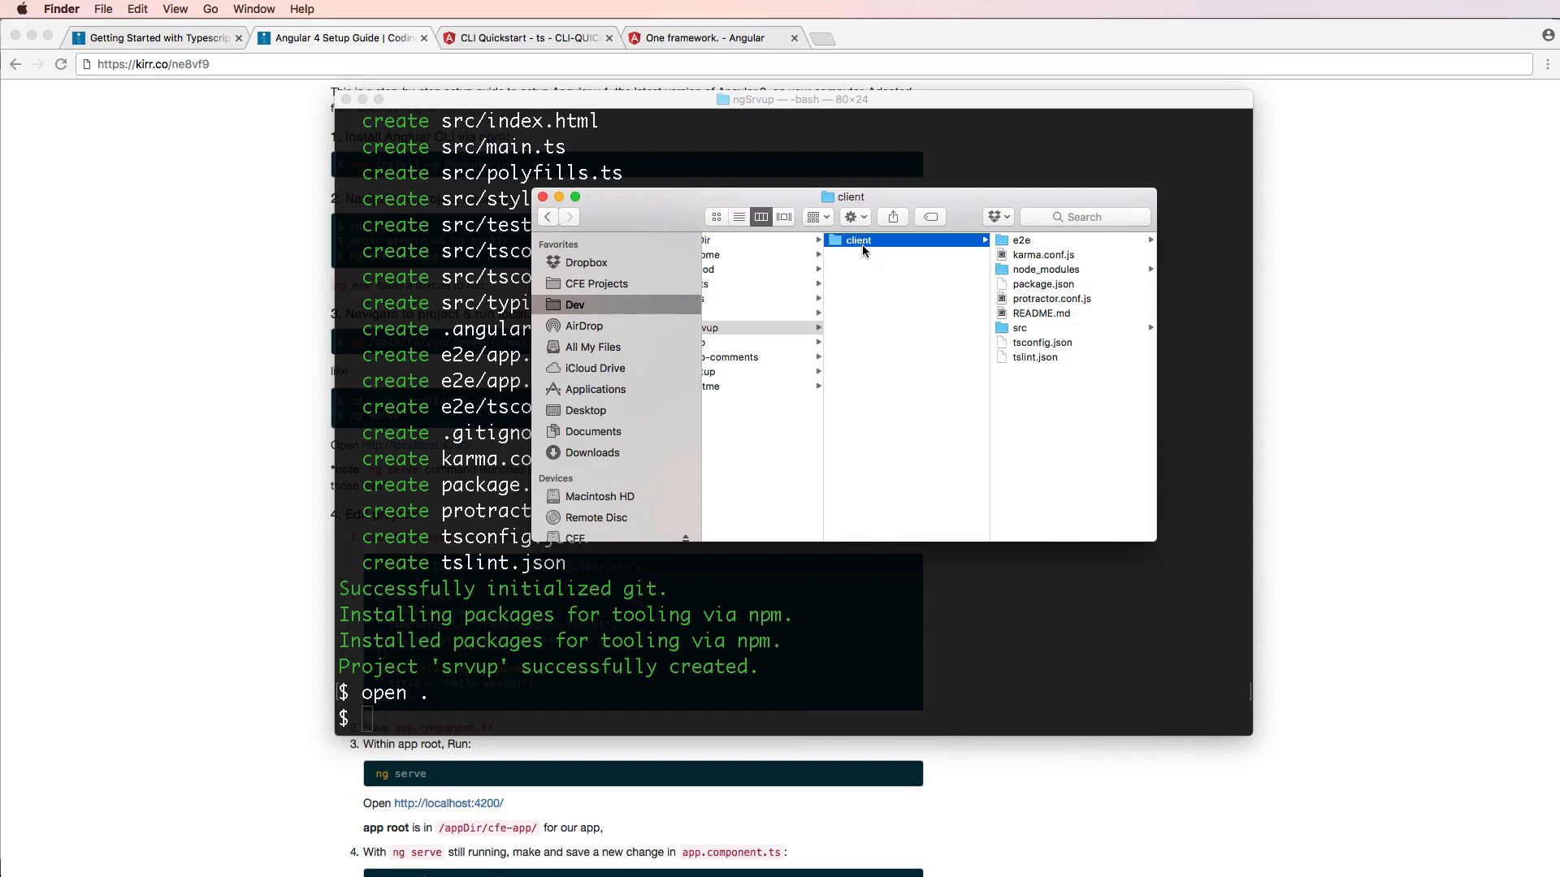
mouse_move(862, 262)
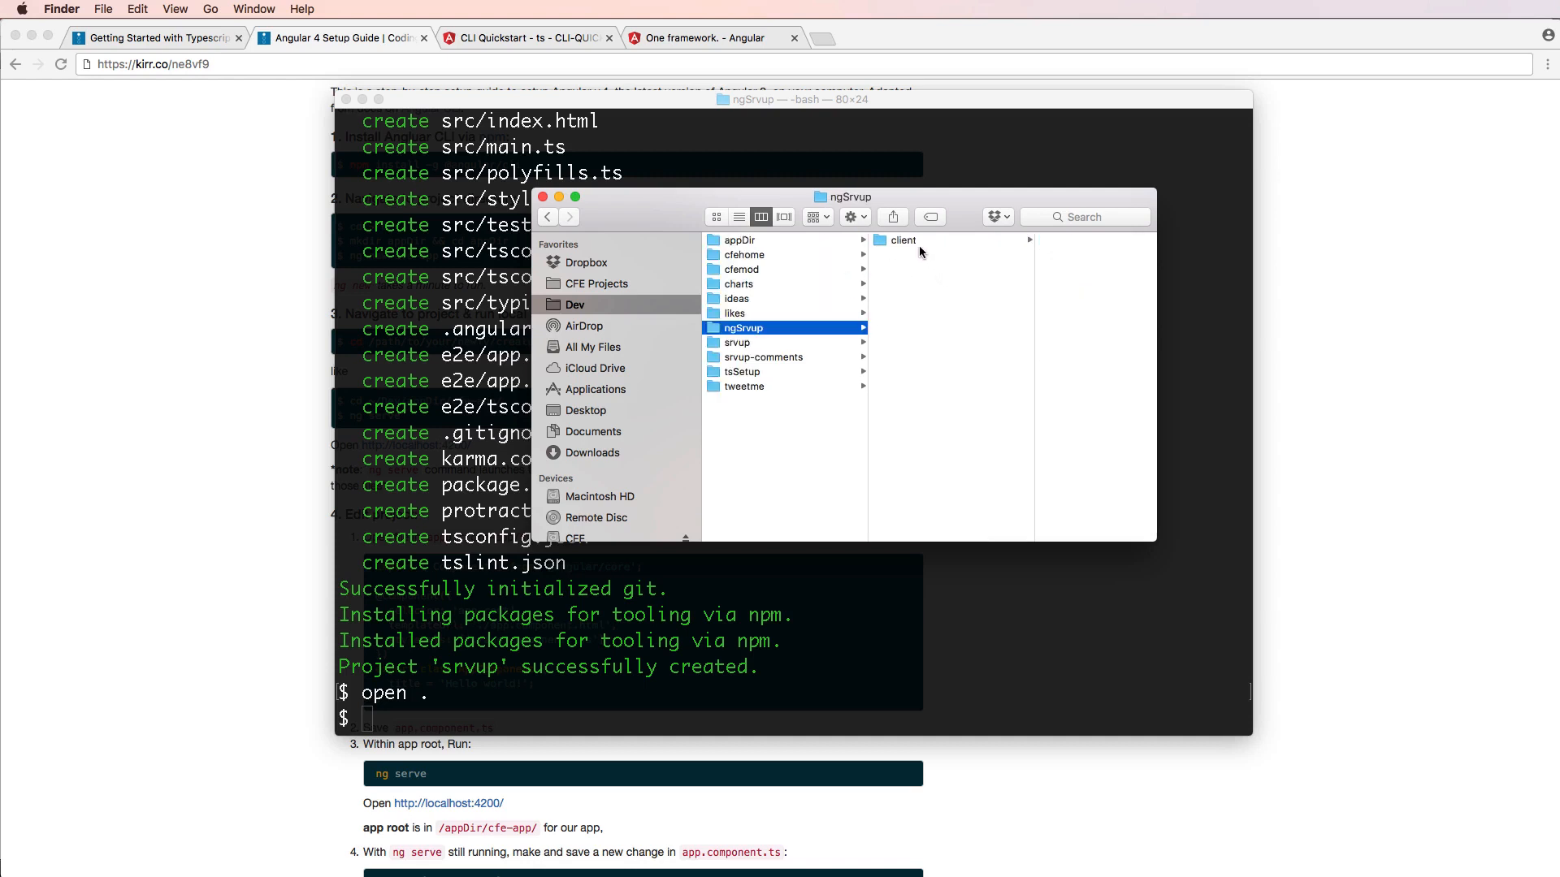
mouse_move(902, 253)
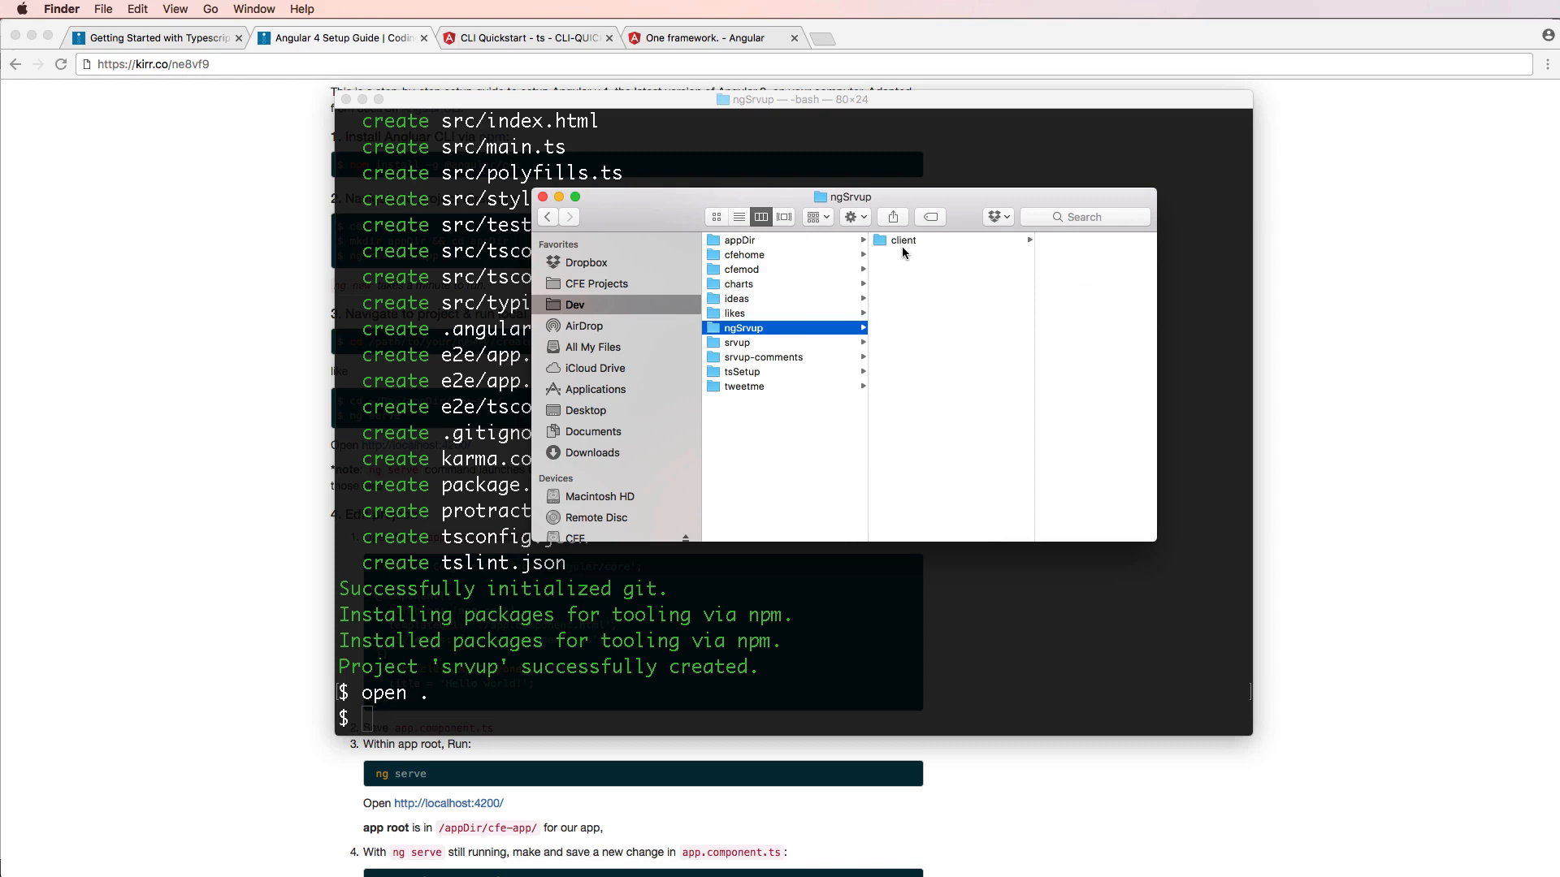
left_click(903, 241)
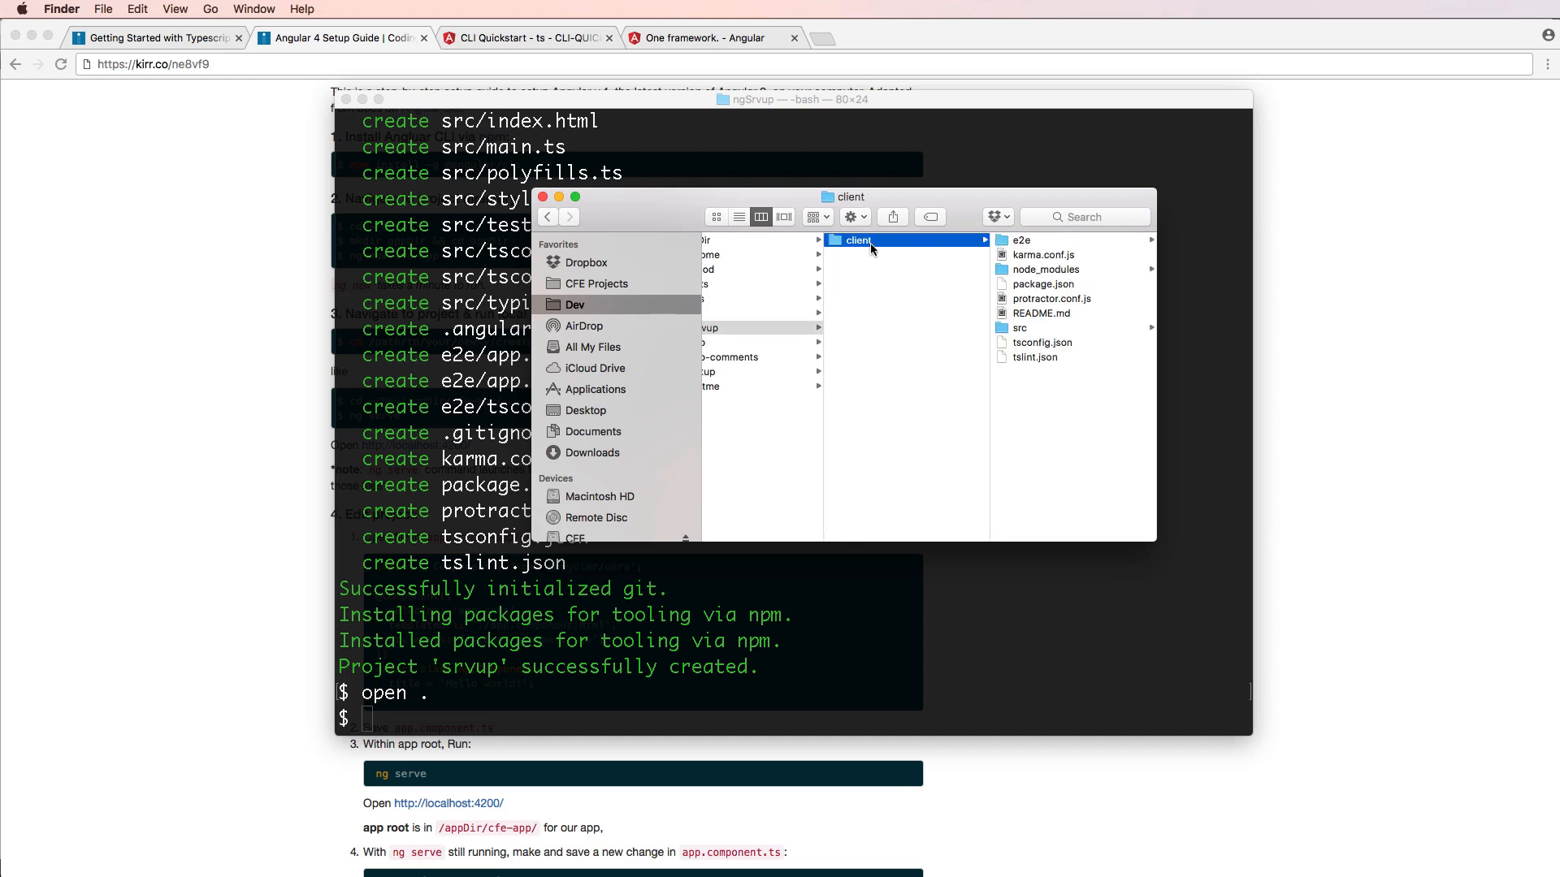
mouse_move(928, 270)
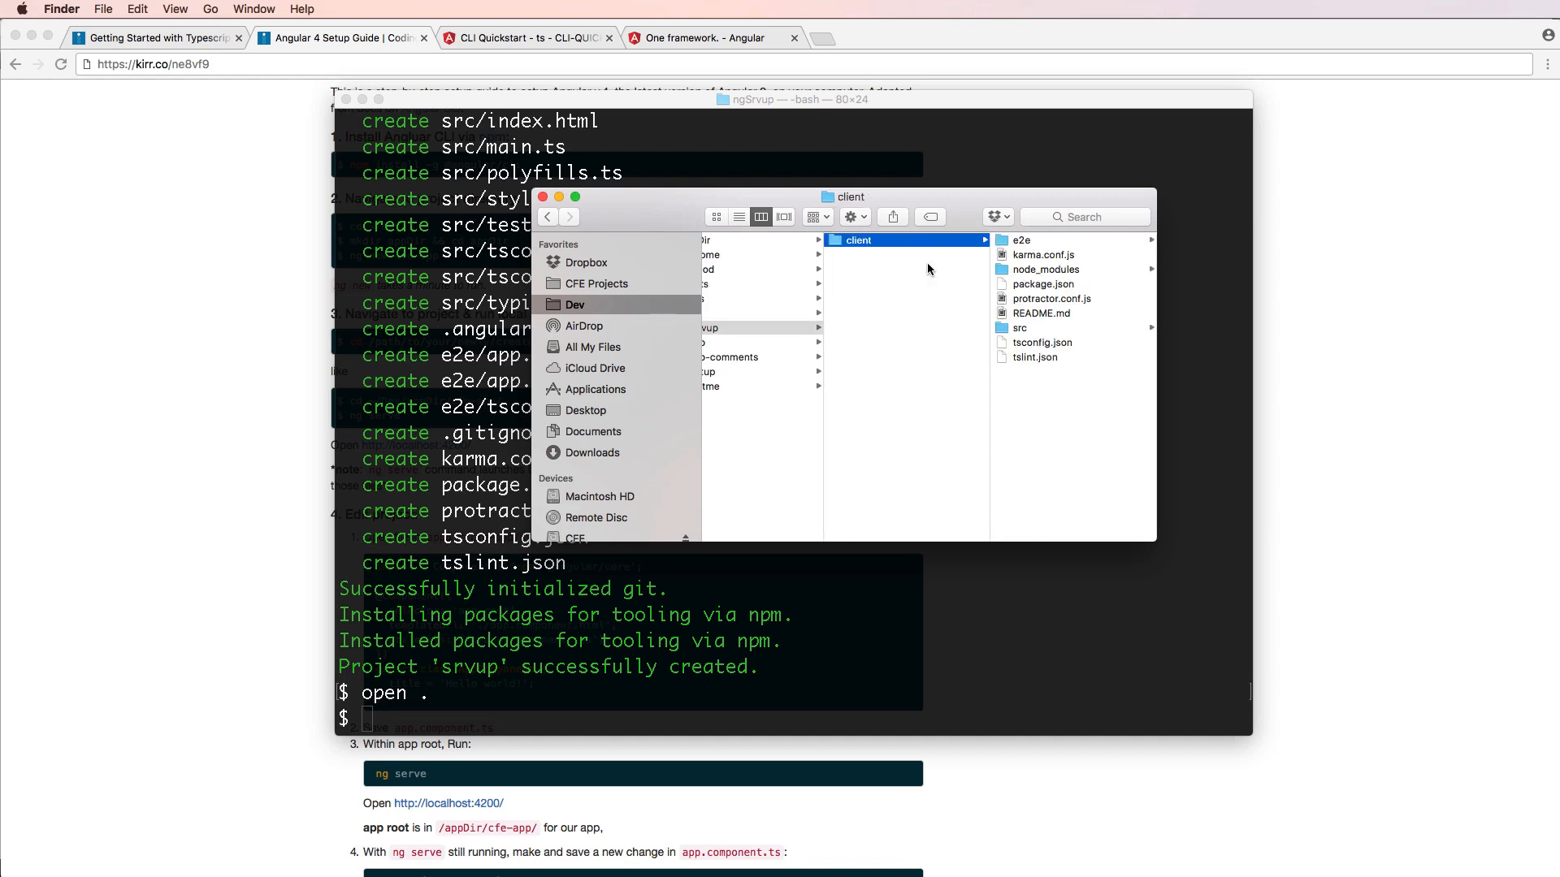
mouse_move(910, 252)
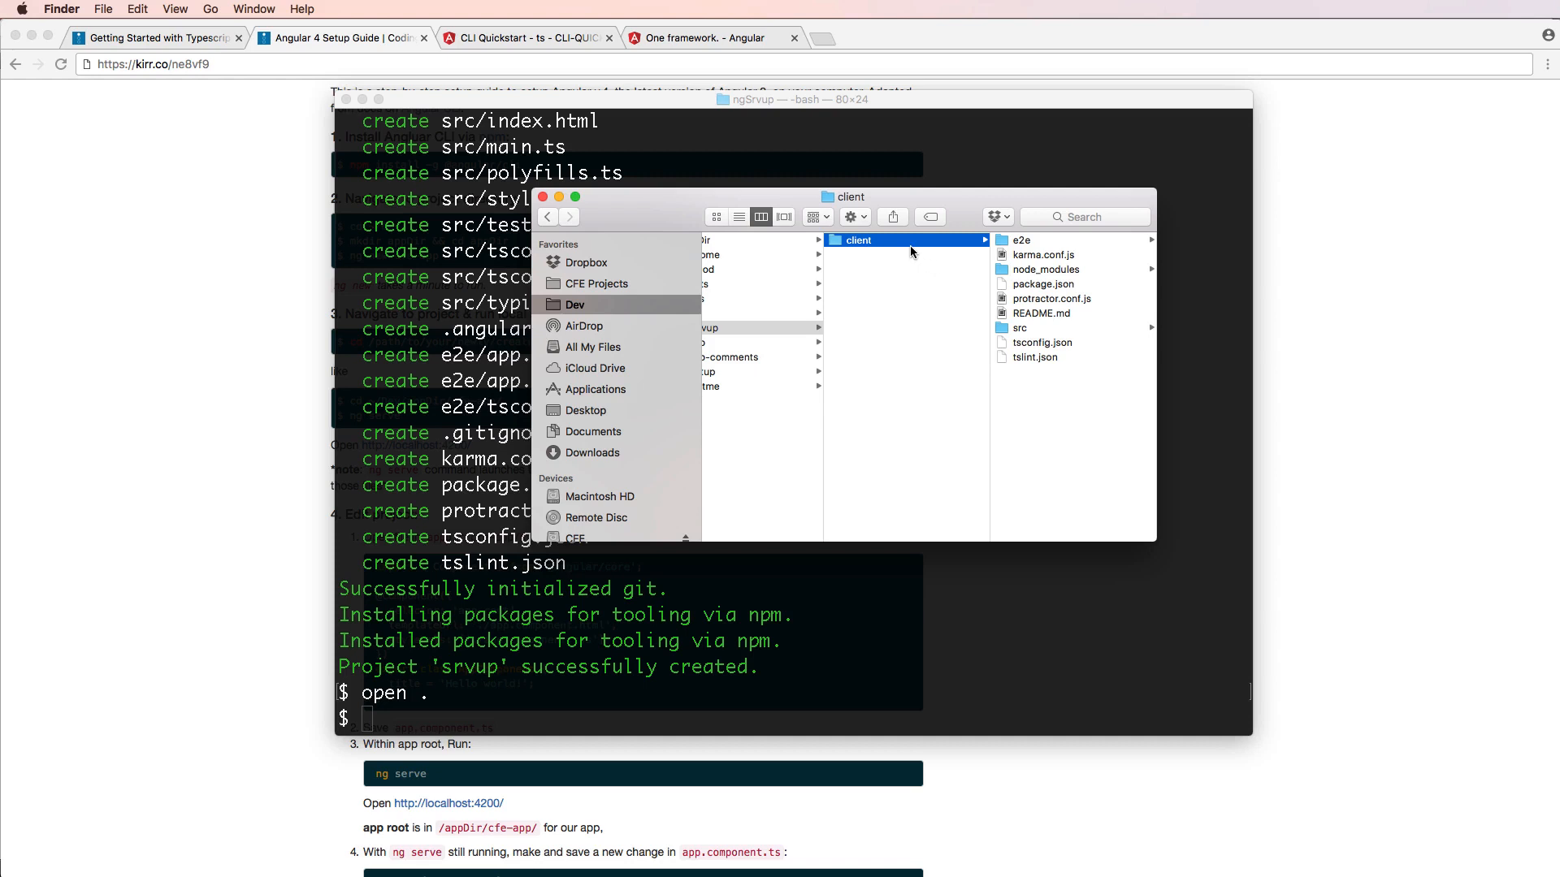
mouse_move(886, 249)
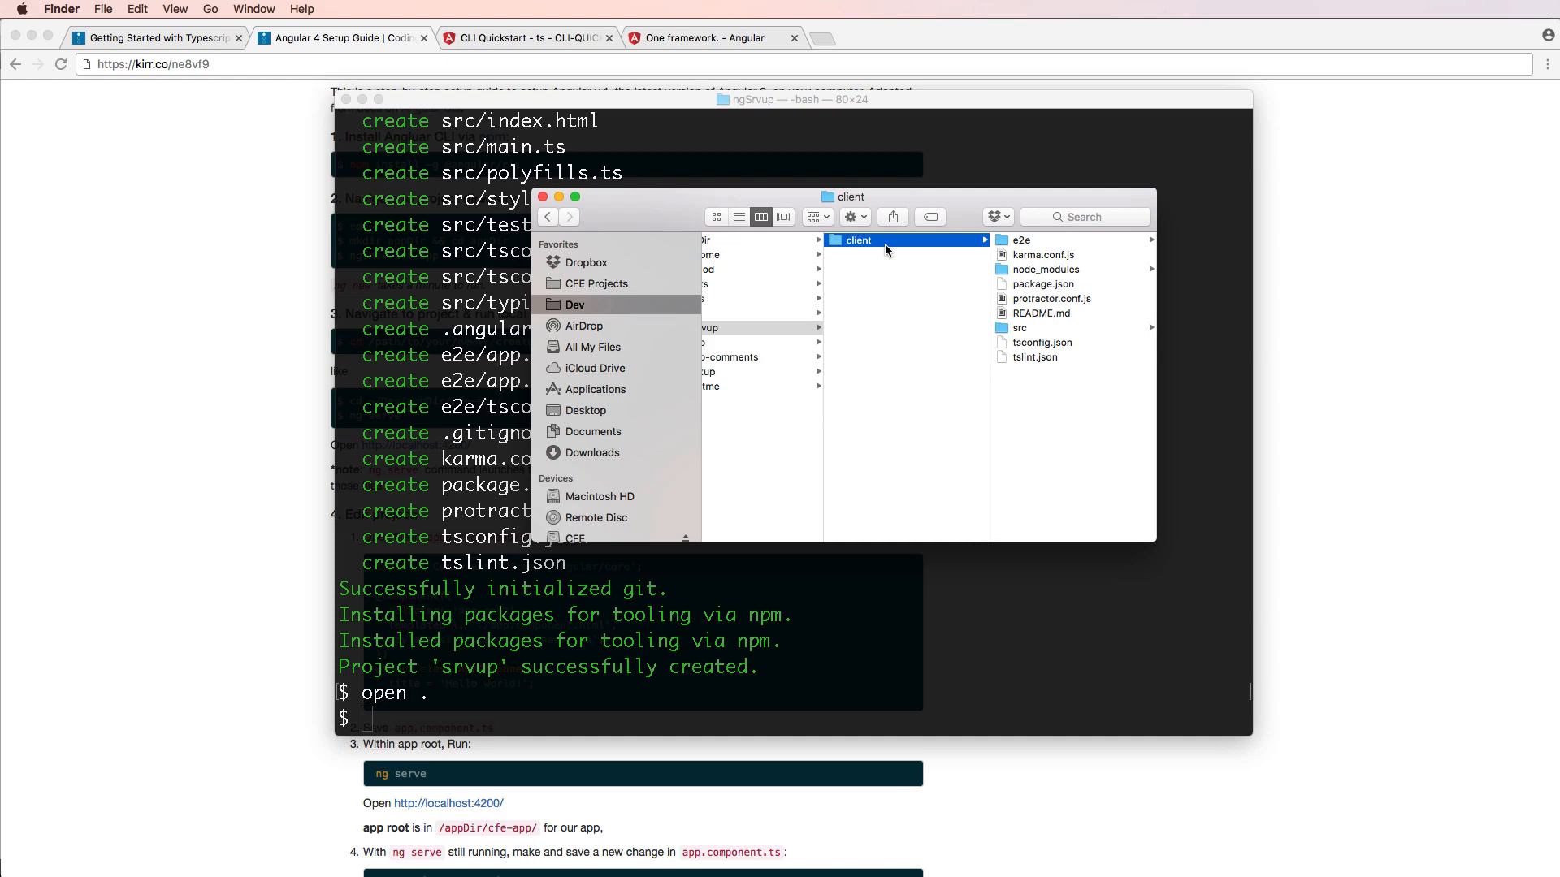
mouse_move(899, 278)
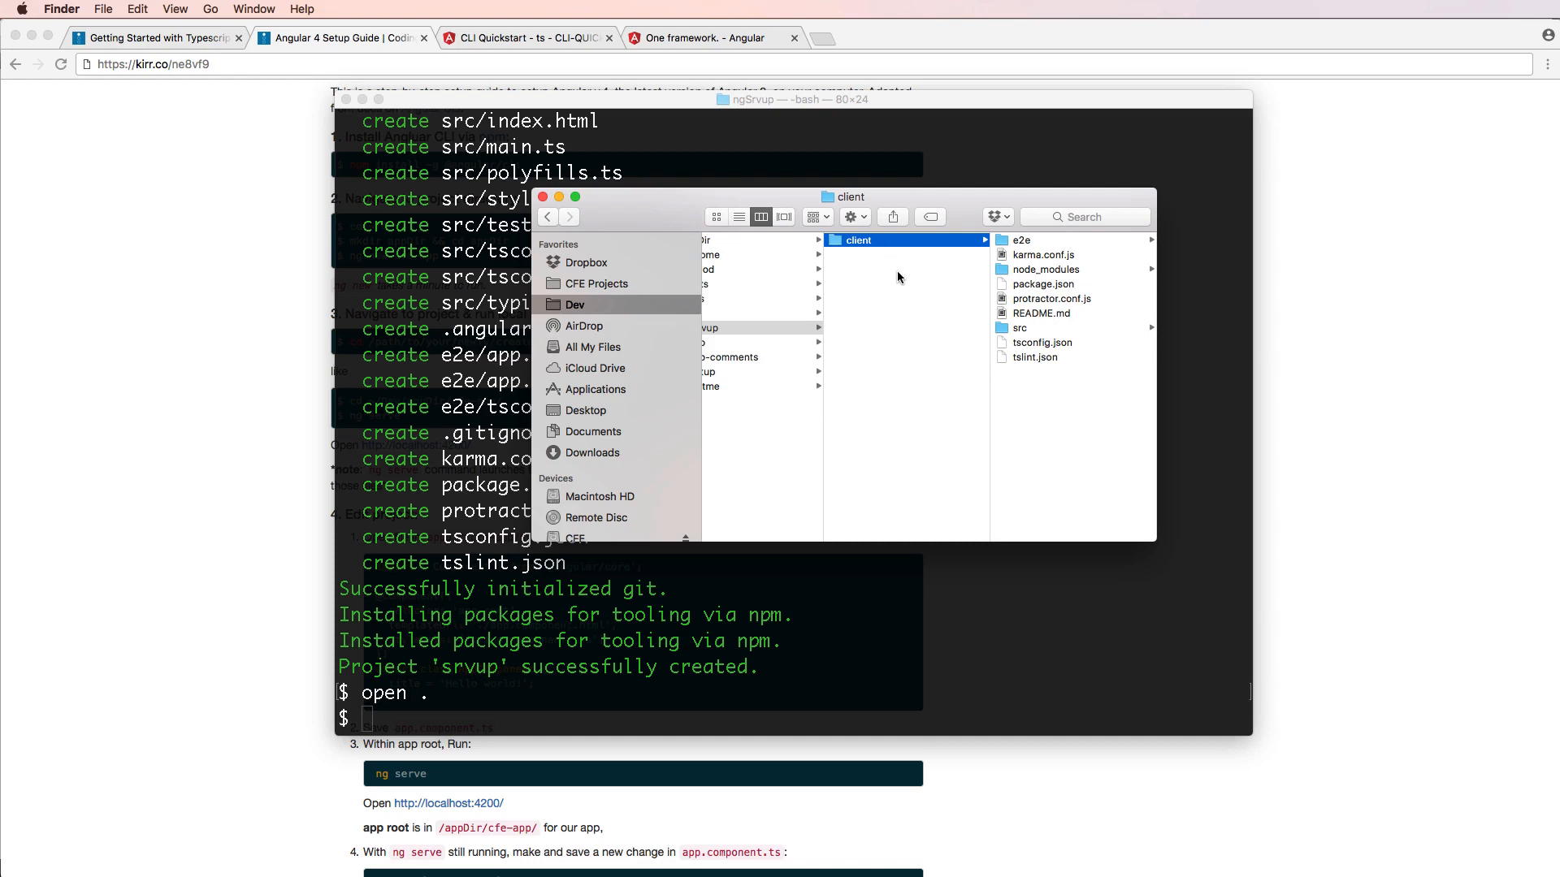
mouse_move(891, 279)
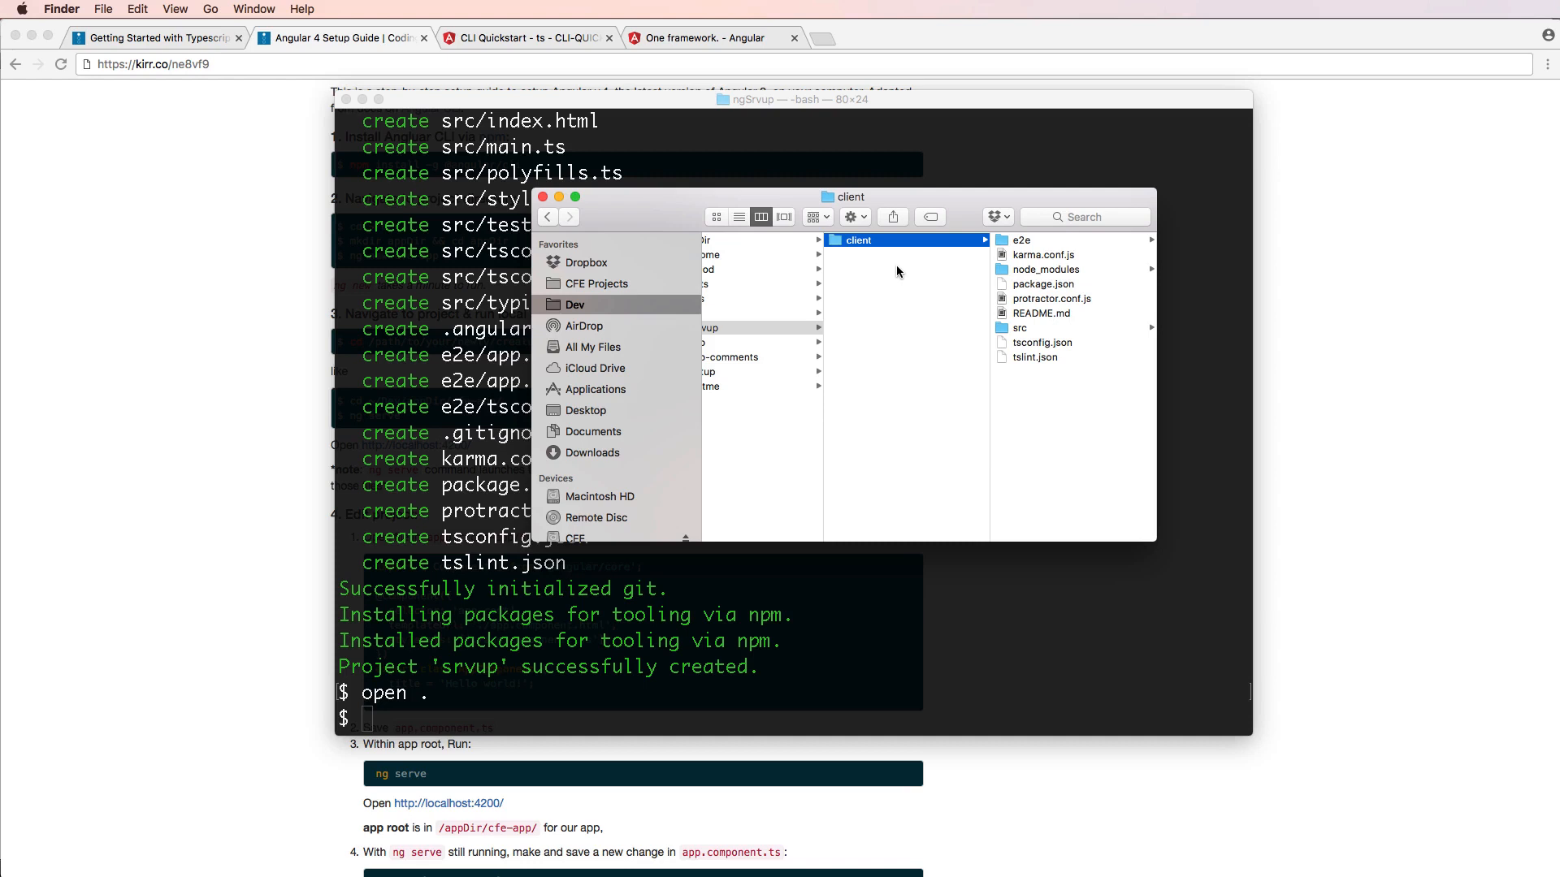
mouse_move(888, 279)
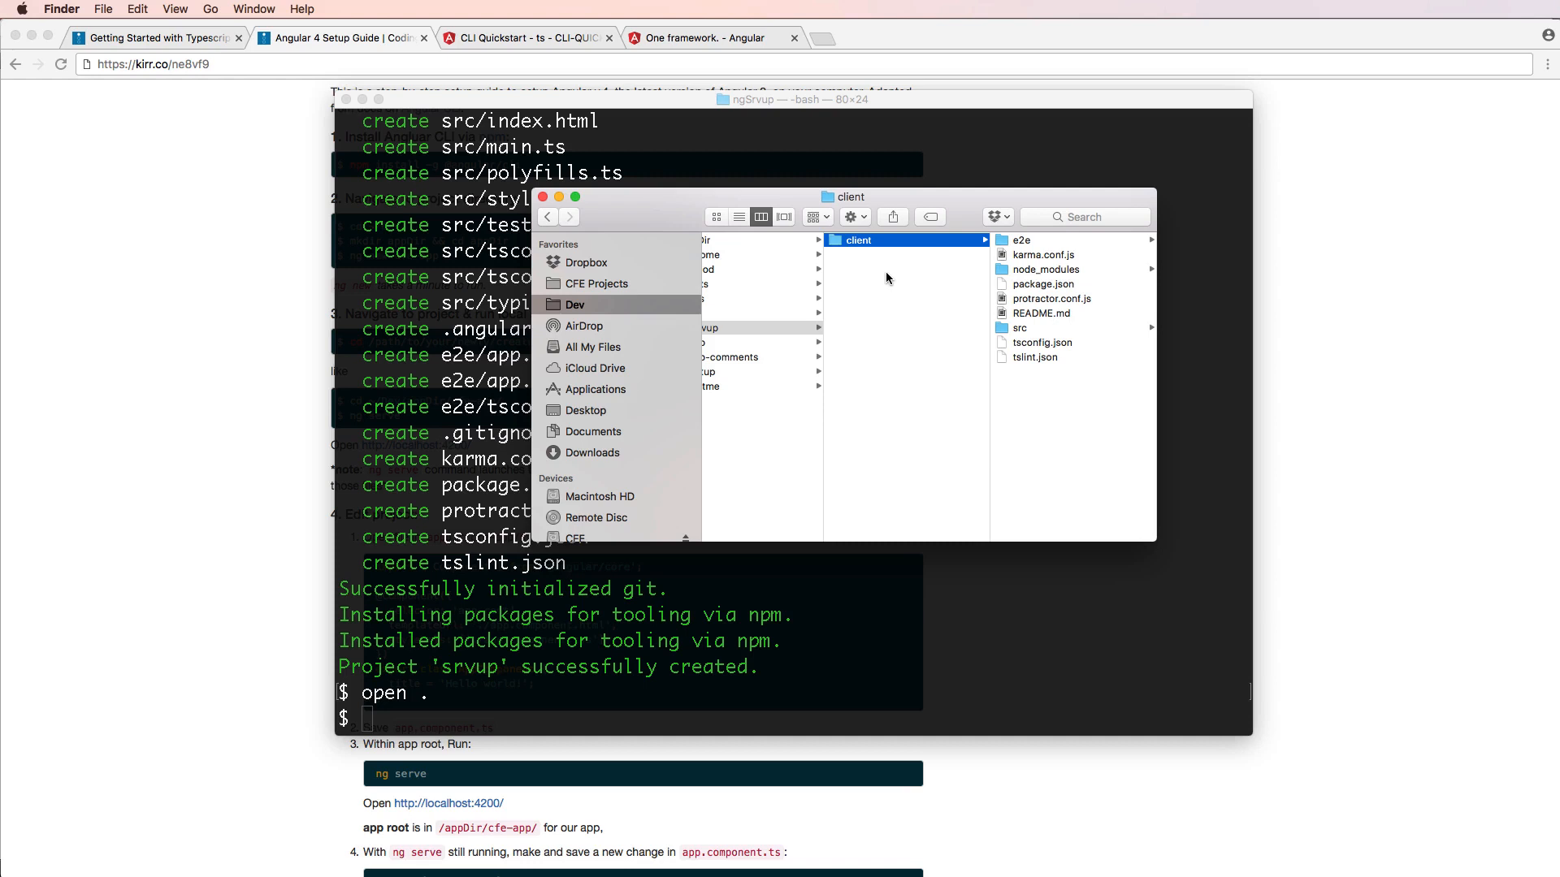
mouse_move(897, 304)
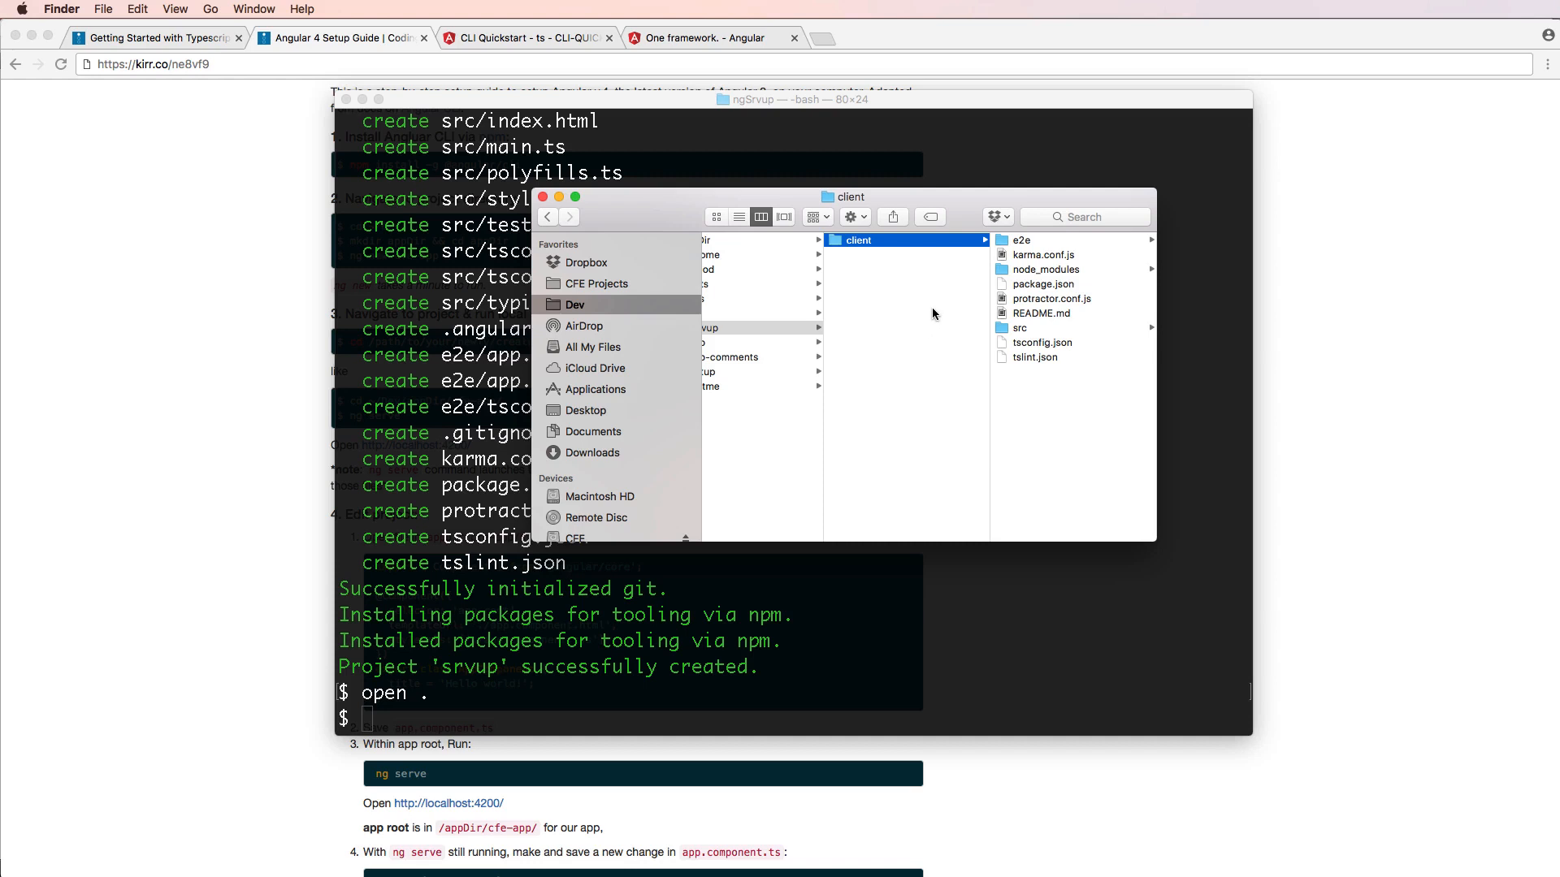
mouse_move(921, 289)
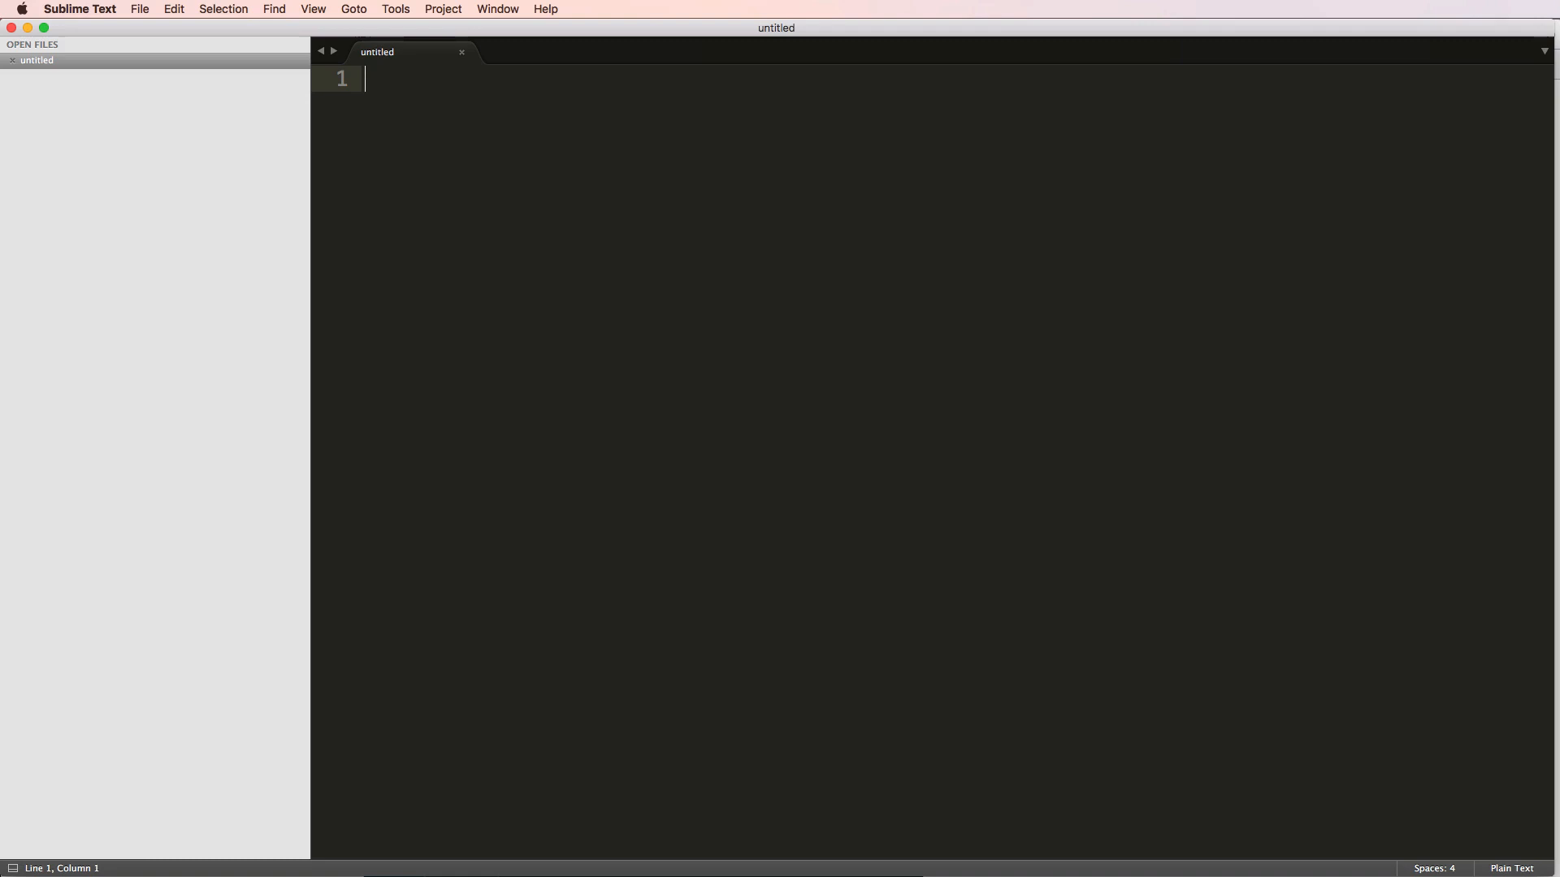
Show and close the About Sublime Text window.
left_click(79, 9)
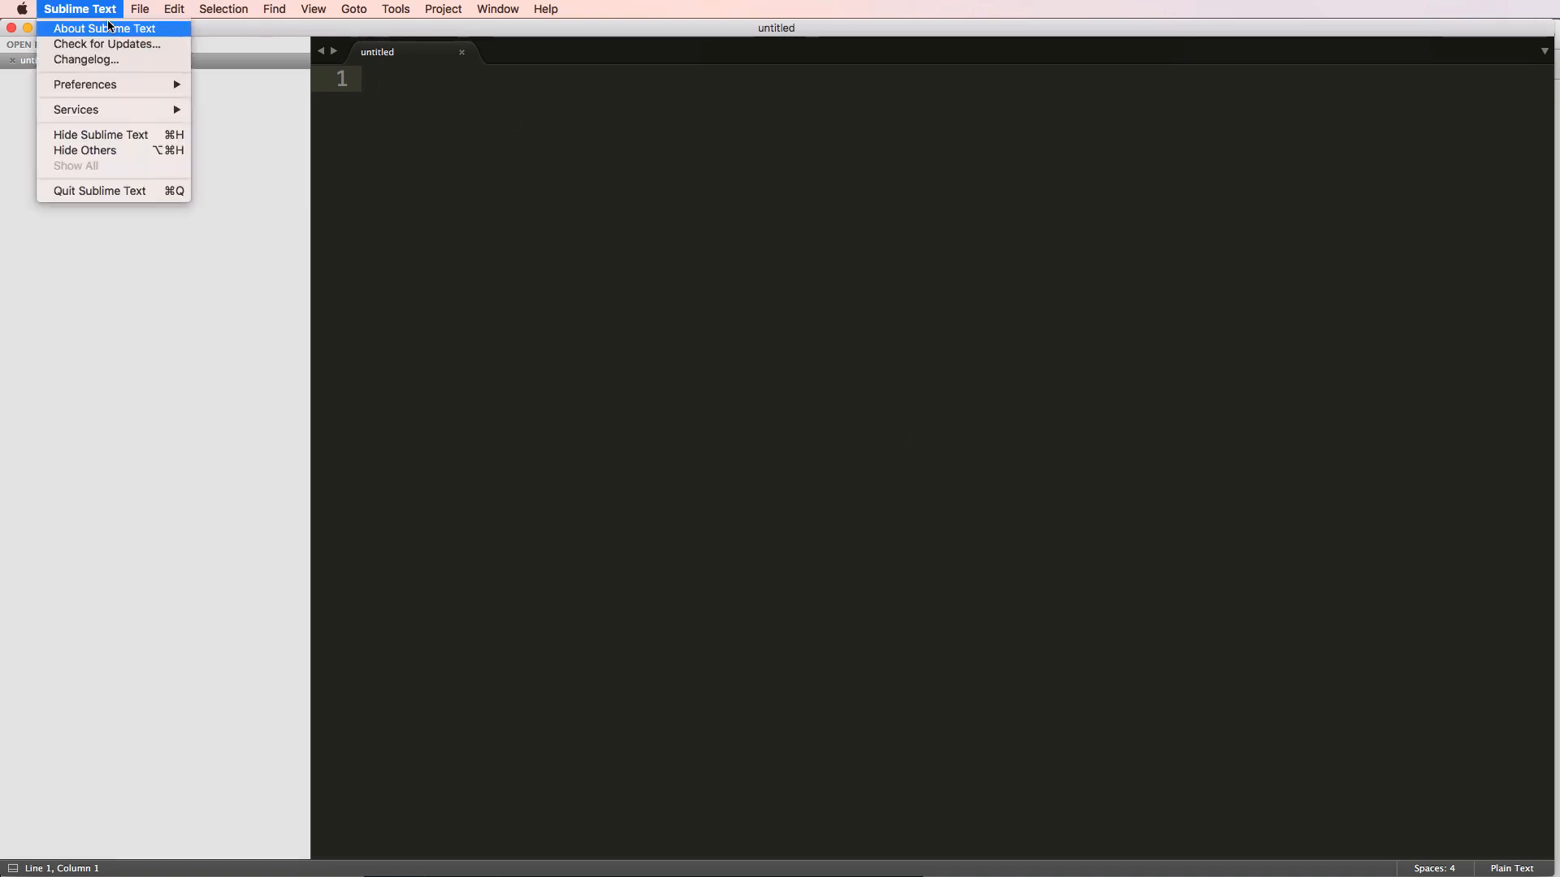
left_click(104, 28)
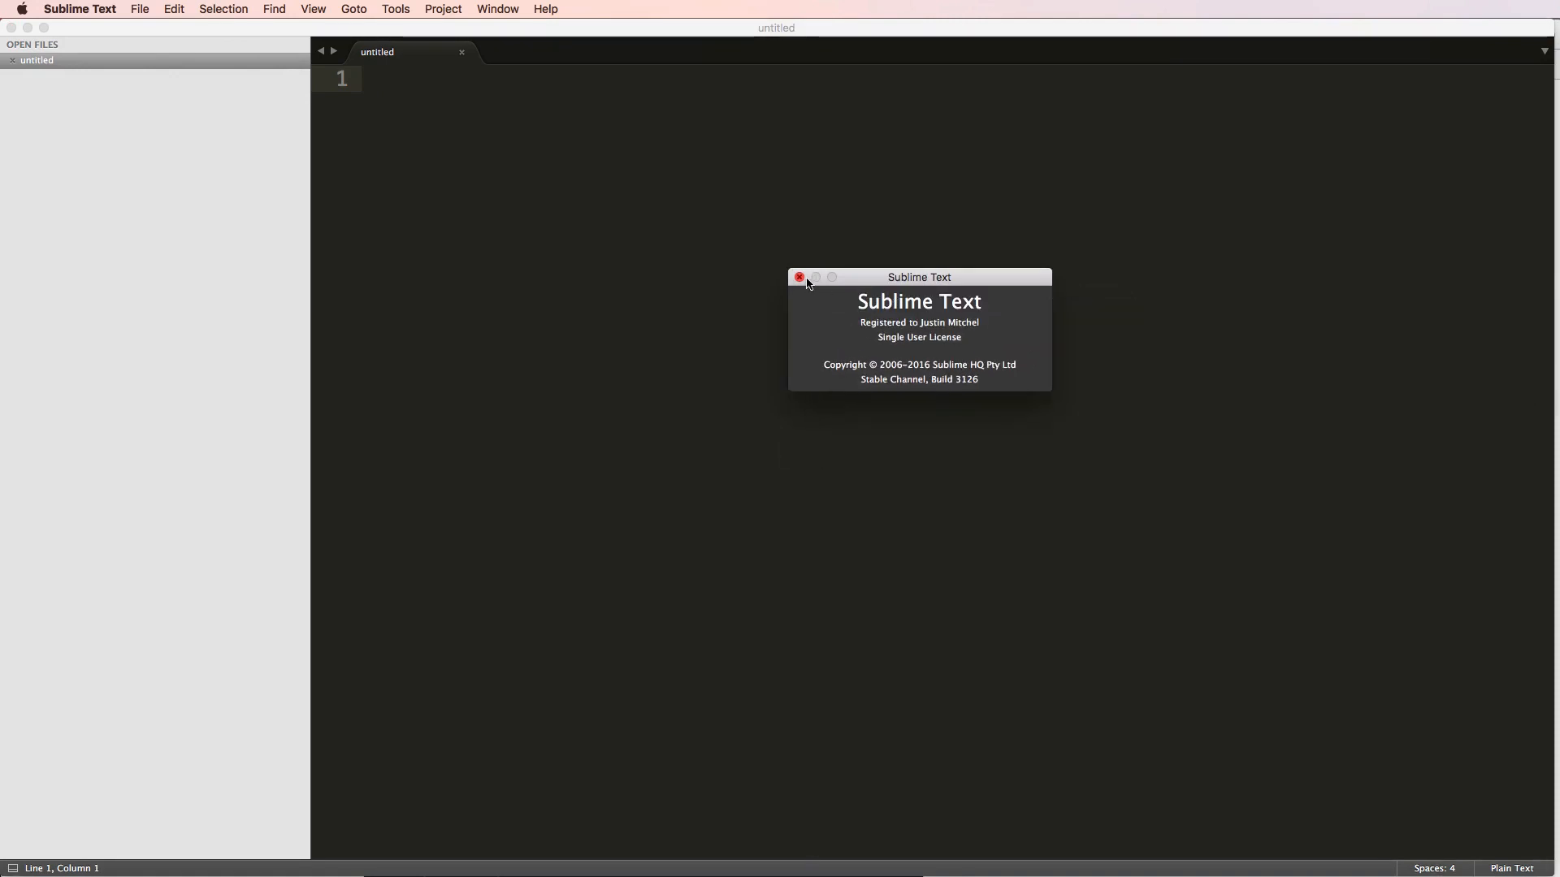
left_click(799, 276)
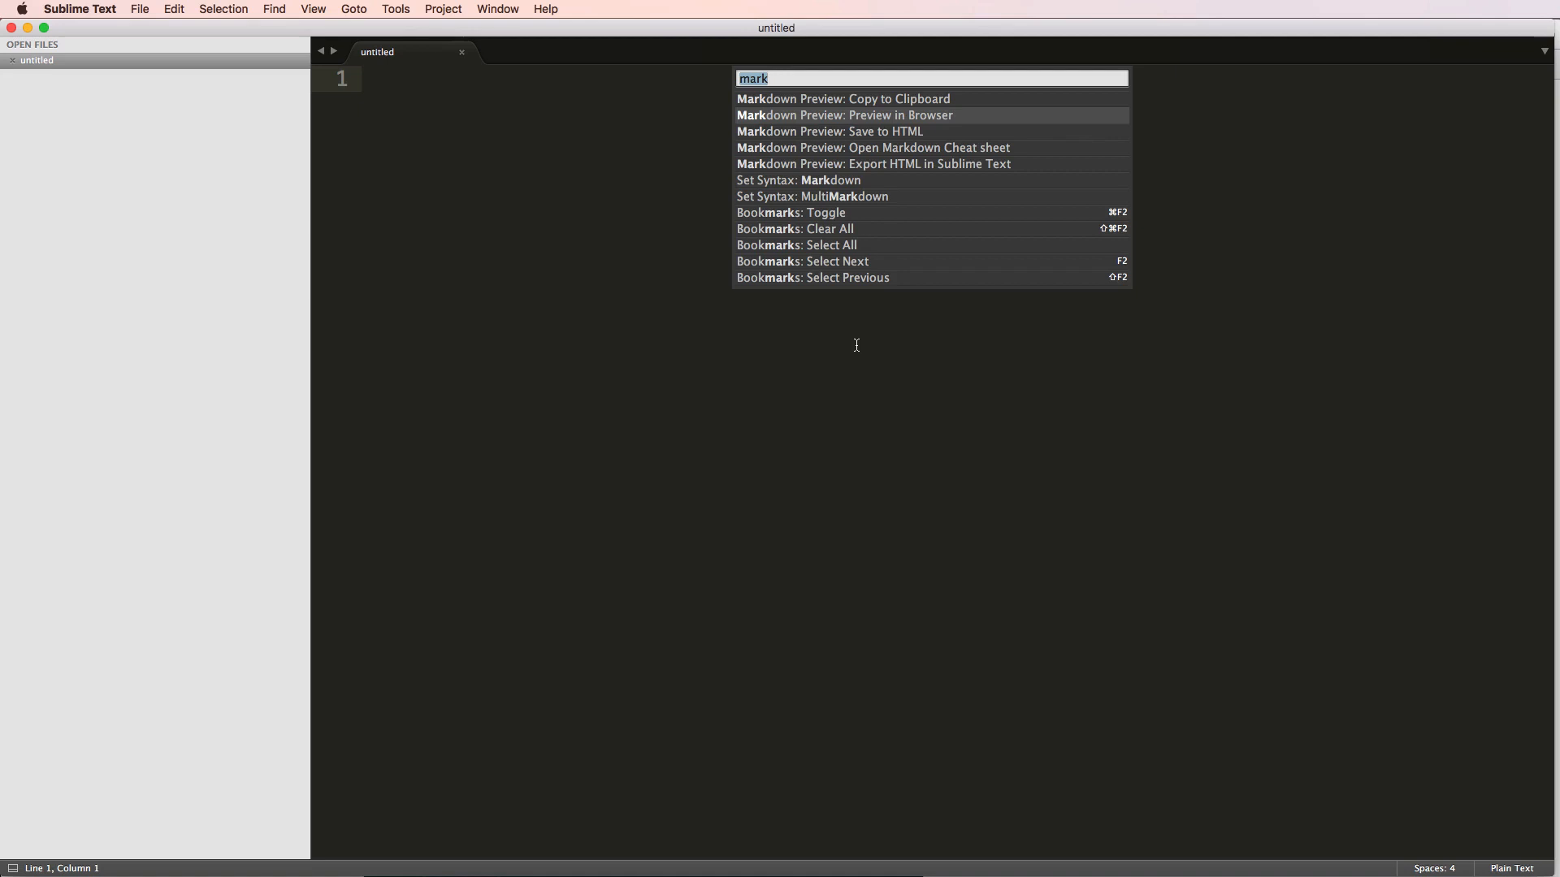
Search the Command Palette for install, then browse and dismiss the Project menu.
key("backspace")
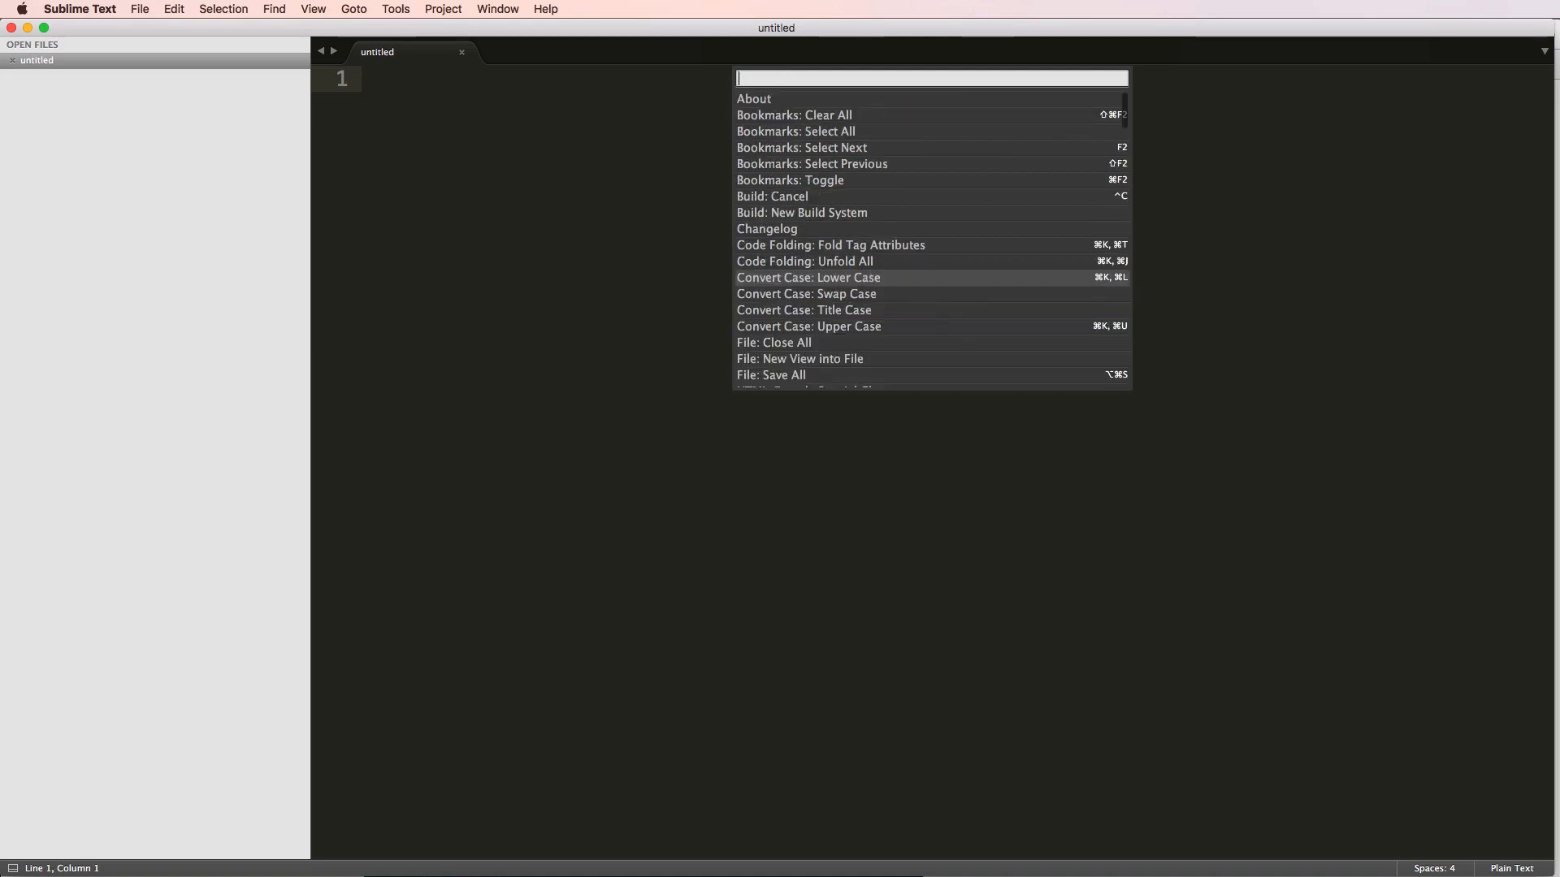
type("typ")
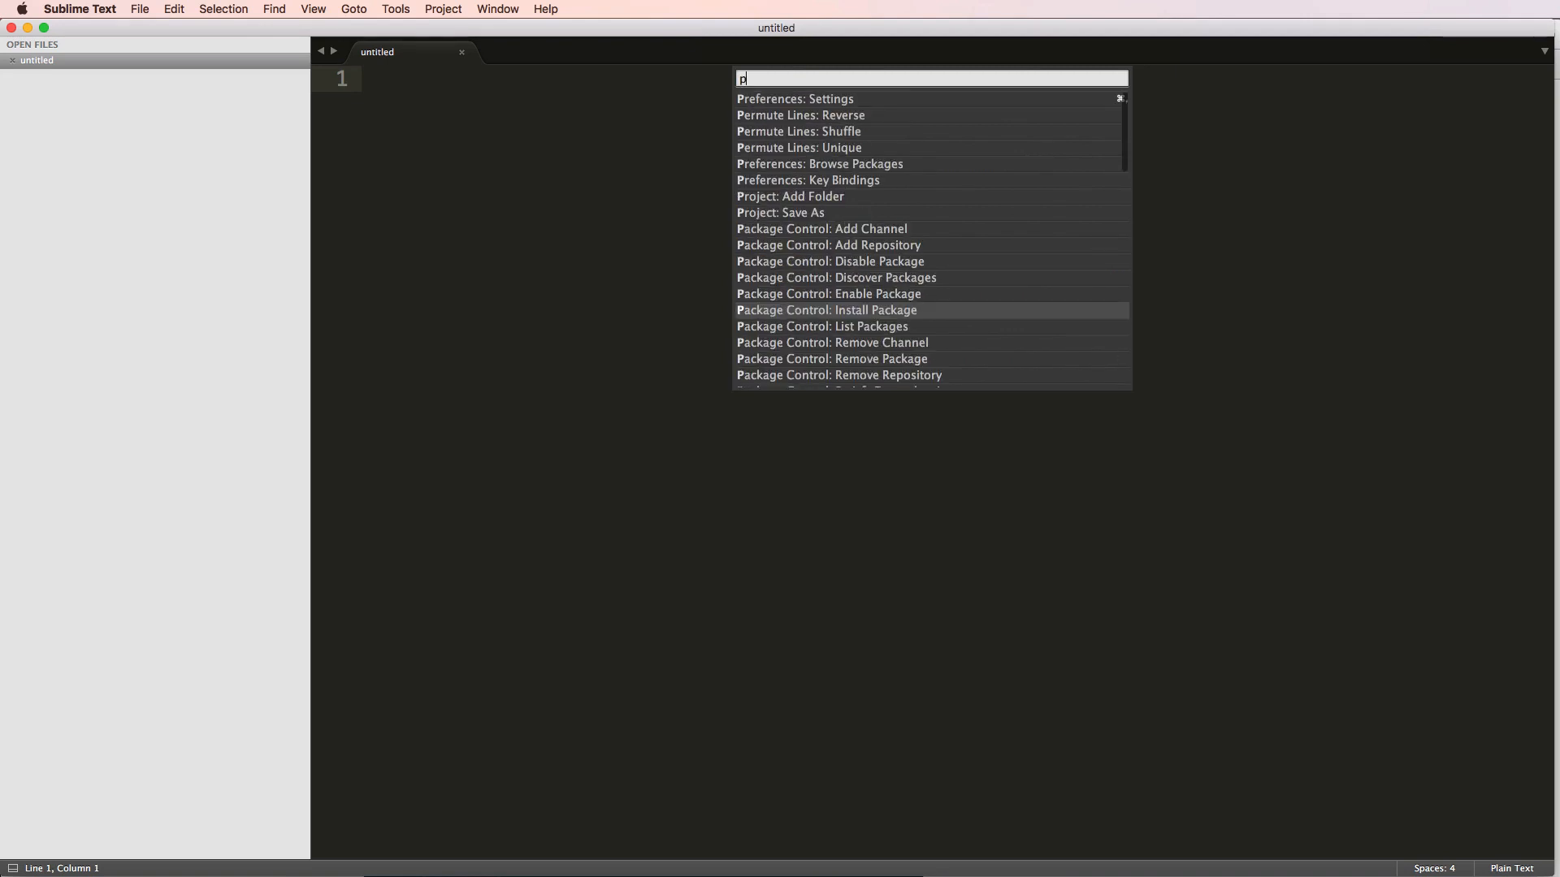
type("nstall")
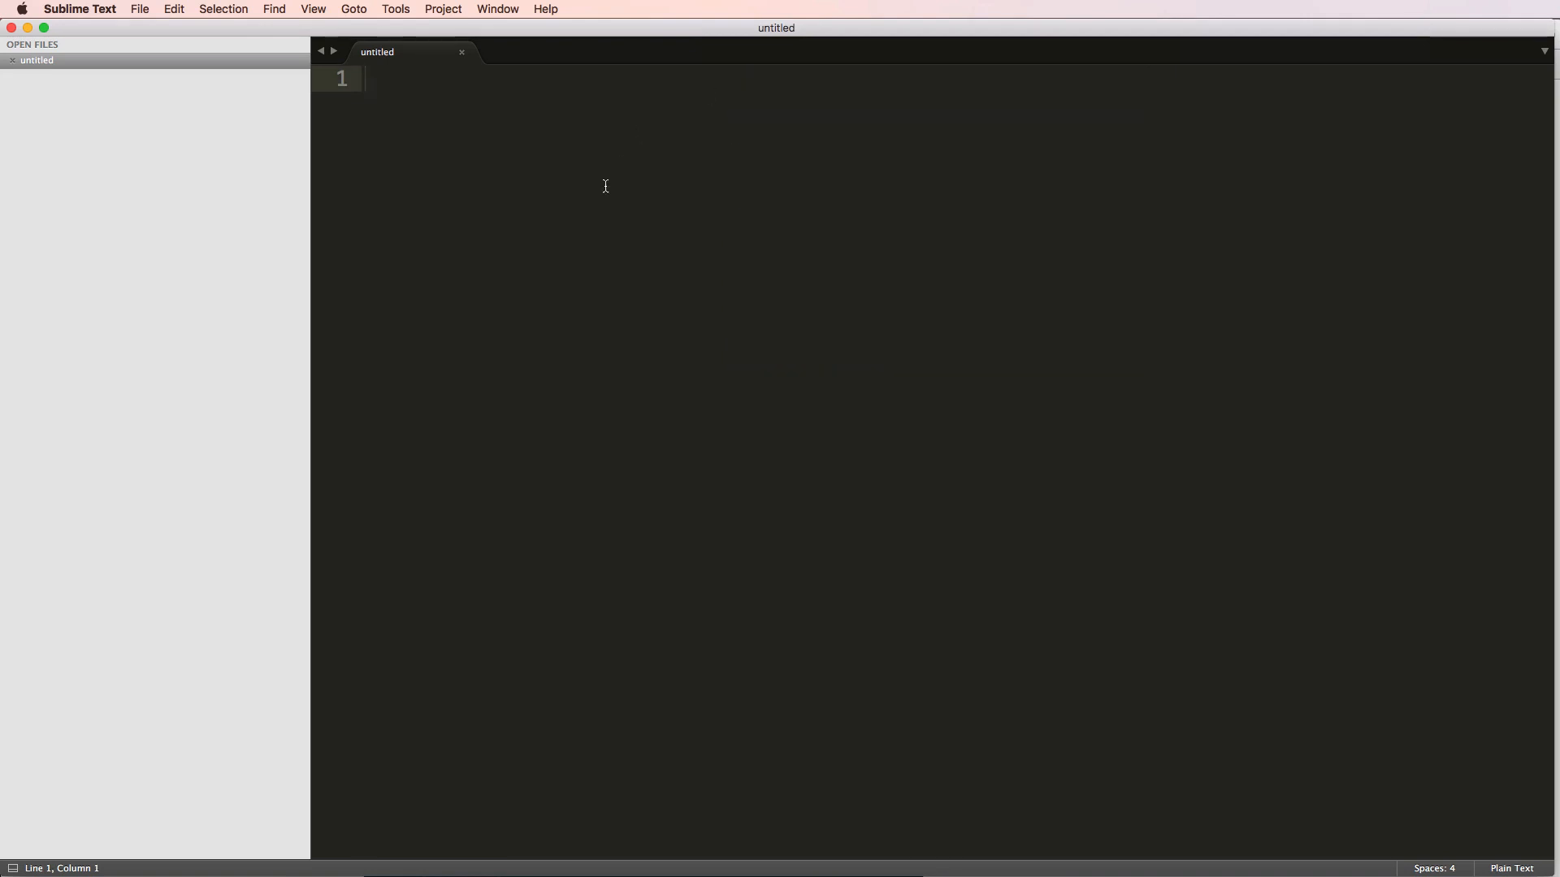
left_click(442, 10)
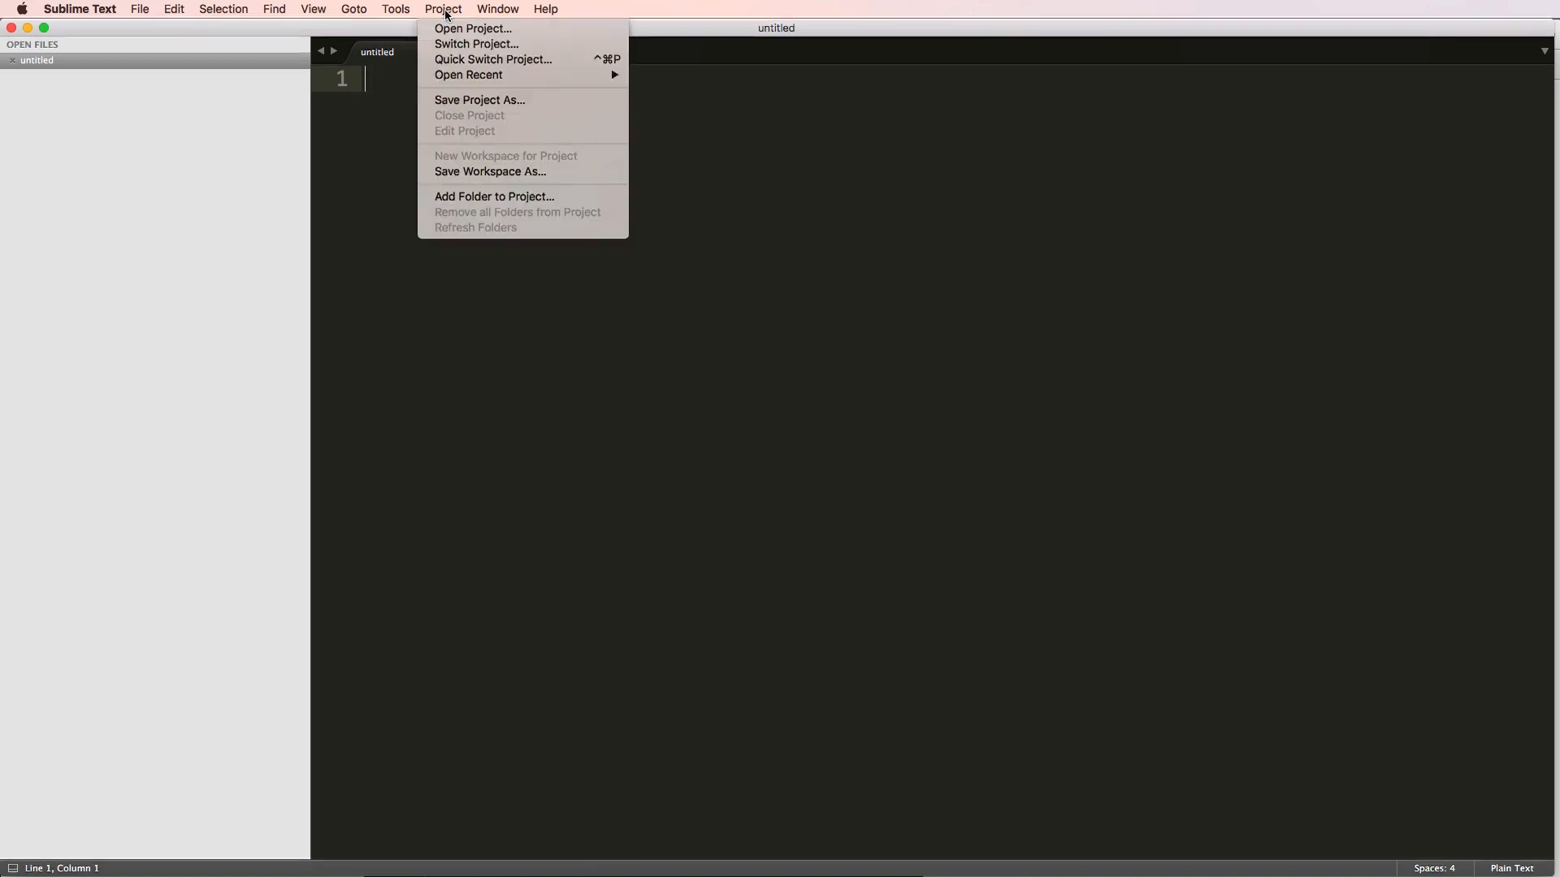
mouse_move(520, 162)
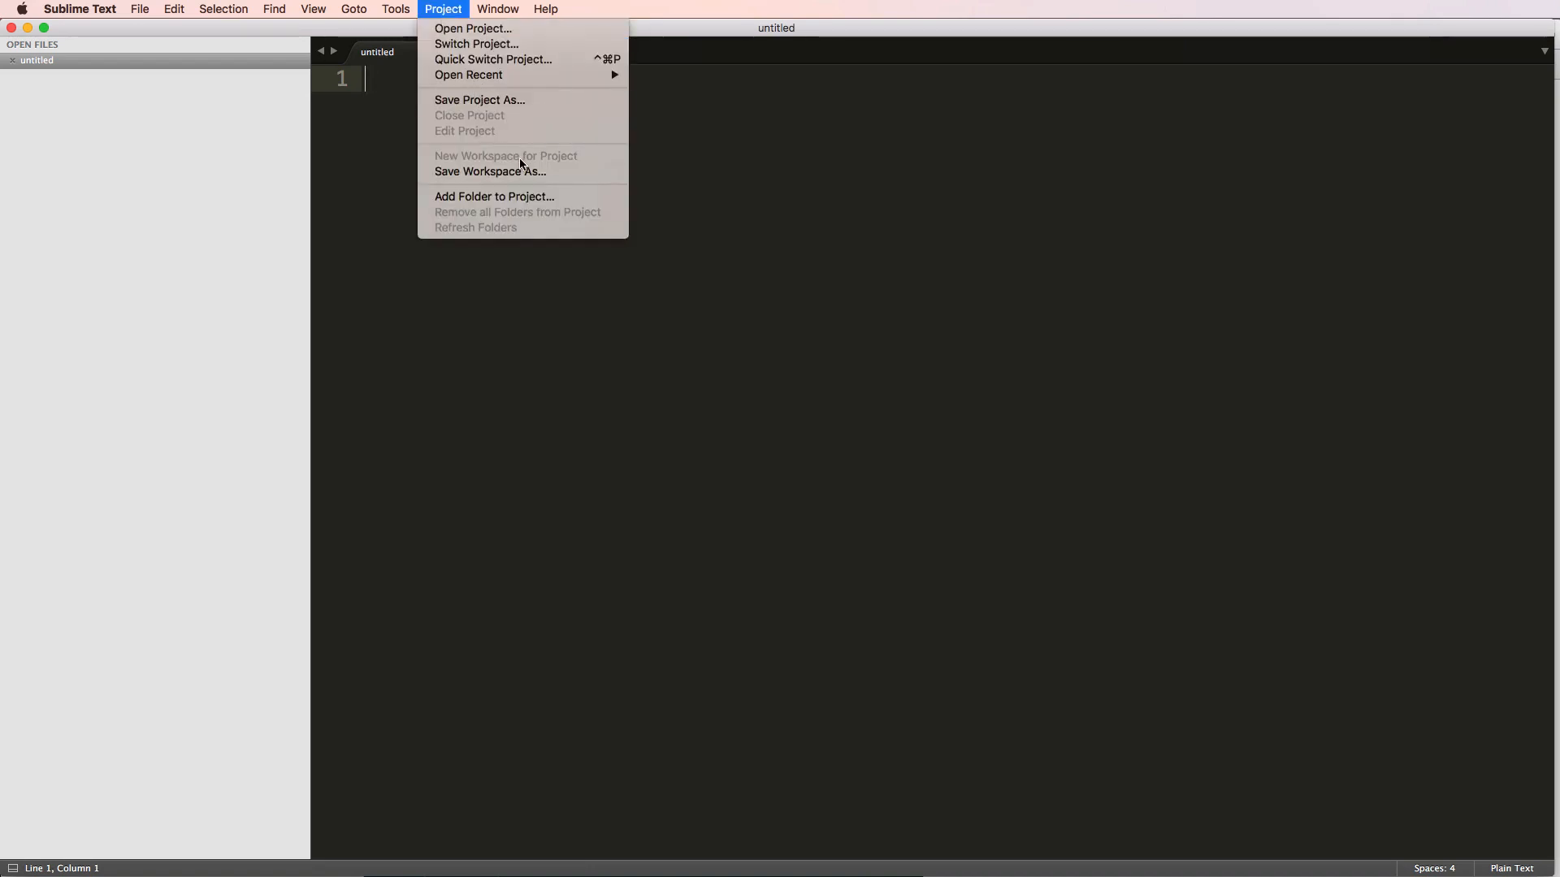
mouse_move(847, 227)
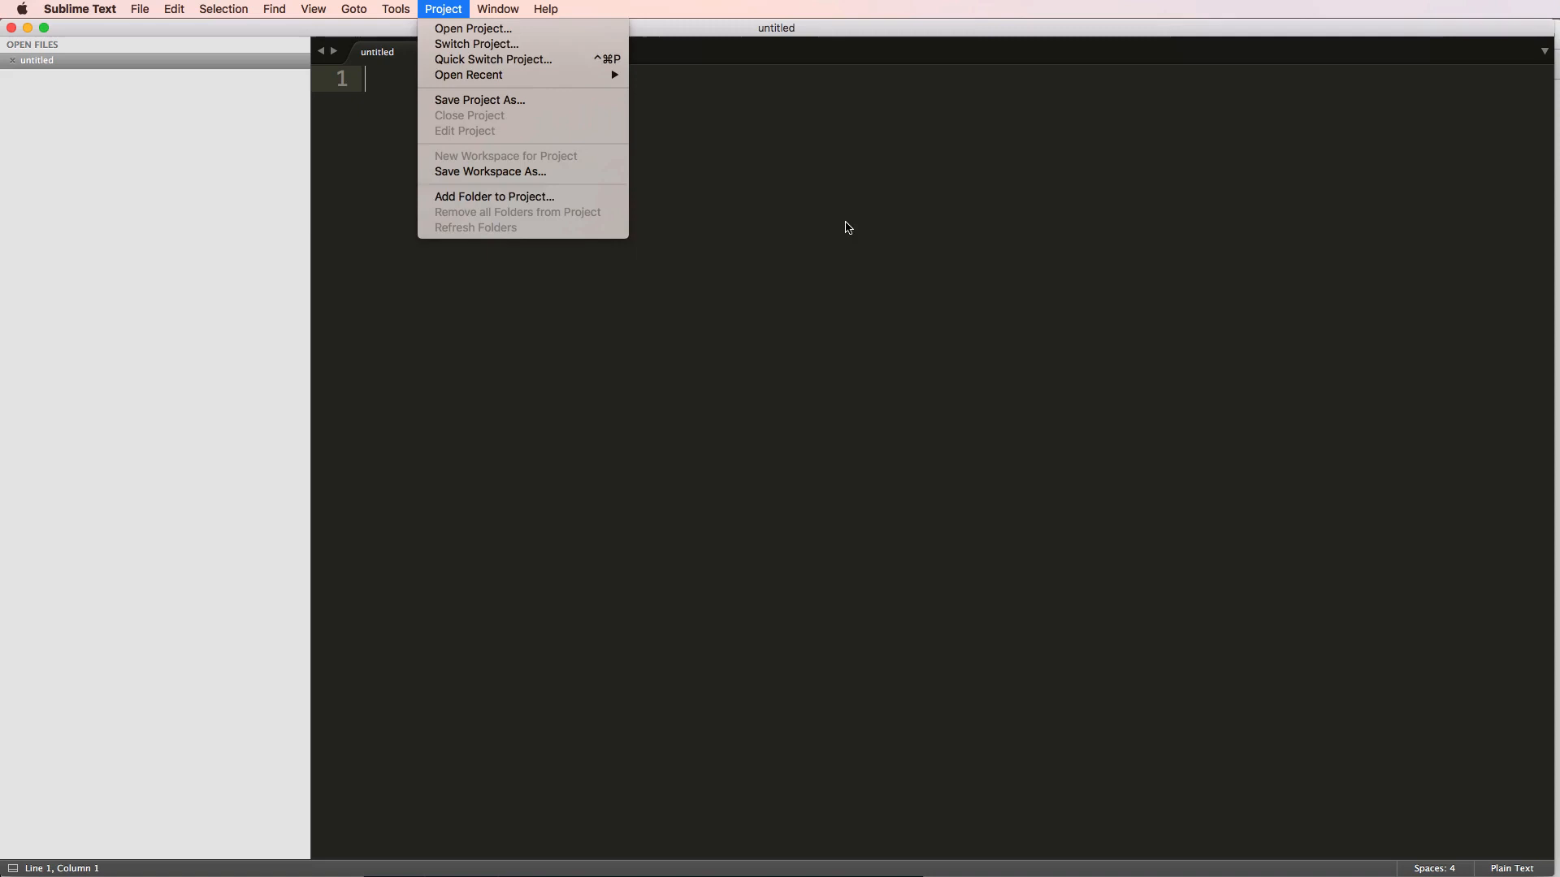
left_click(473, 27)
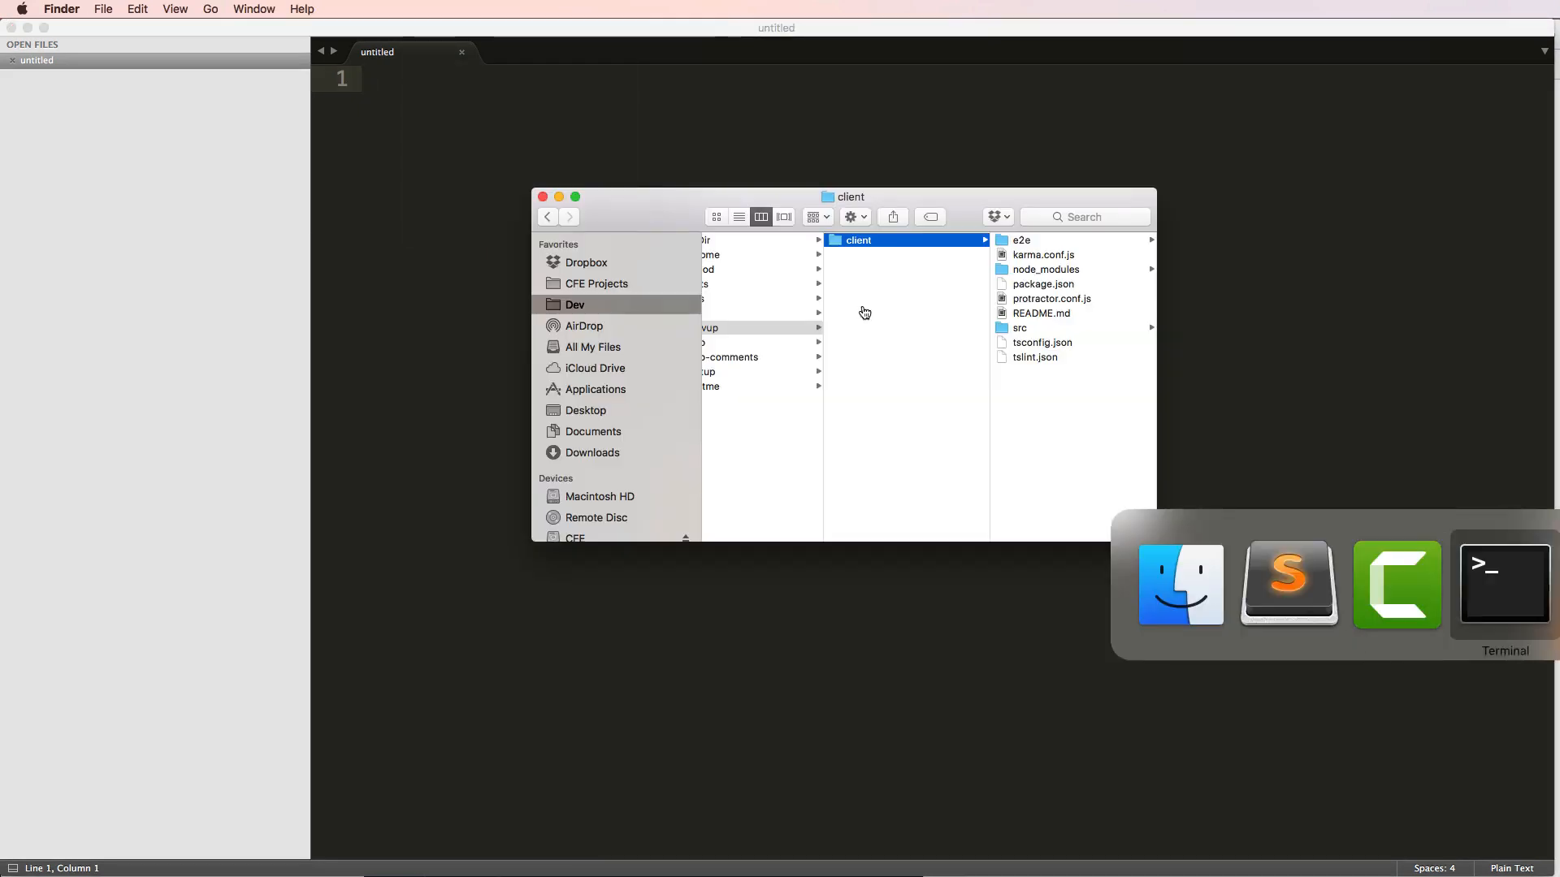
Run ng -v in Terminal, reporting Angular CLI 1.0.0 on Node 6.10.2.
left_click(1505, 585)
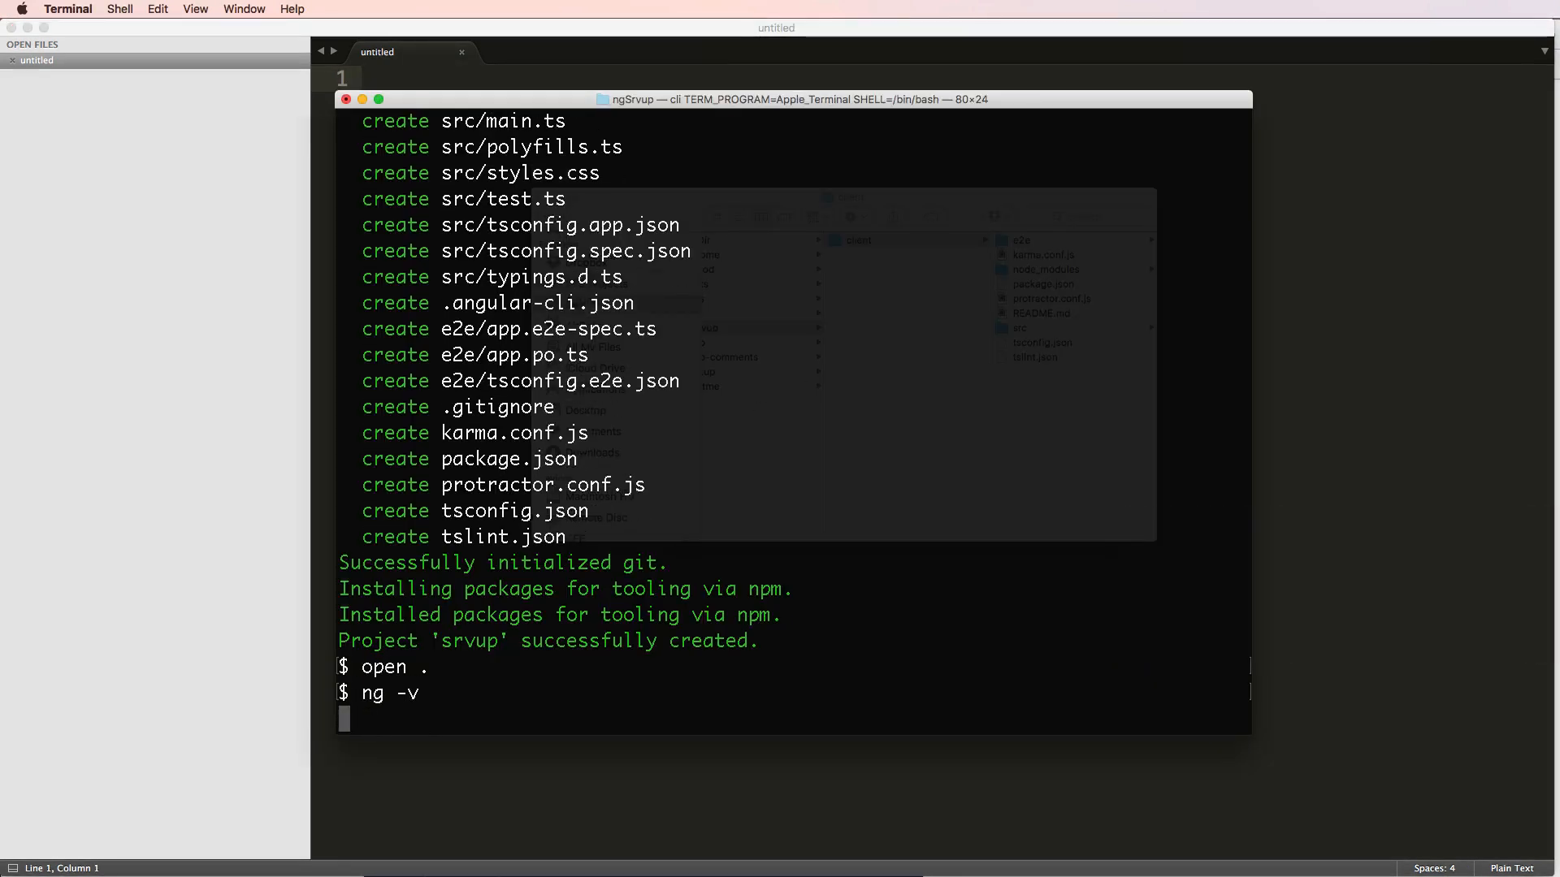
key("Return")
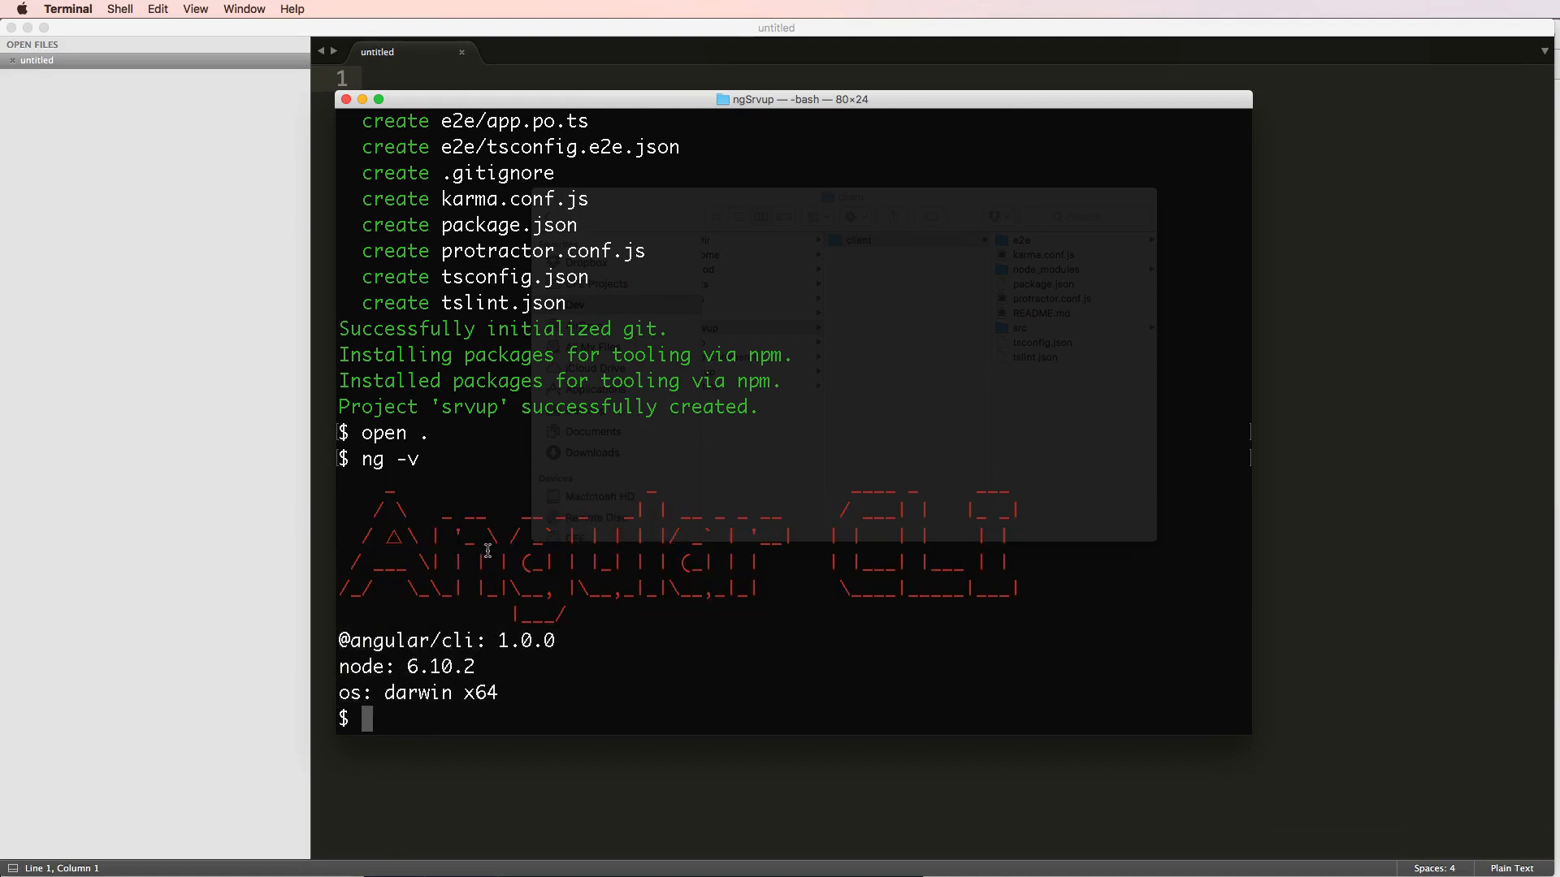
mouse_move(507, 548)
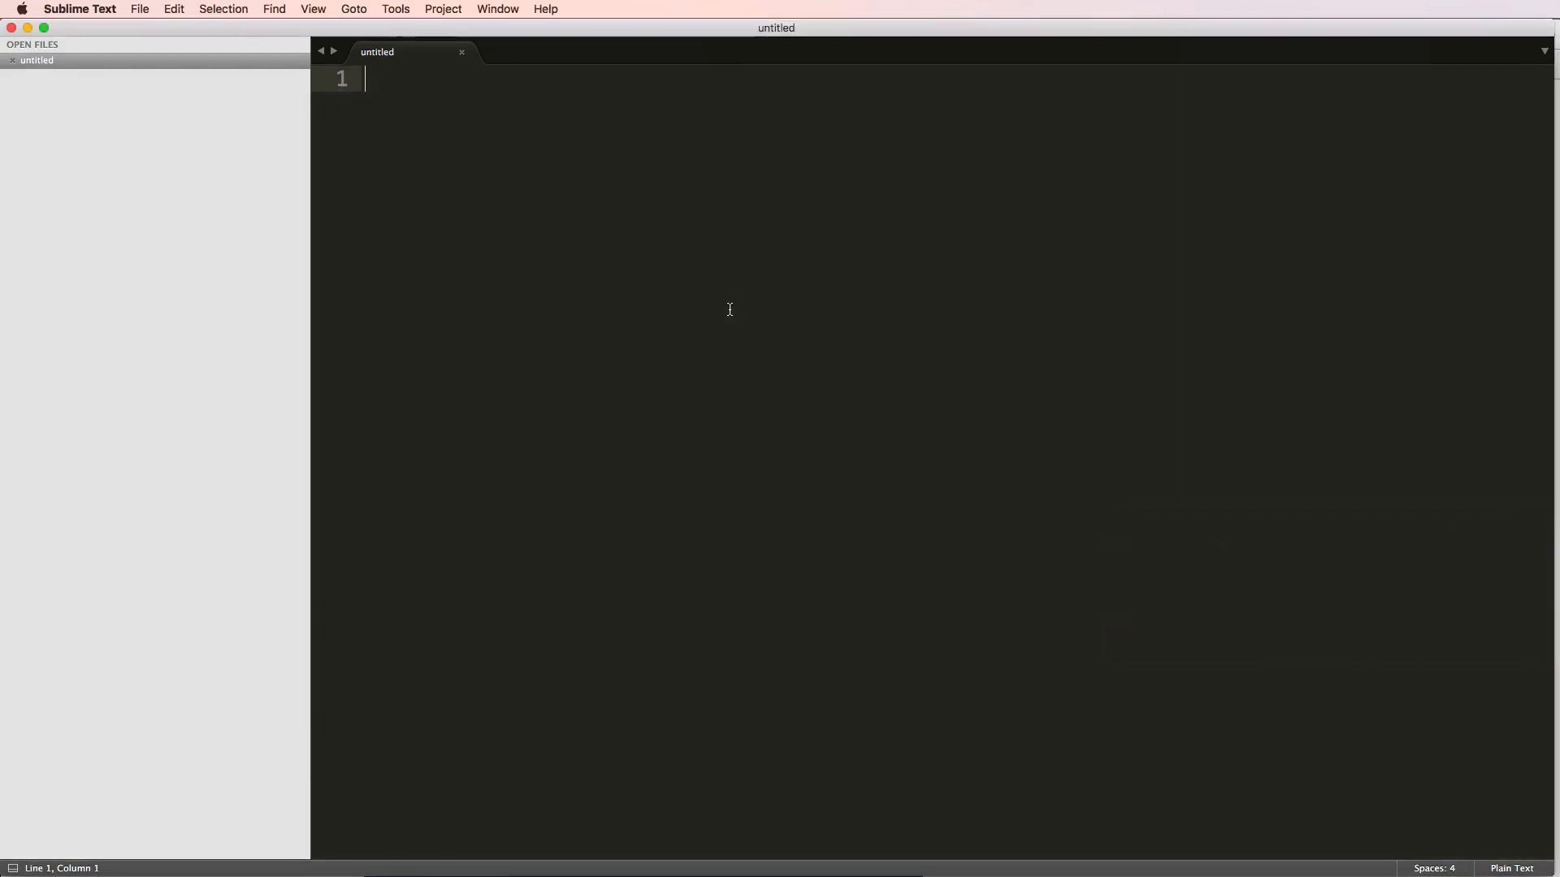
Add Dev > ngSrvup > client as a project folder and expand it in the sidebar.
left_click(442, 9)
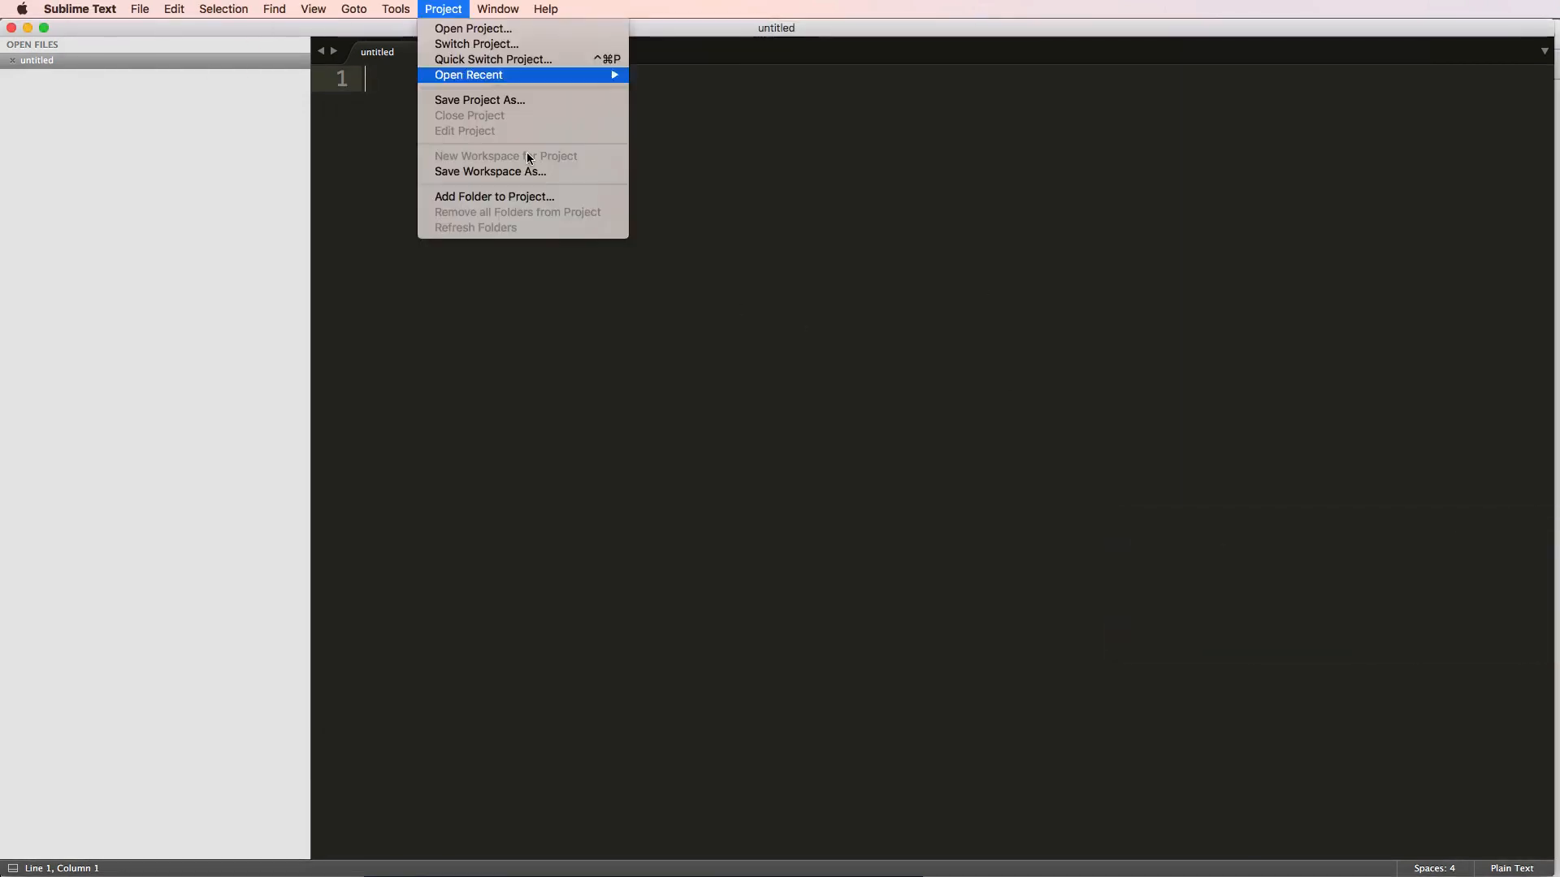
left_click(473, 28)
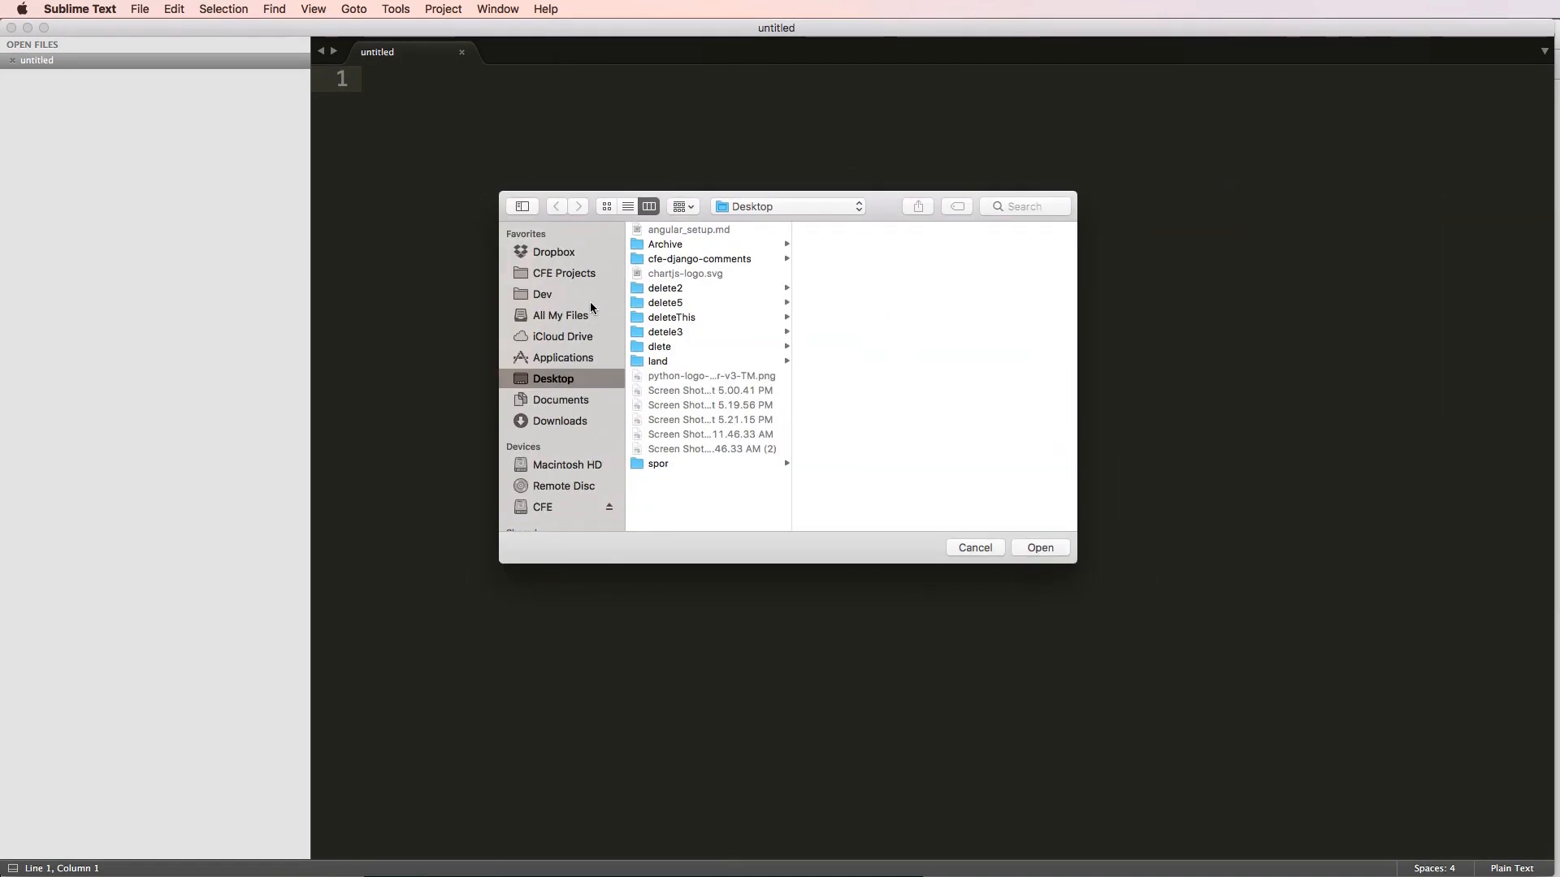
mouse_move(566, 277)
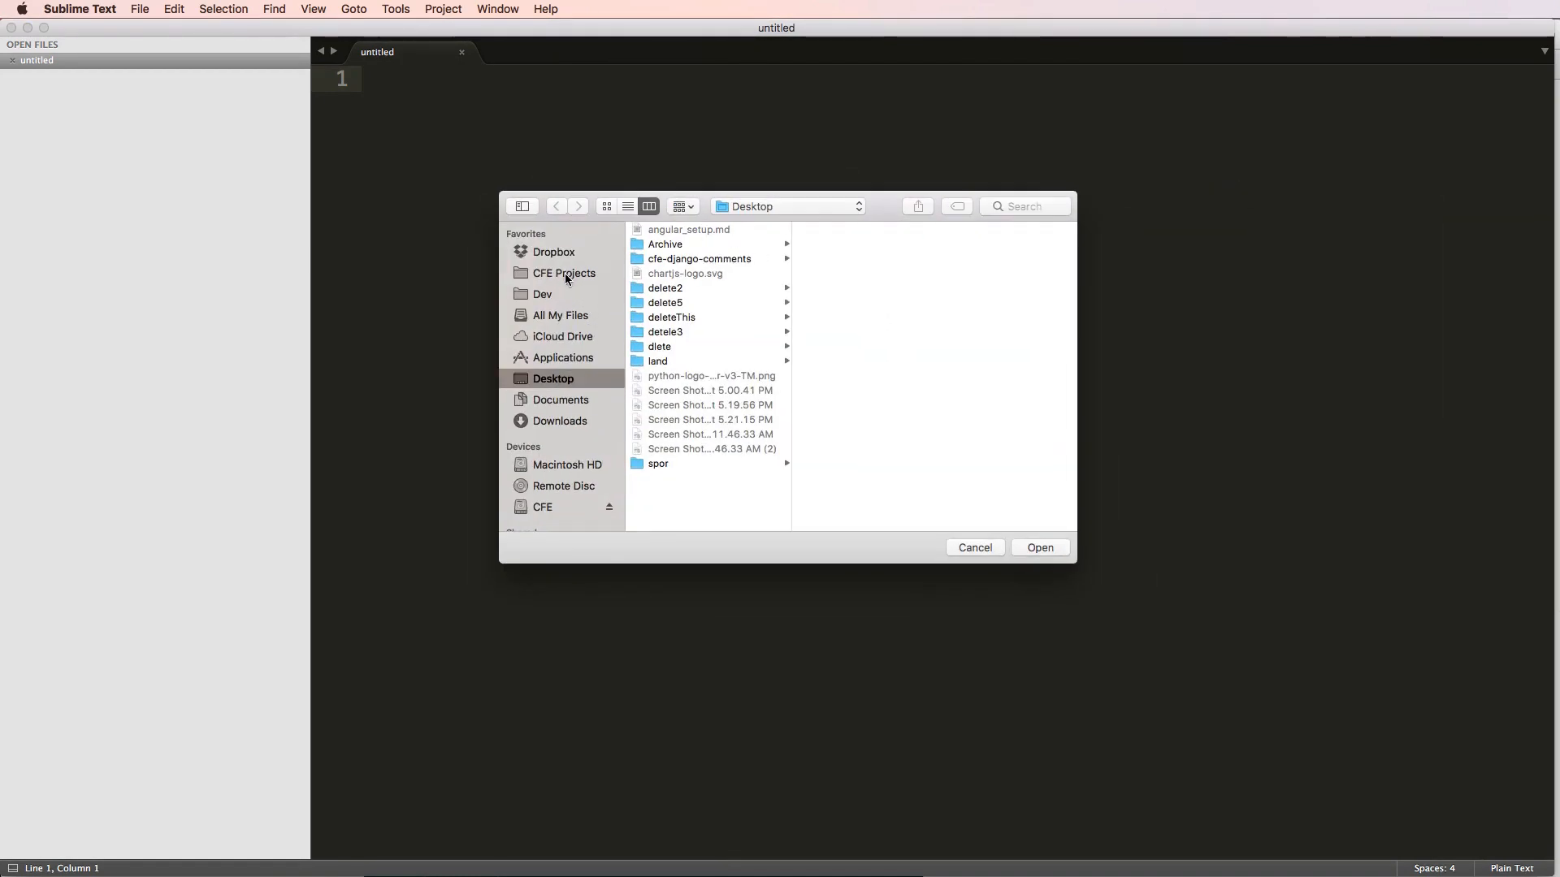
left_click(543, 294)
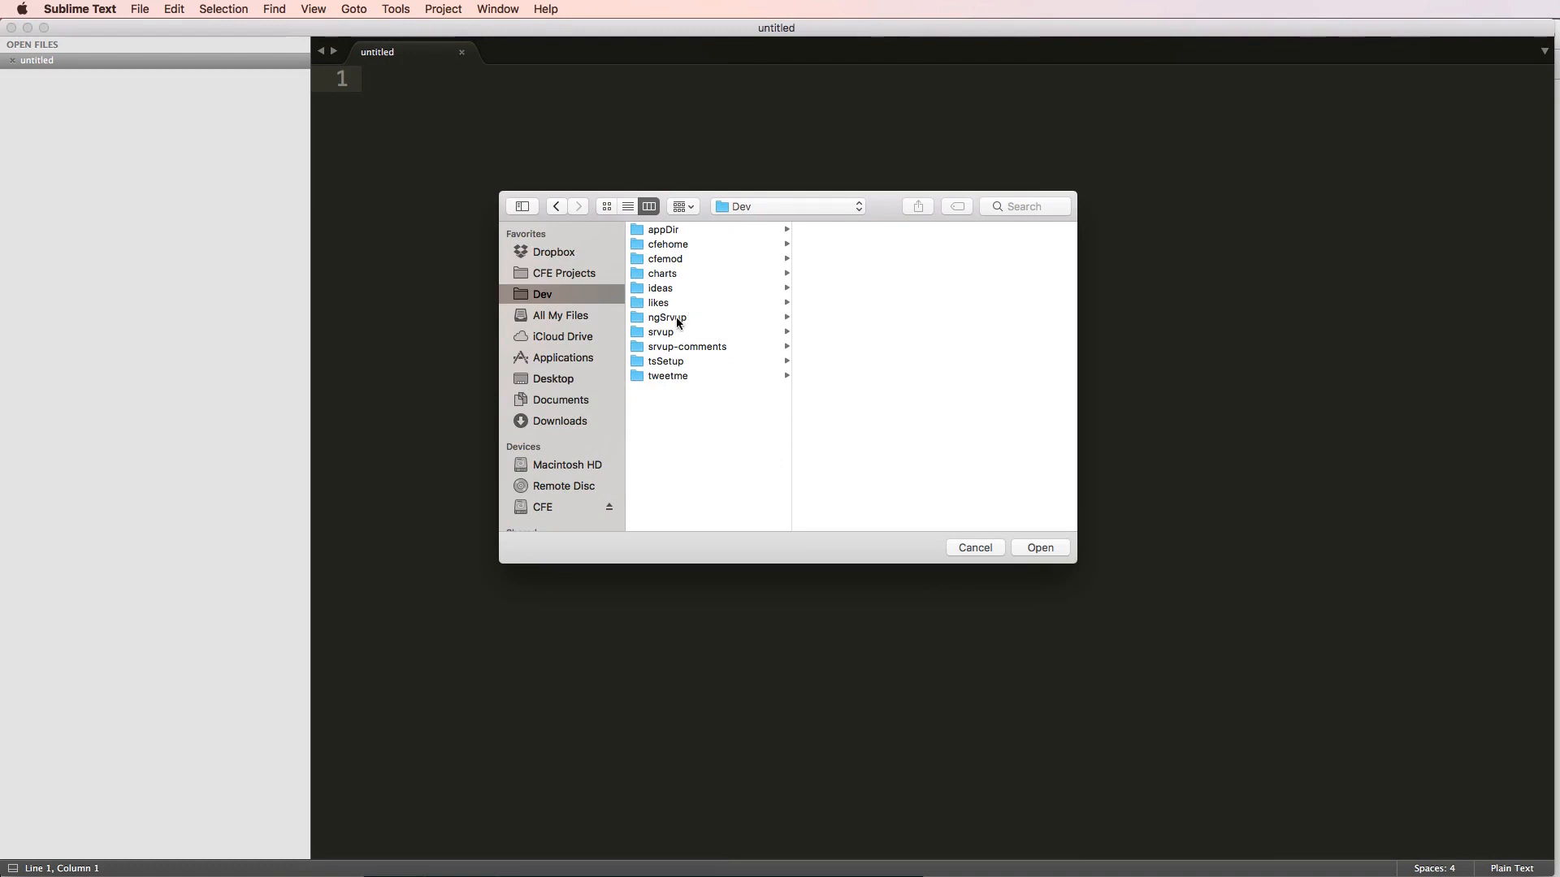
left_click(666, 317)
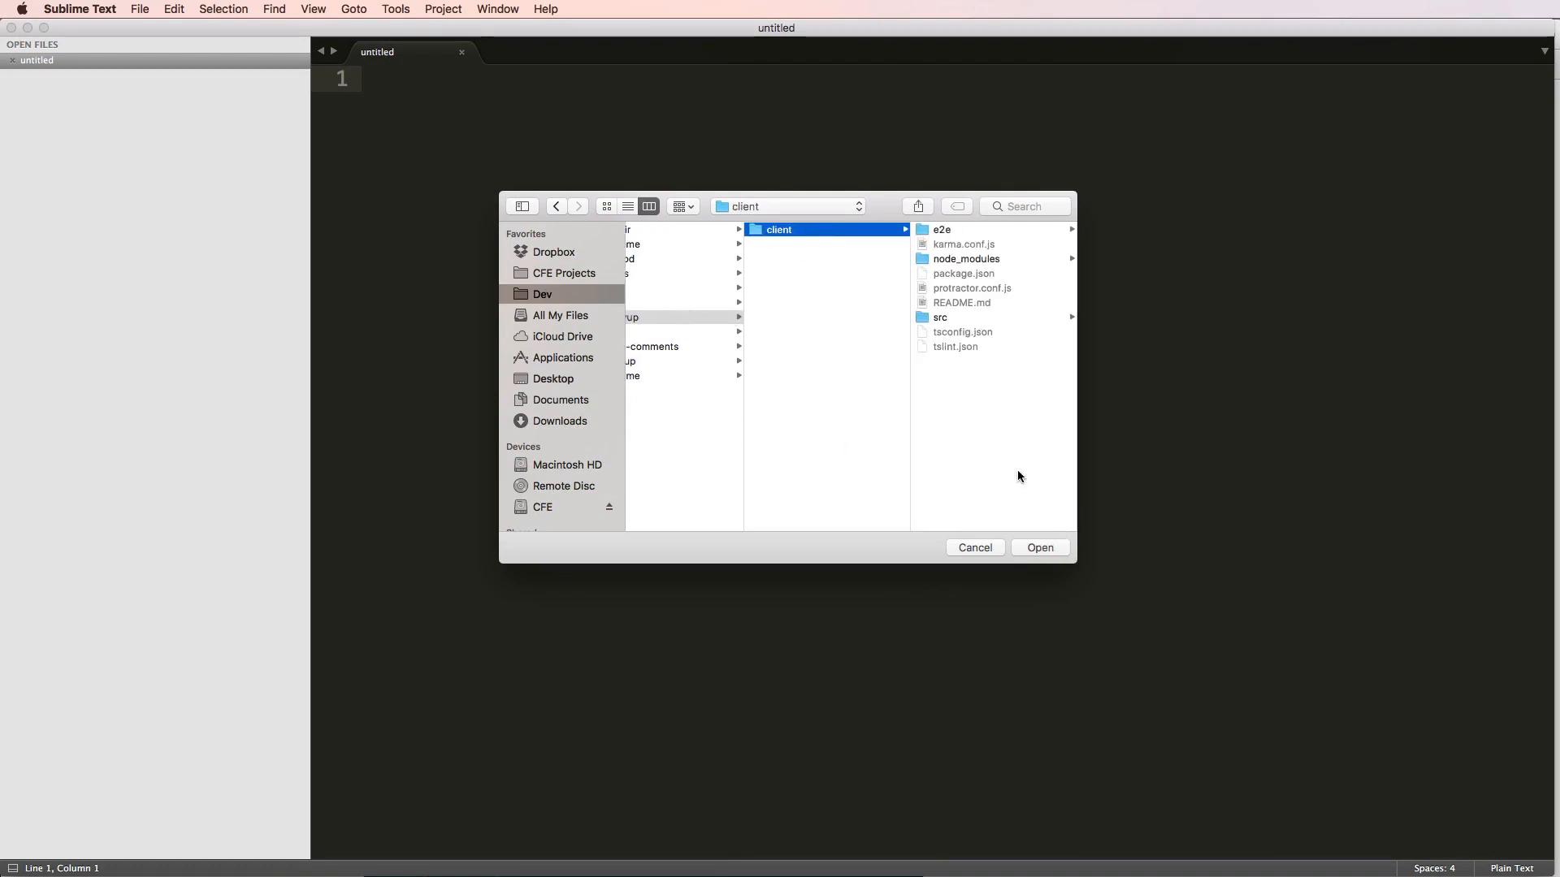
left_click(1038, 548)
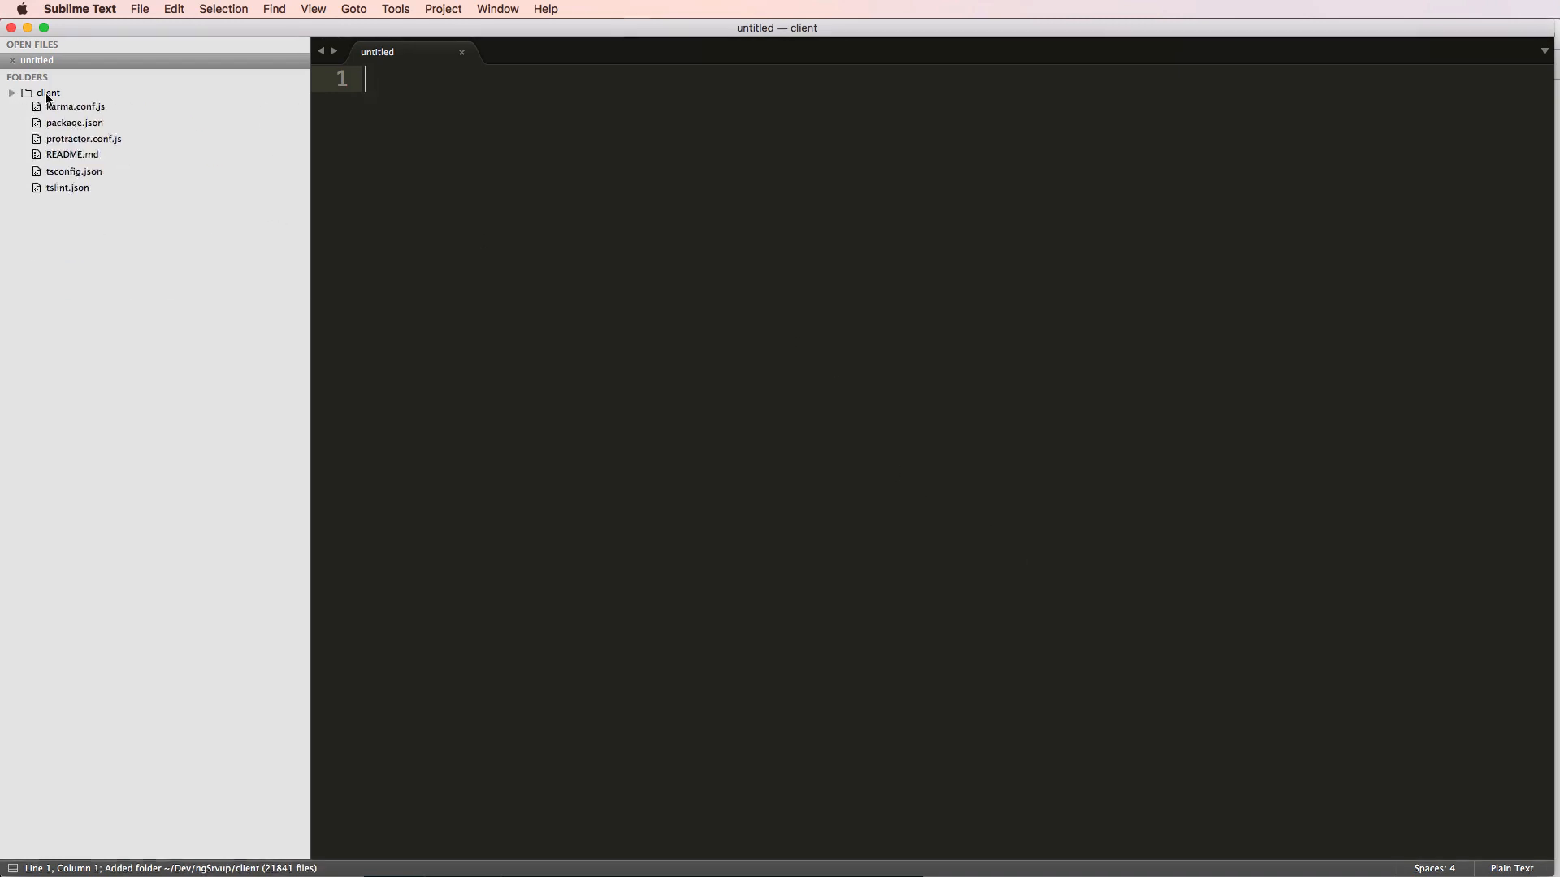
left_click(395, 10)
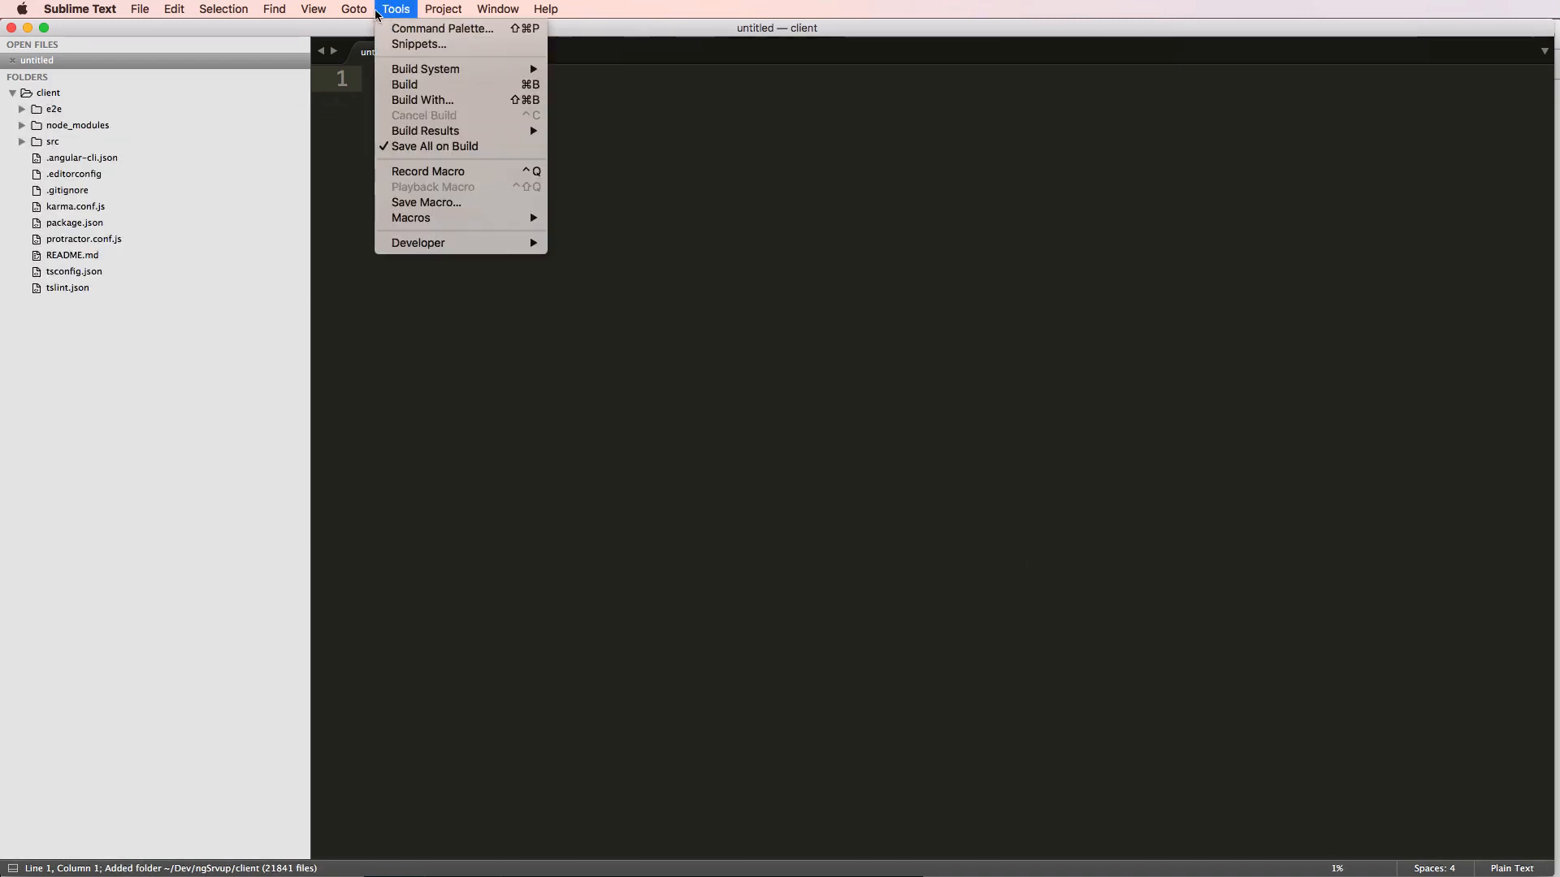
Save the project as ngSrvup.sublime-project inside Dev/ngSrvup/client.
left_click(442, 10)
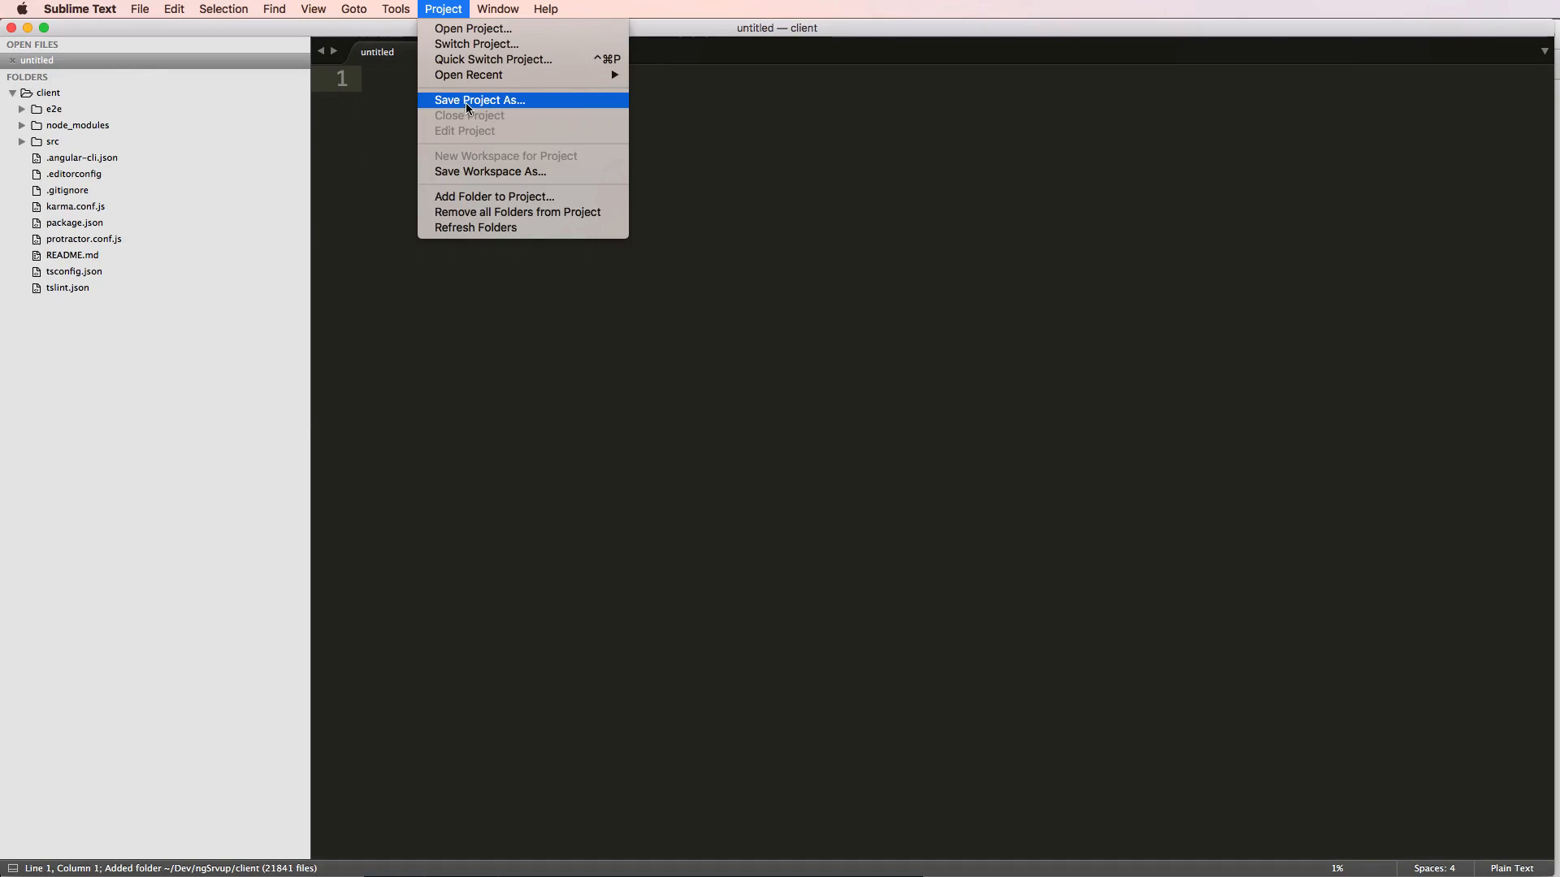
left_click(478, 99)
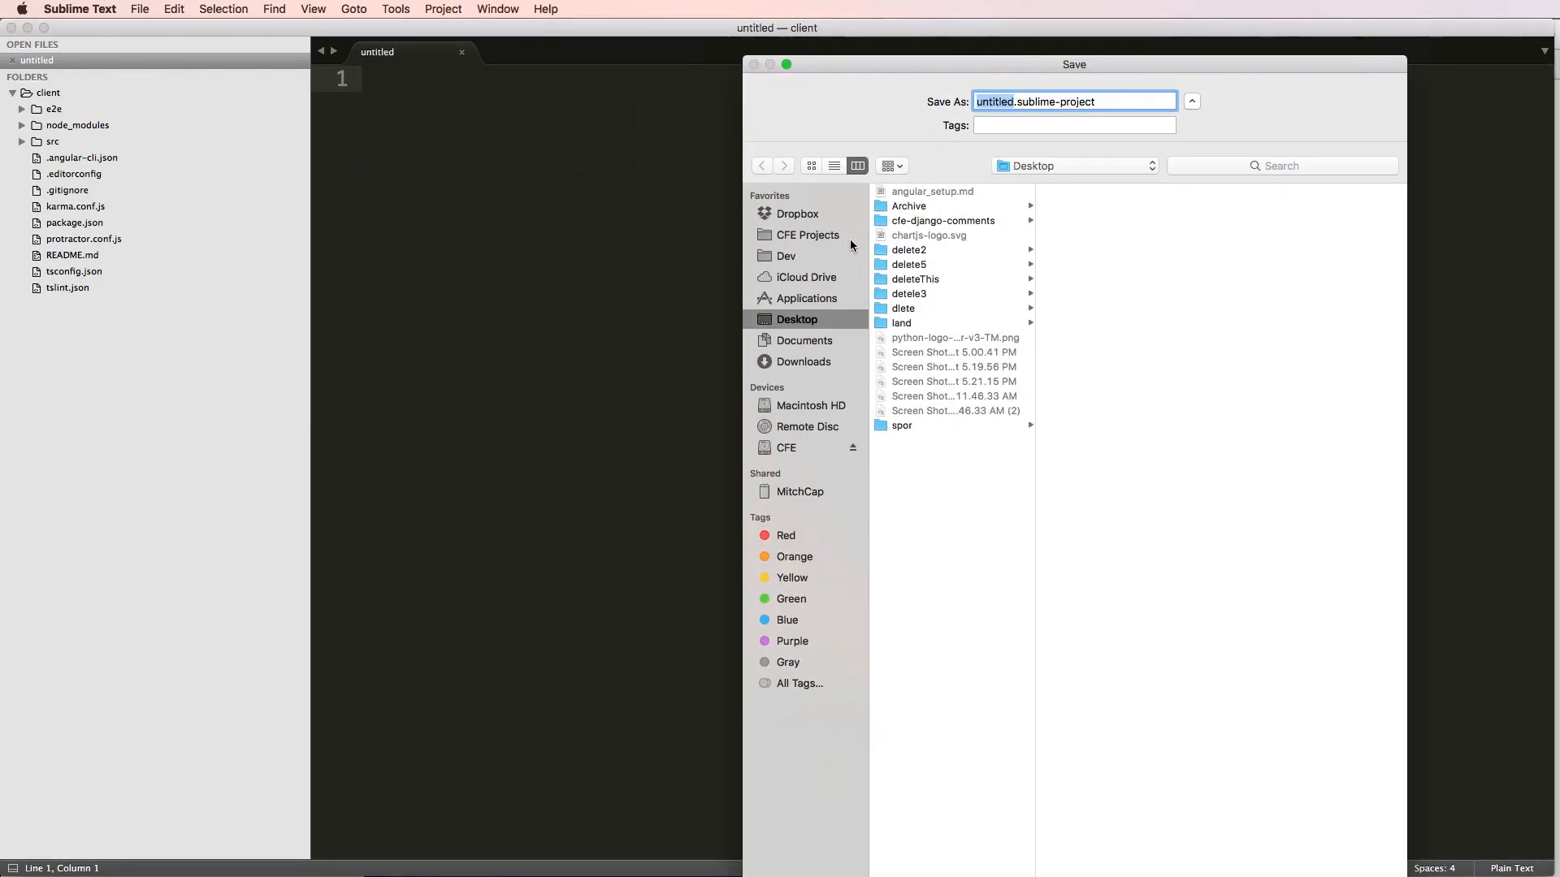
left_click(784, 255)
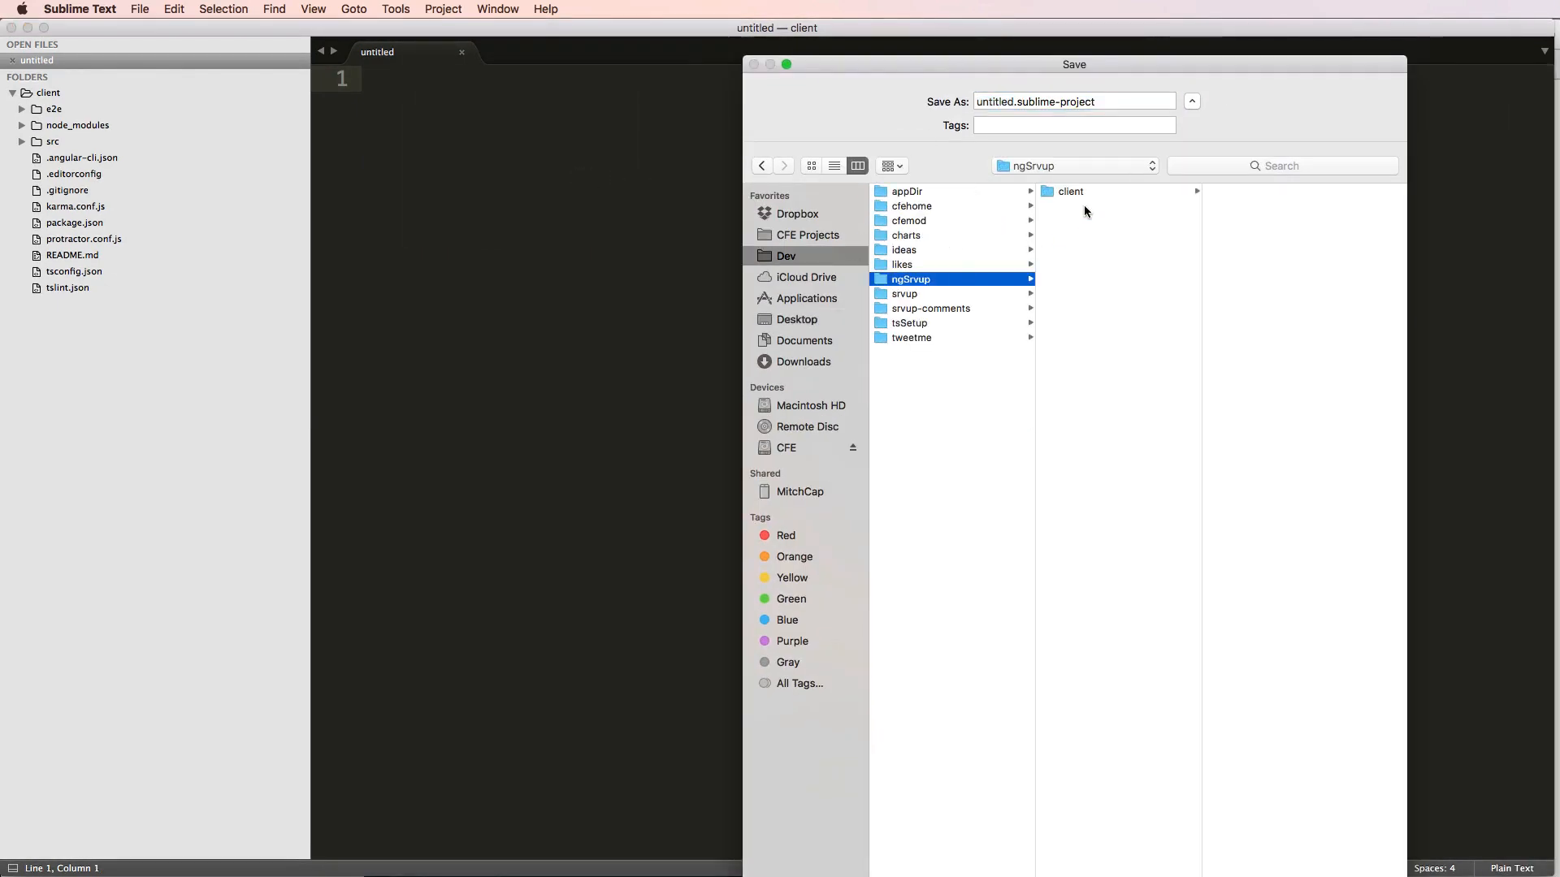
left_click(1071, 192)
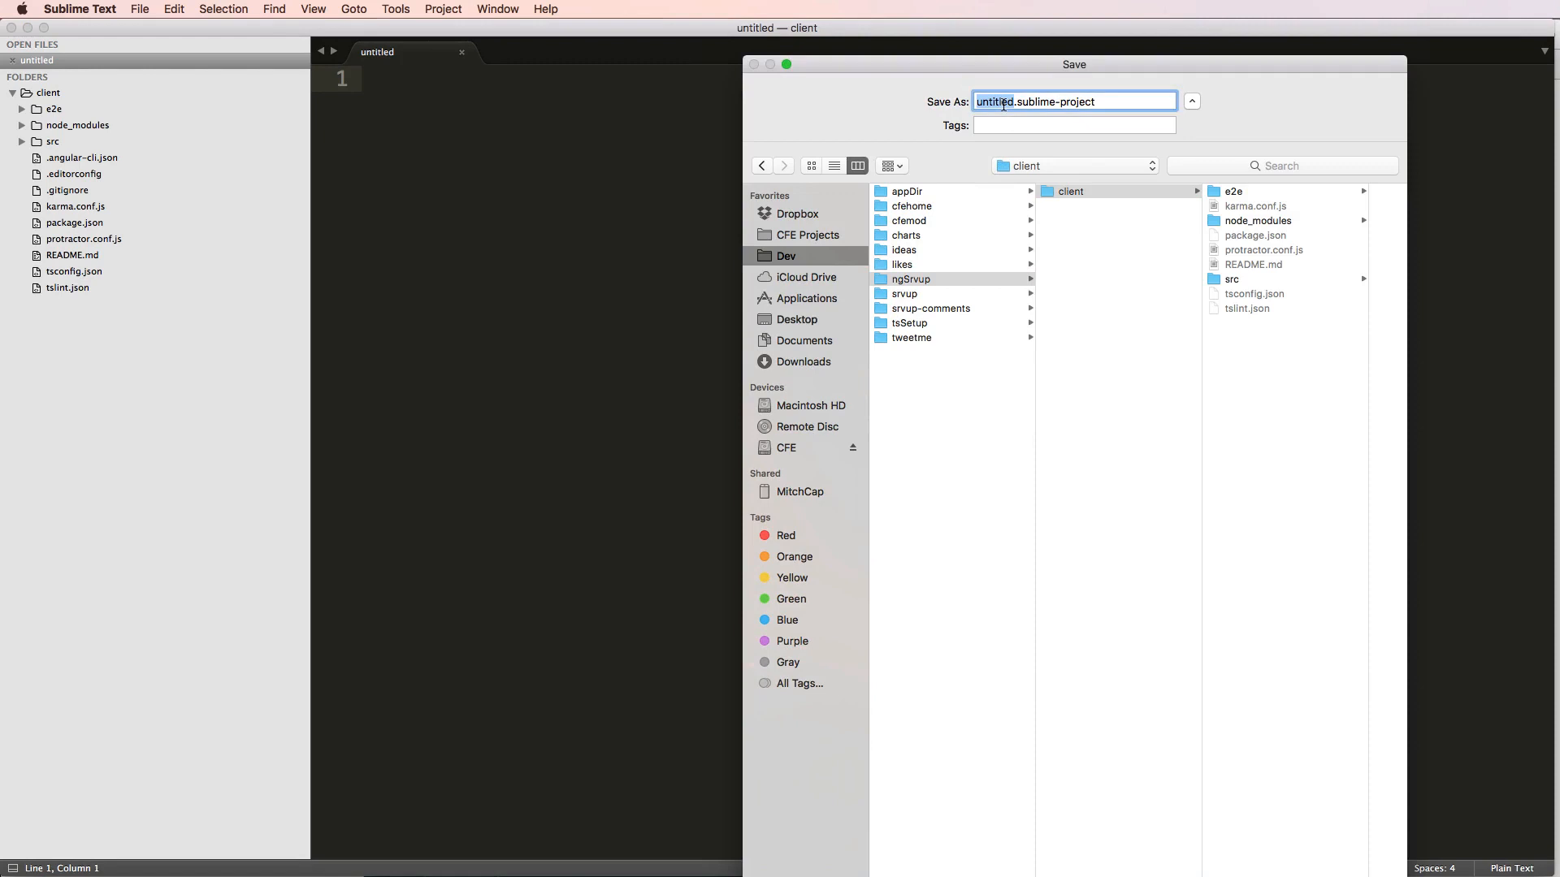
key("Return")
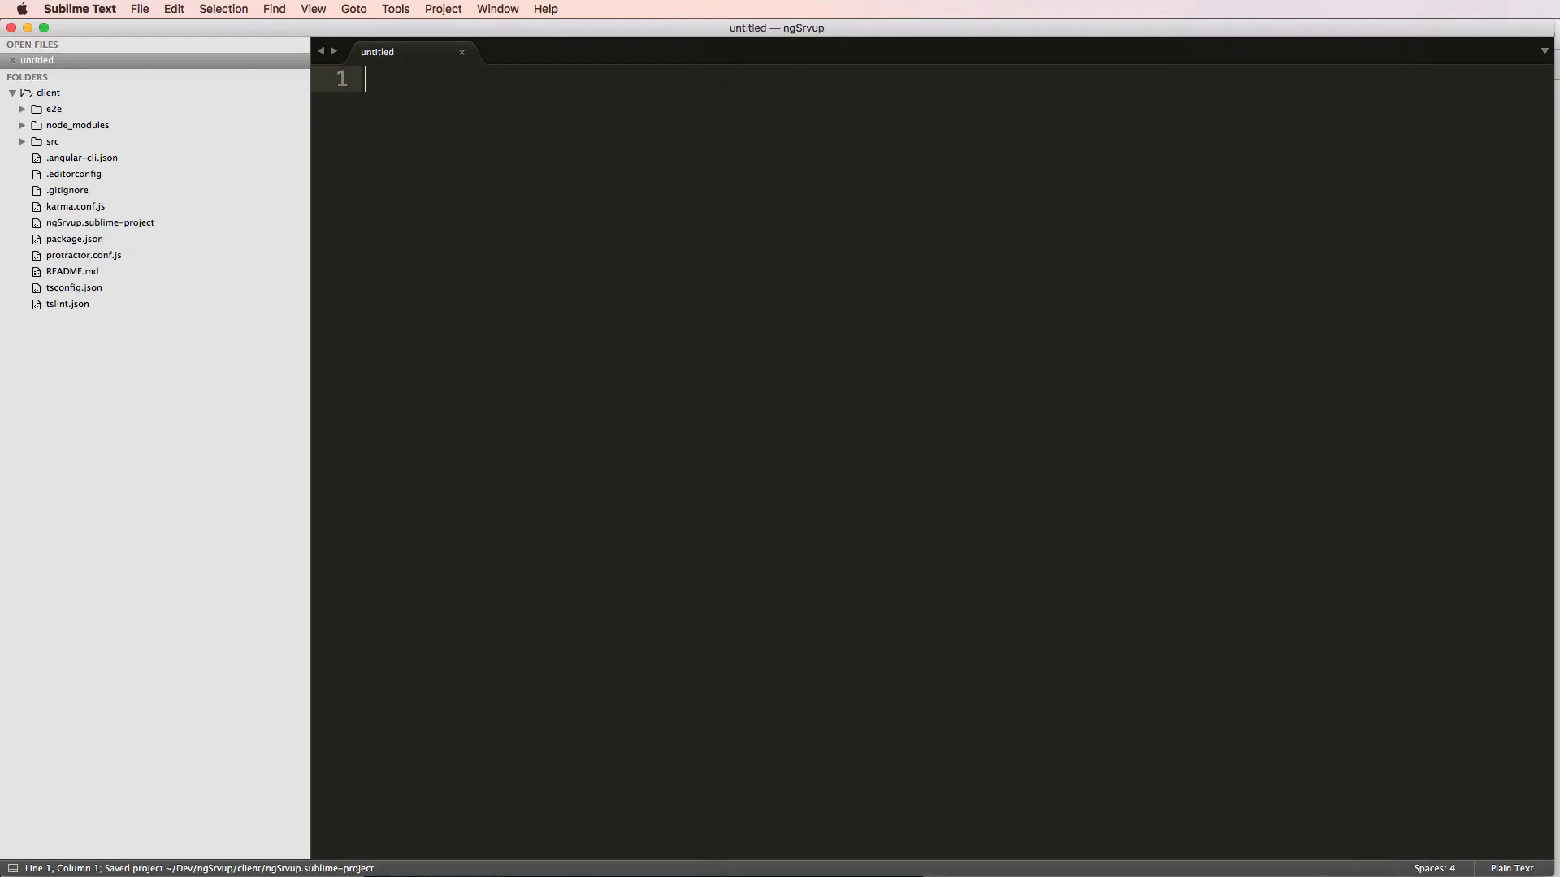
mouse_move(848, 206)
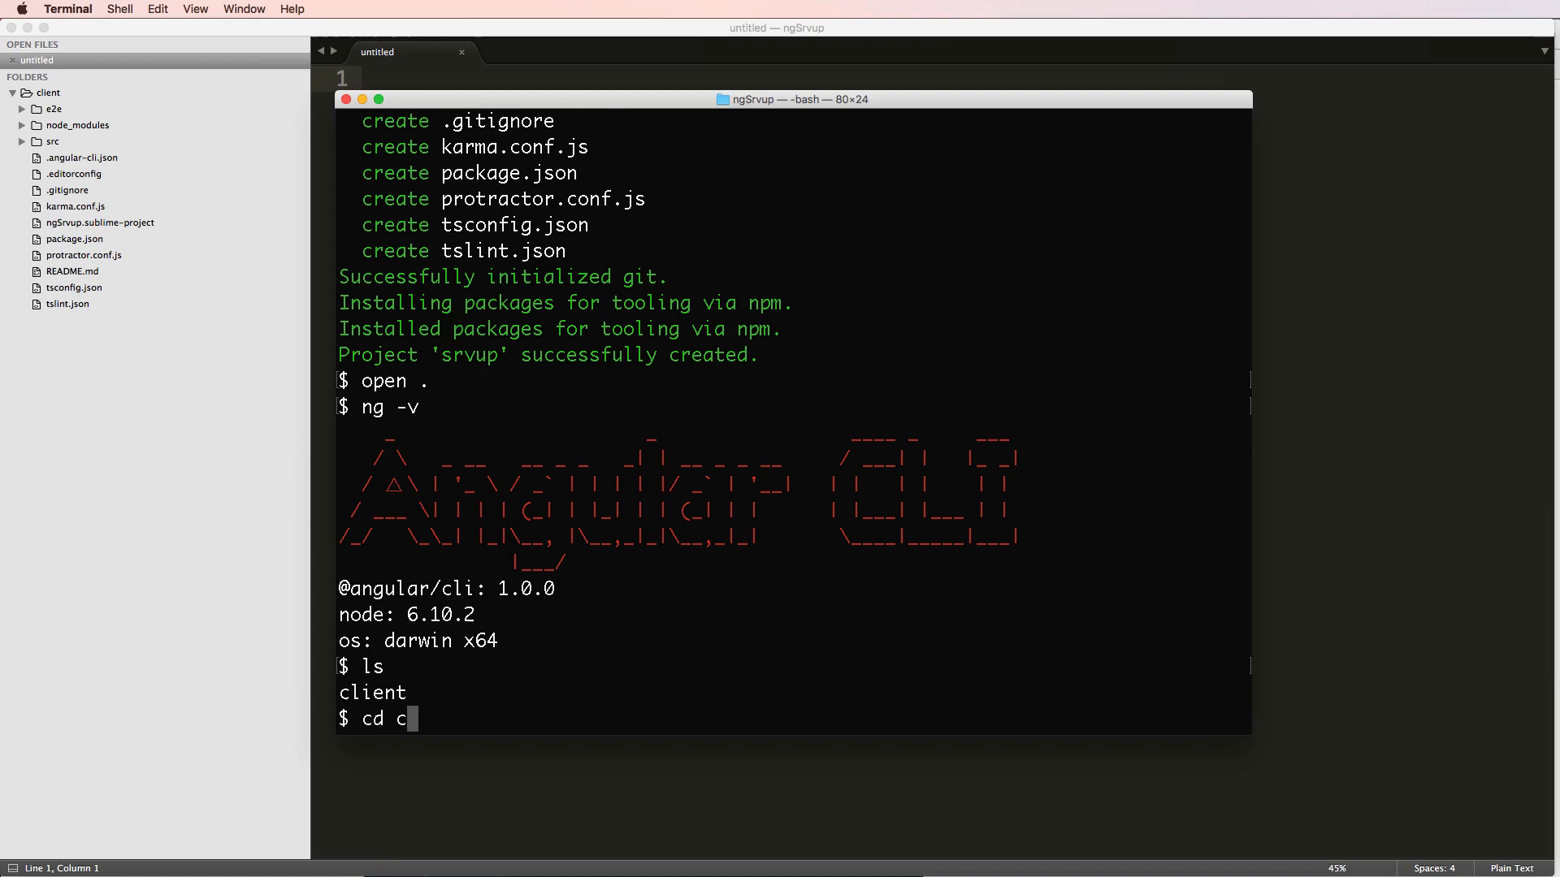
Move into the client folder and list it, showing the new sublime-project files.
key("Return")
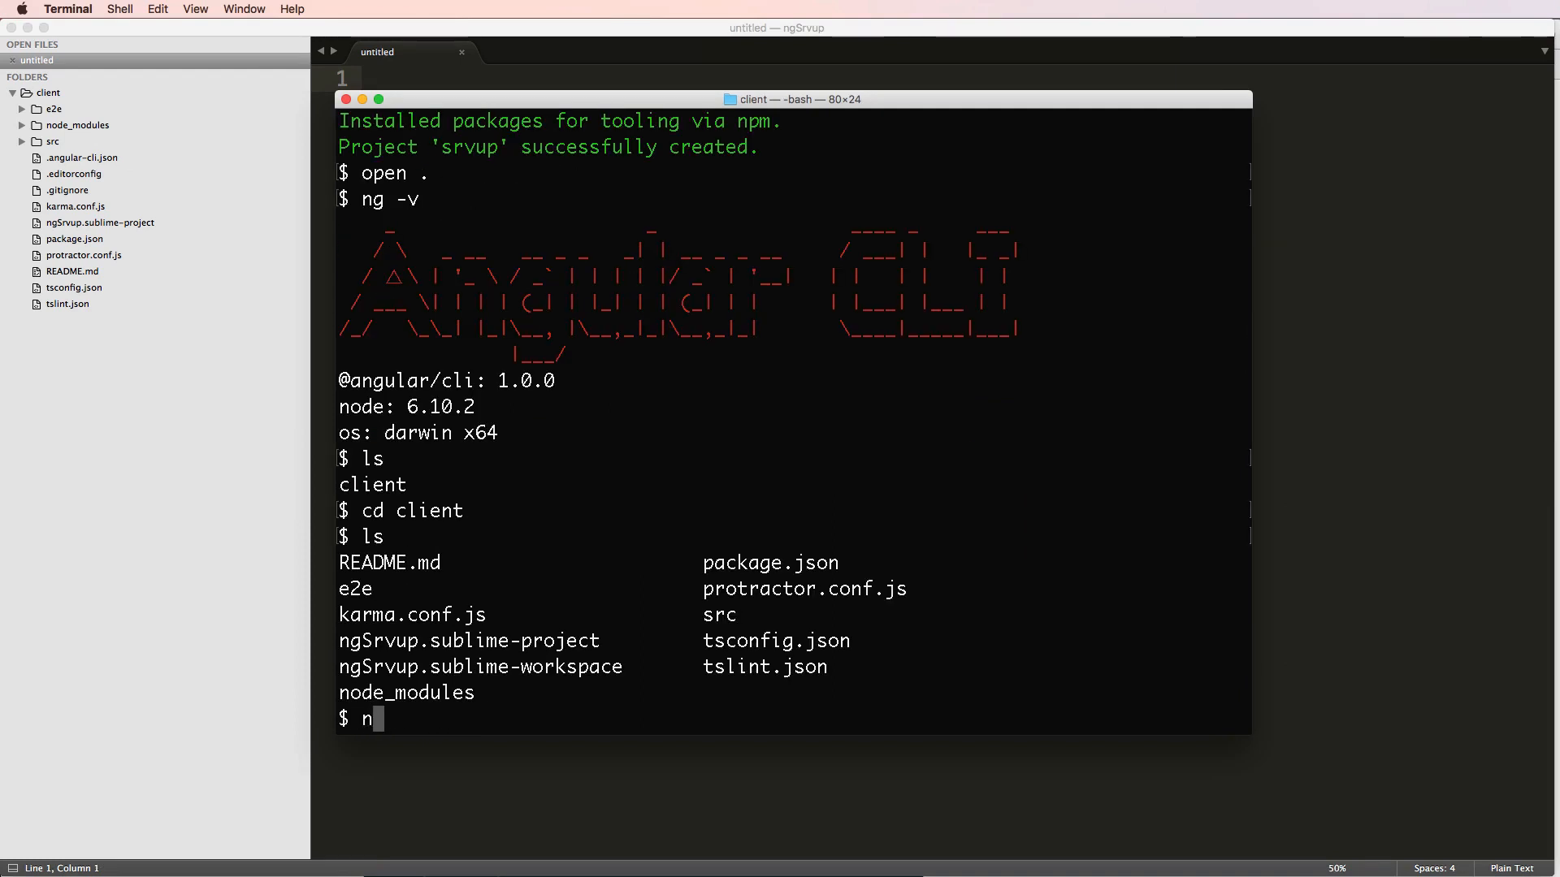